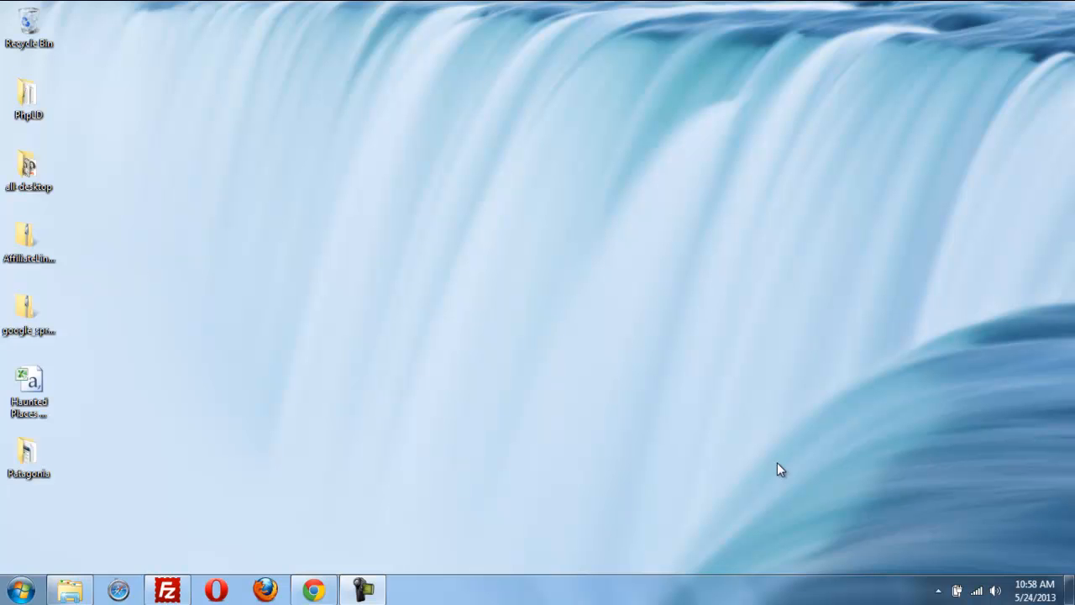
mouse_move(524, 407)
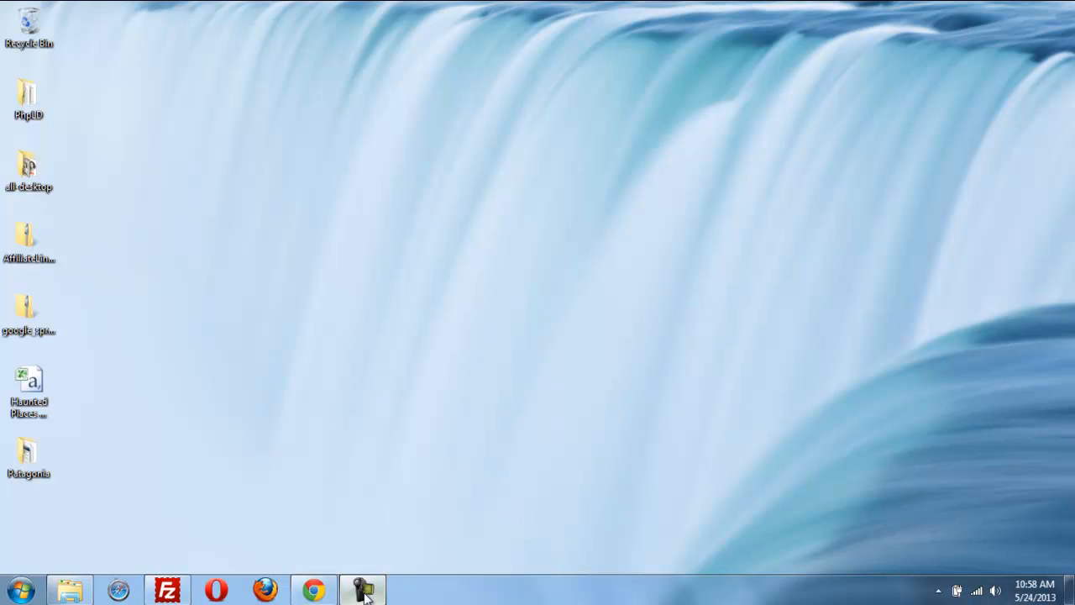
- Navigate the server pane to public_html/include and rename config.php.new to config.php
left_click(363, 588)
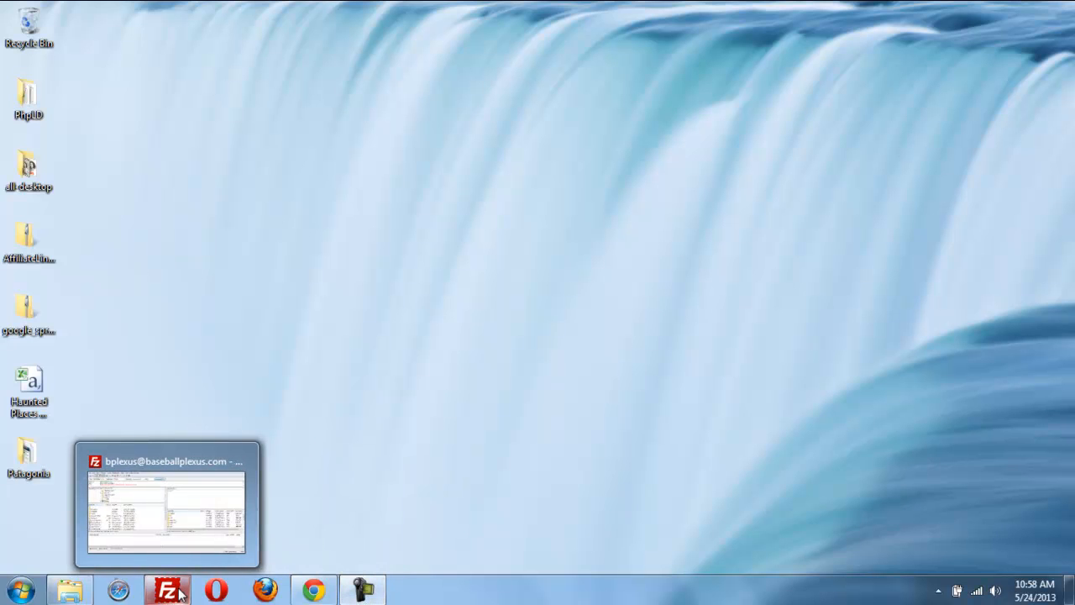
left_click(168, 591)
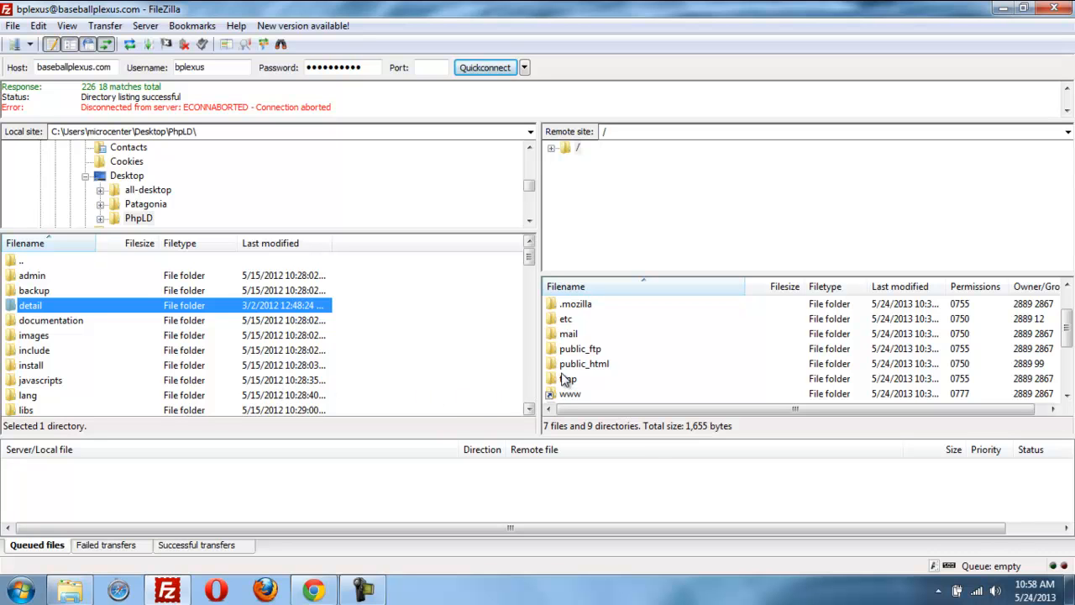
double_click(585, 363)
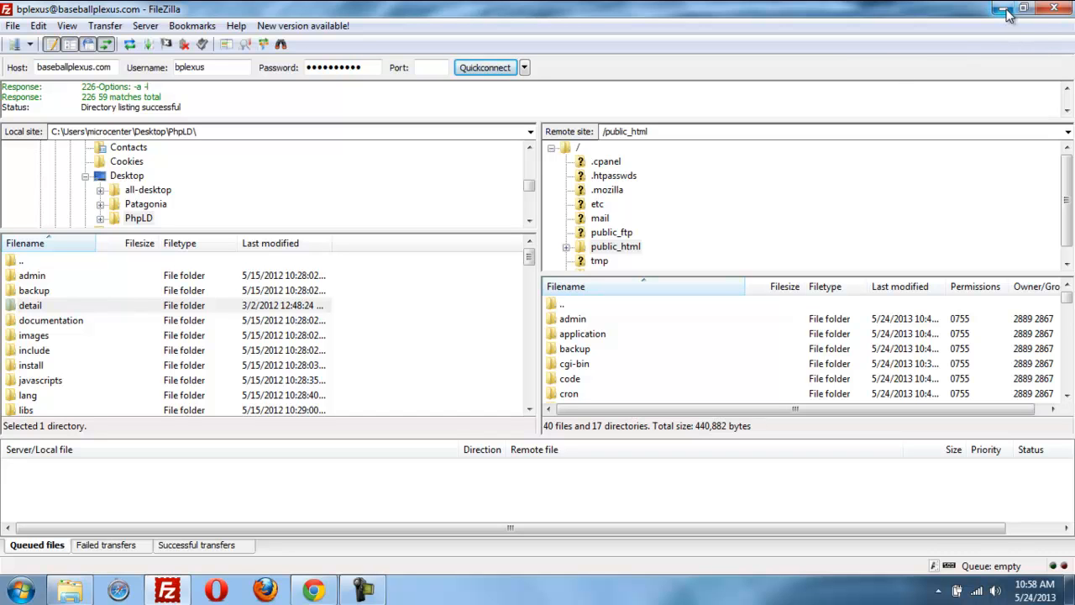
mouse_move(1008, 10)
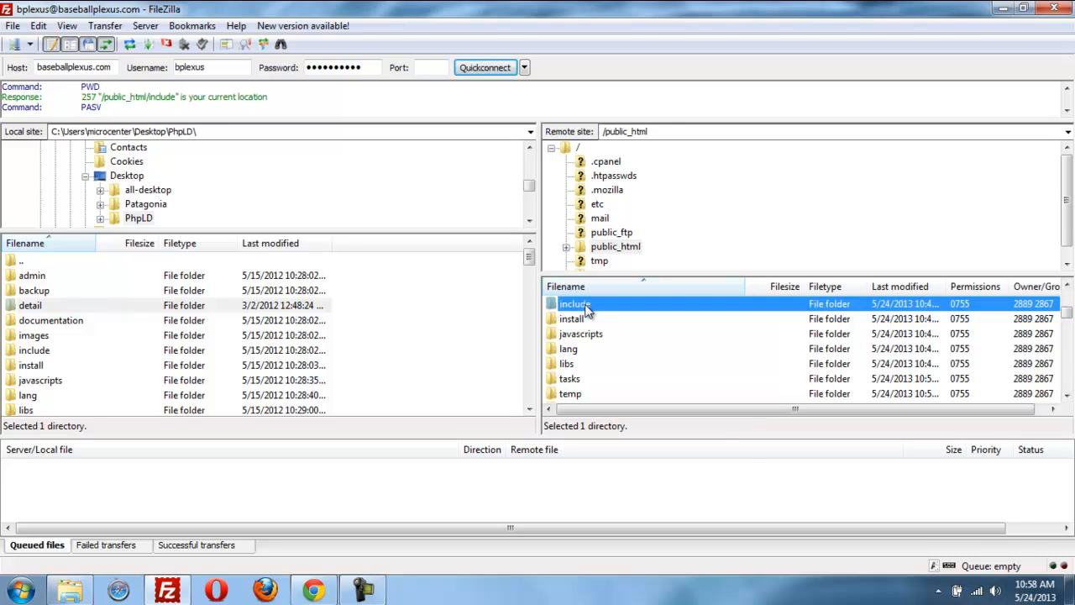
double_click(574, 302)
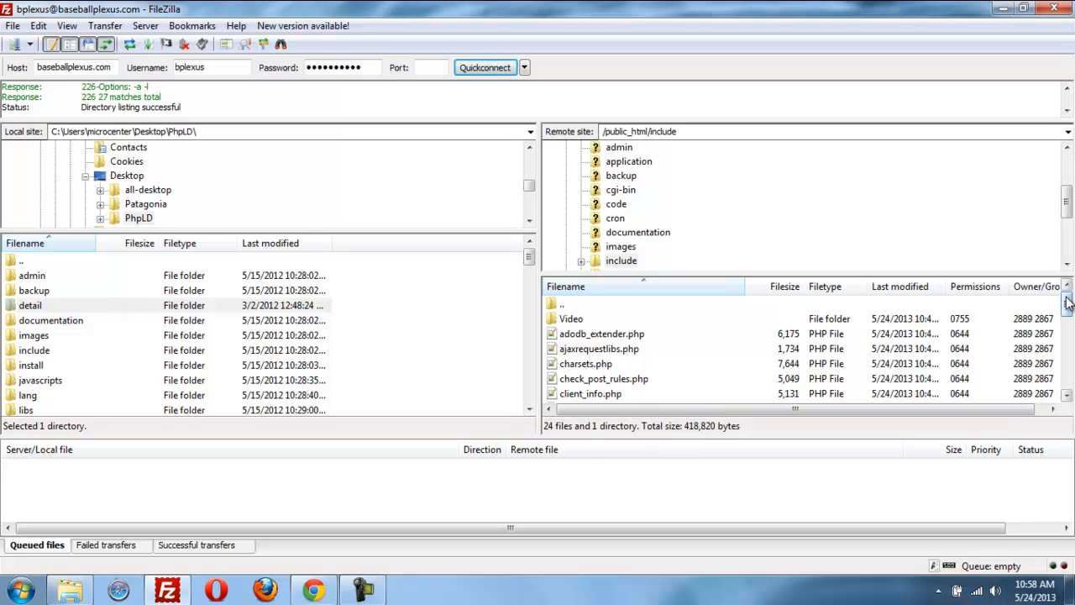
scroll("down", 3)
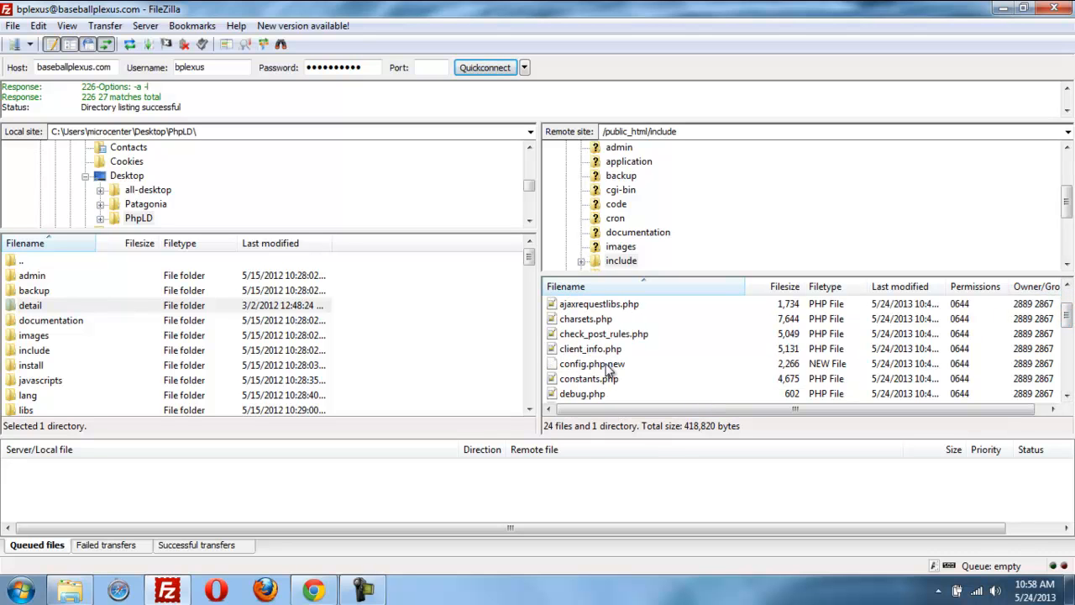
left_click(591, 363)
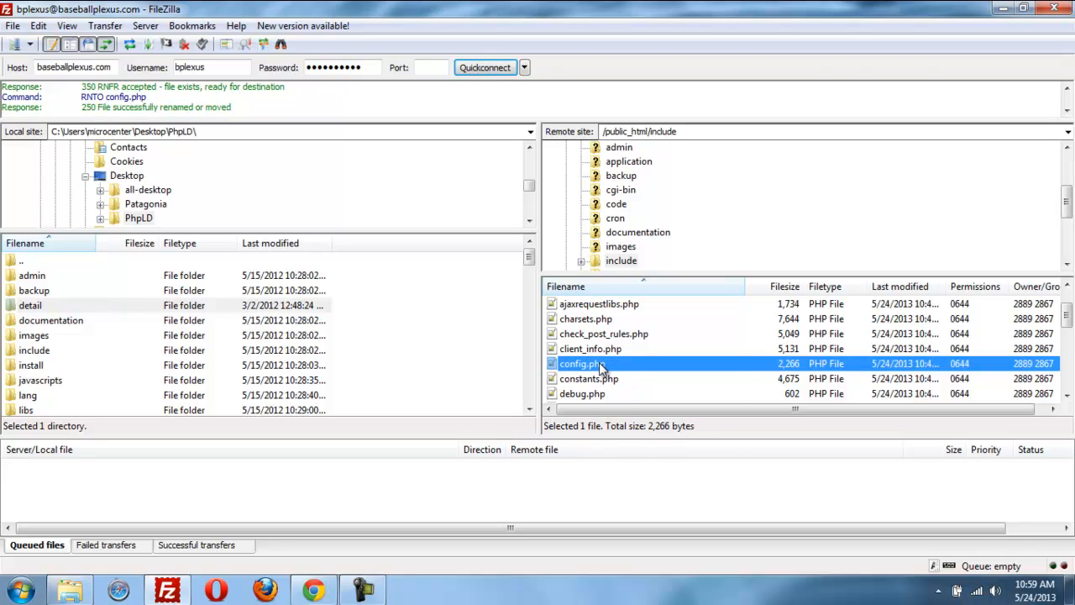
- Set config.php's file permissions from 644 to 777 via its File permissions dialog
right_click(578, 363)
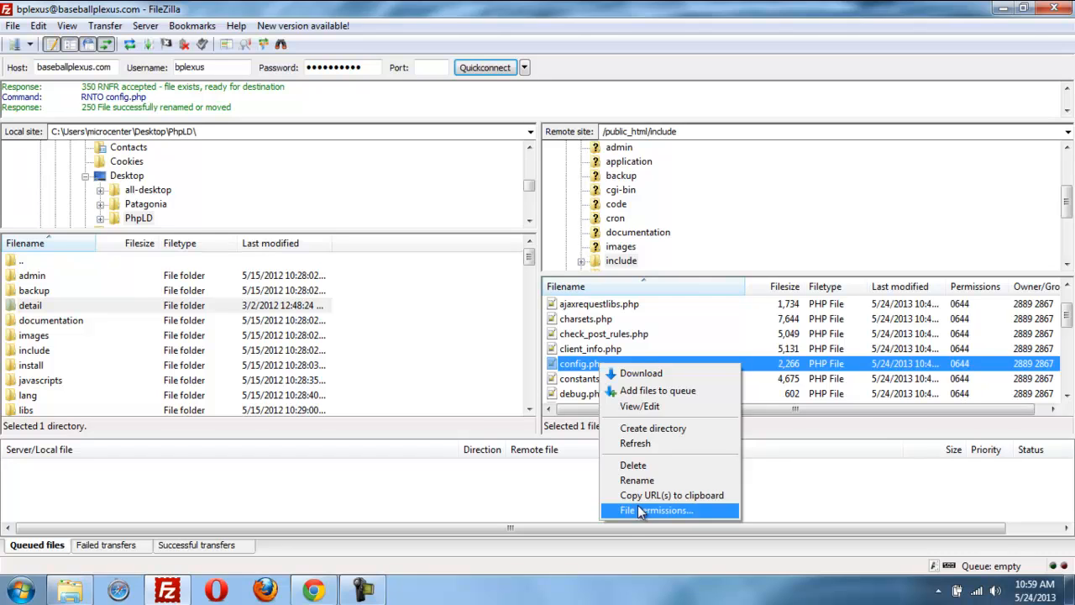
left_click(656, 511)
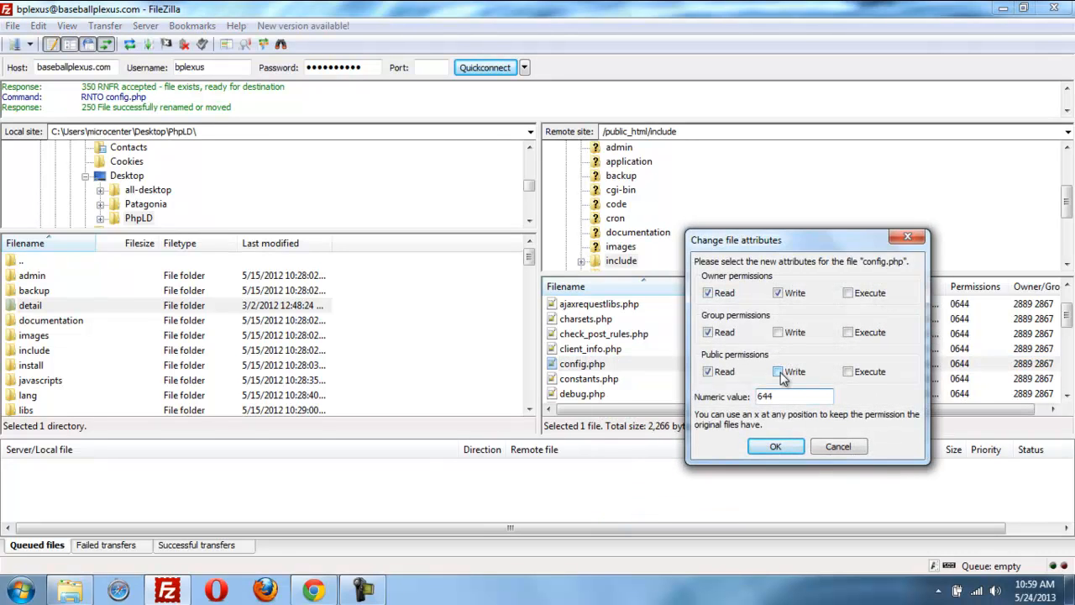
left_click(776, 372)
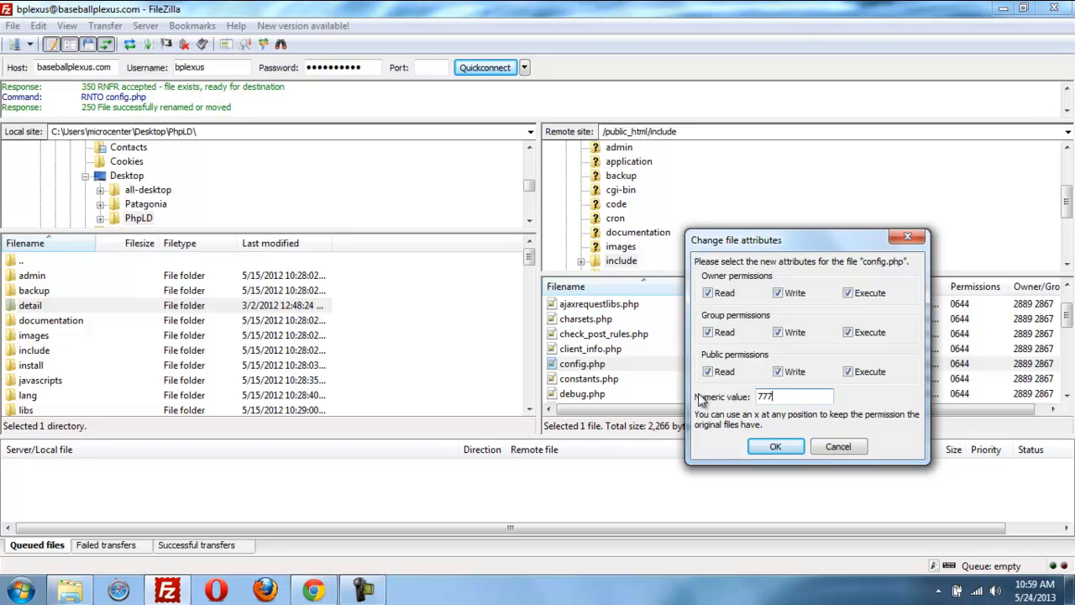
left_click(775, 447)
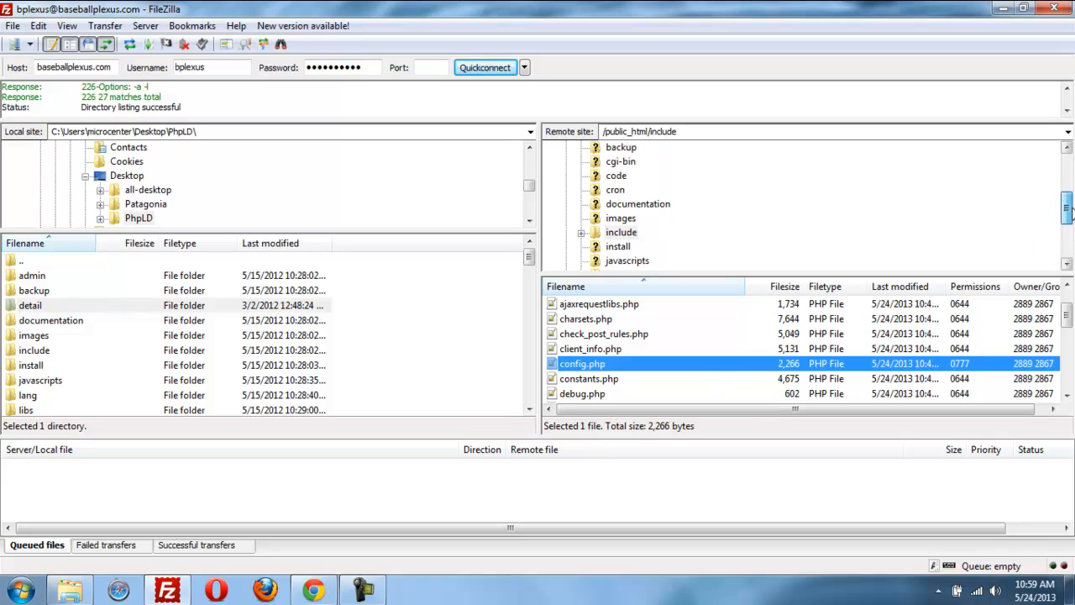
- Set the server's public_html/temp folder permissions to 777
scroll("down", 3)
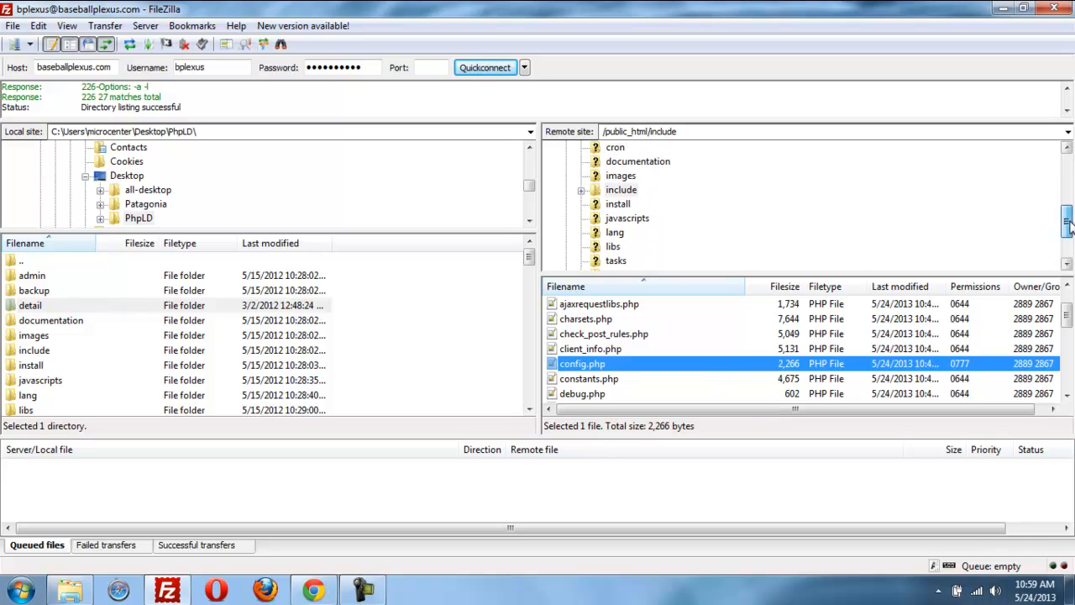
left_click(617, 232)
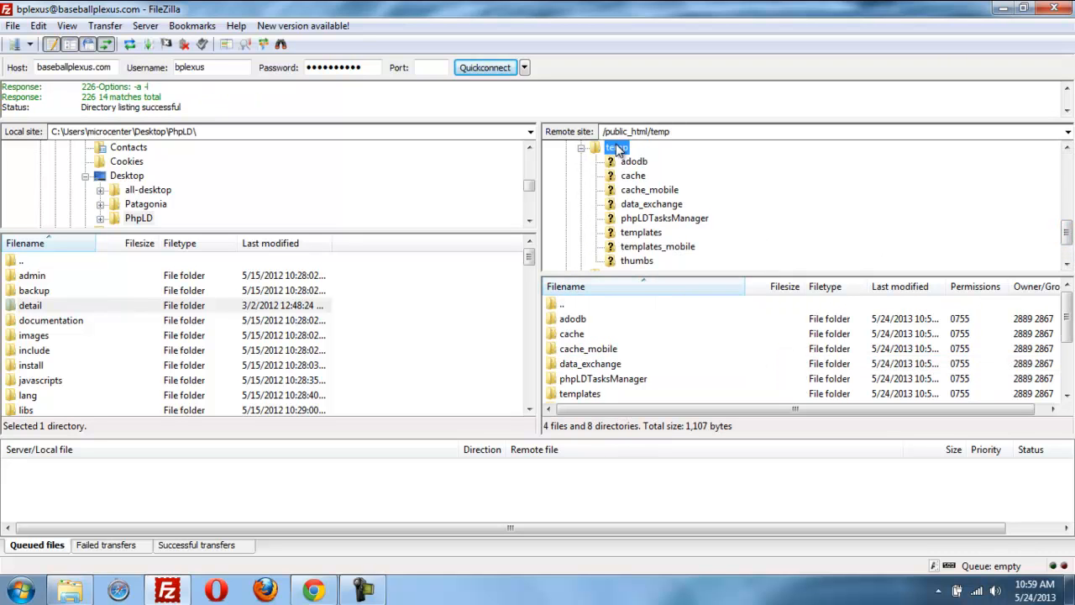
right_click(618, 148)
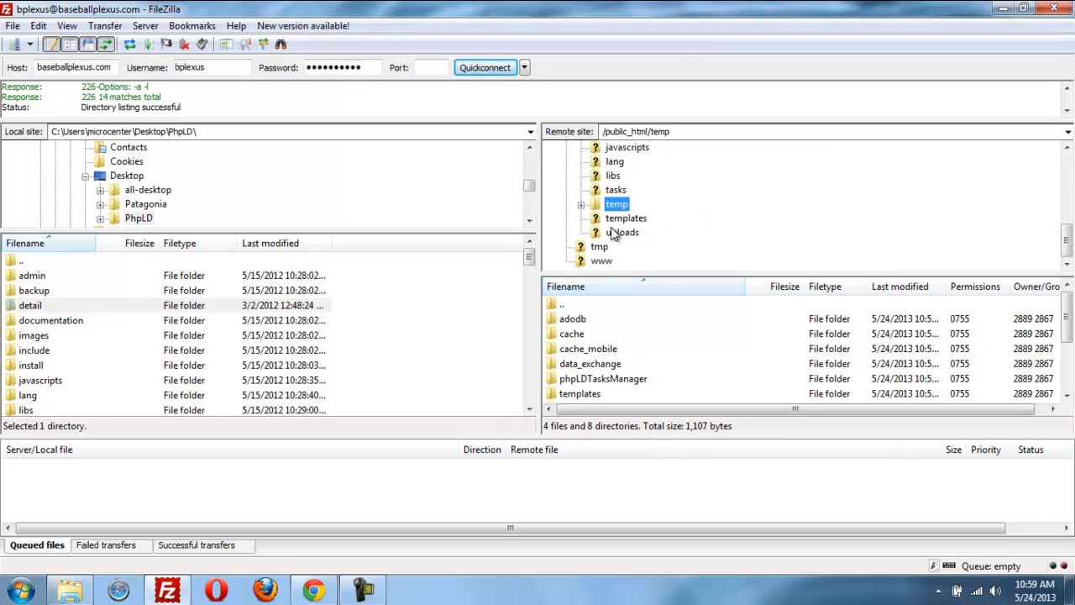
right_click(617, 204)
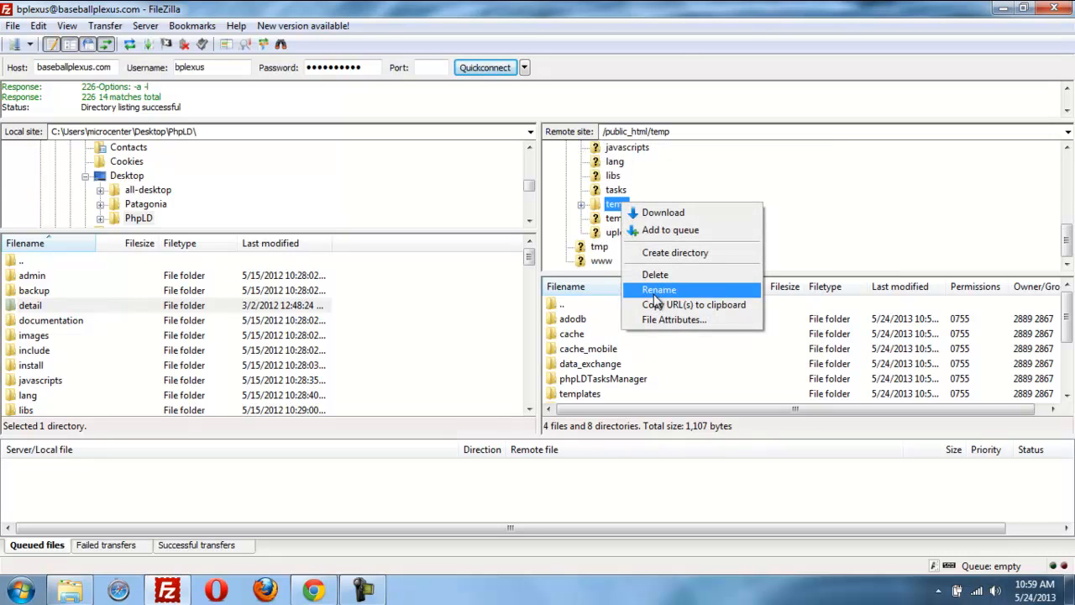
left_click(674, 319)
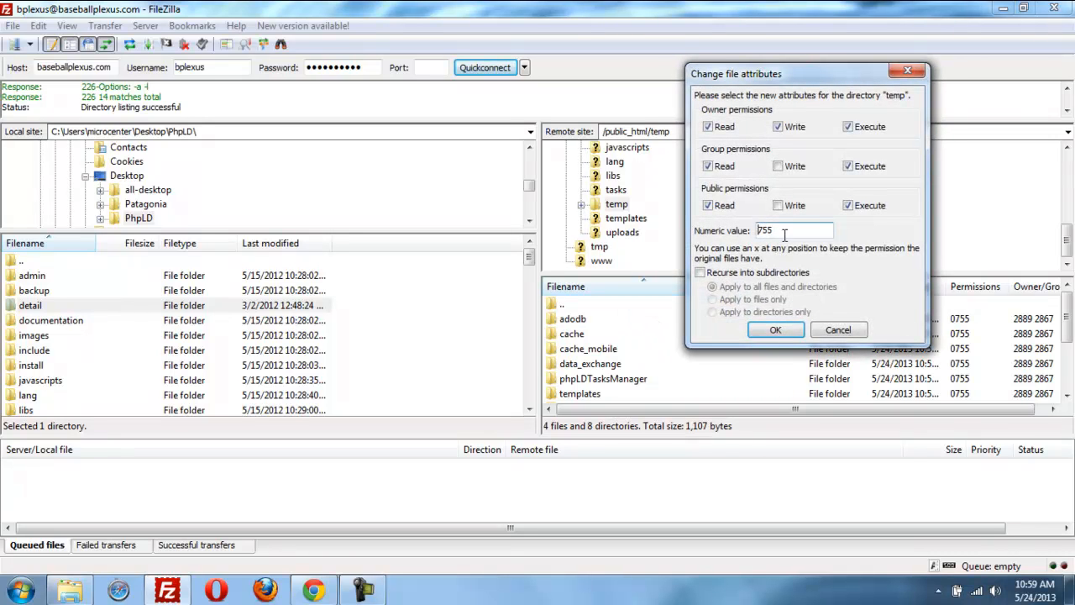
type("777")
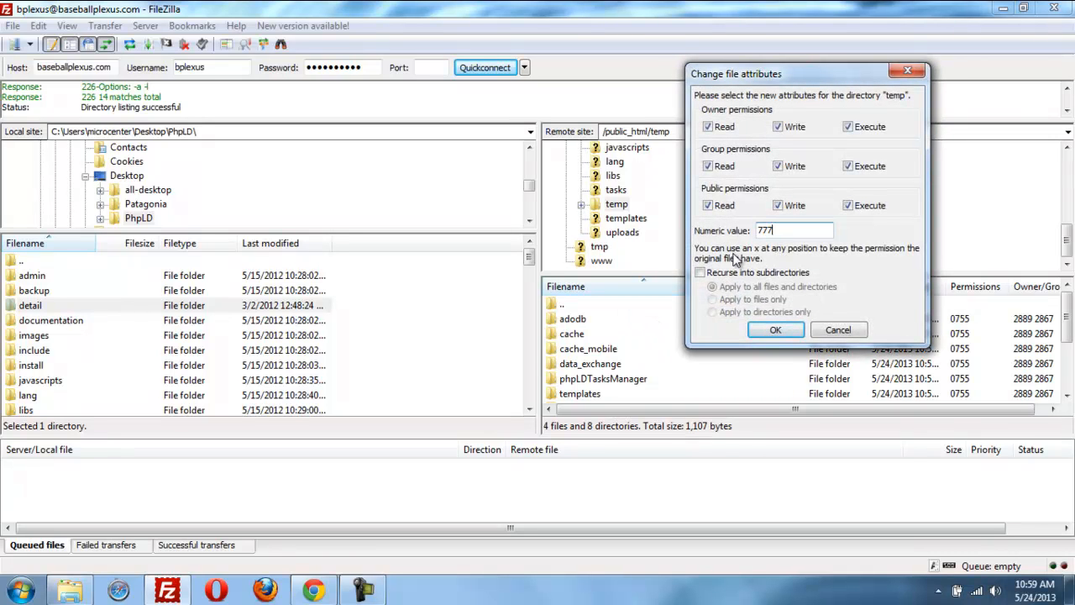
left_click(776, 329)
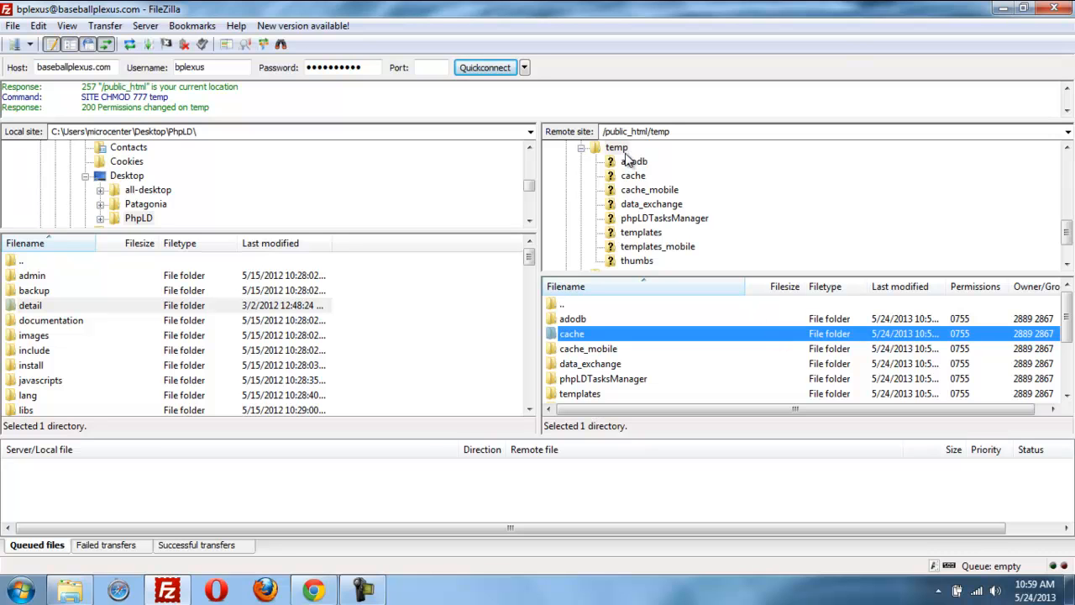
- Reapply 777 to temp with Recurse into subdirectories enabled
left_click(616, 148)
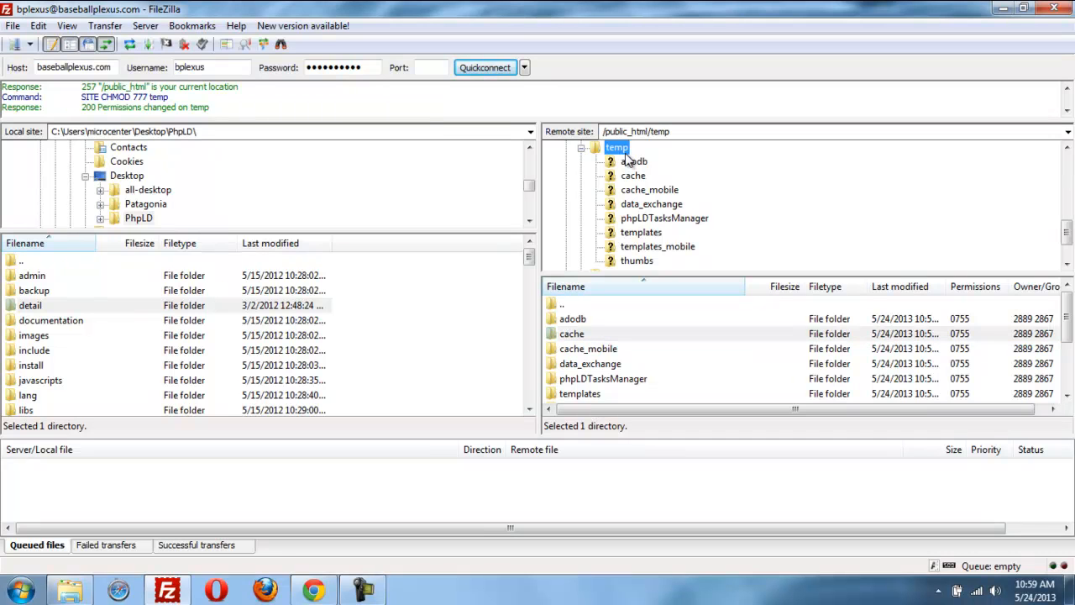
right_click(617, 148)
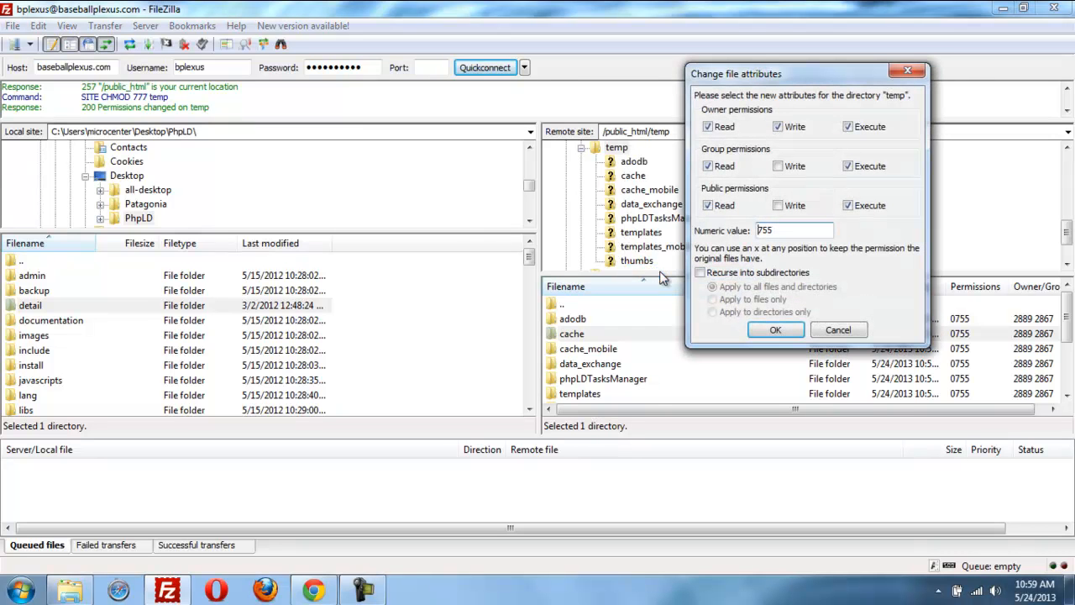
left_click(699, 272)
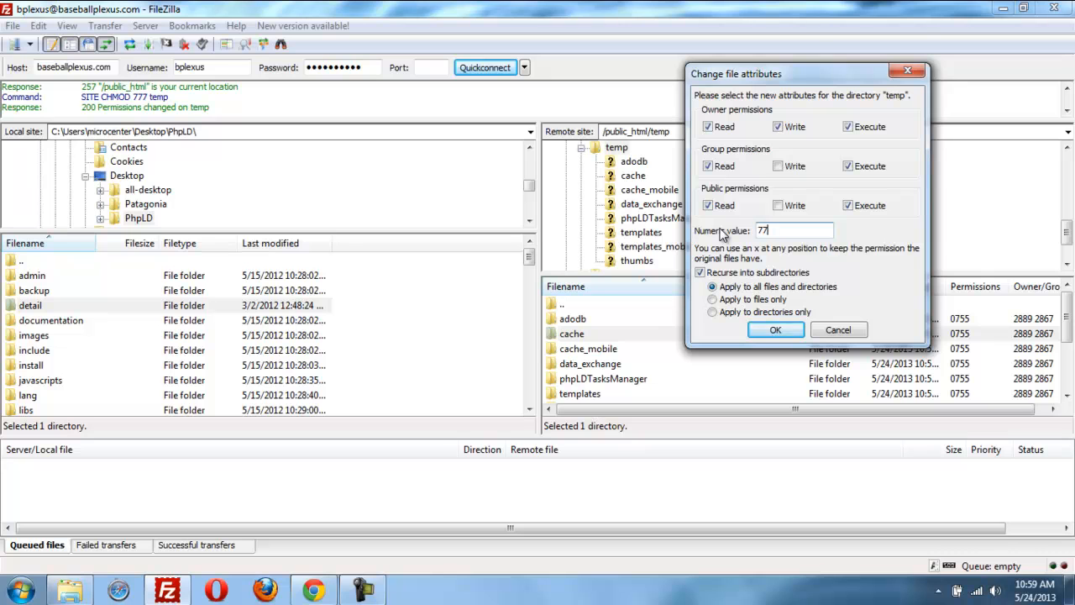
left_click(774, 330)
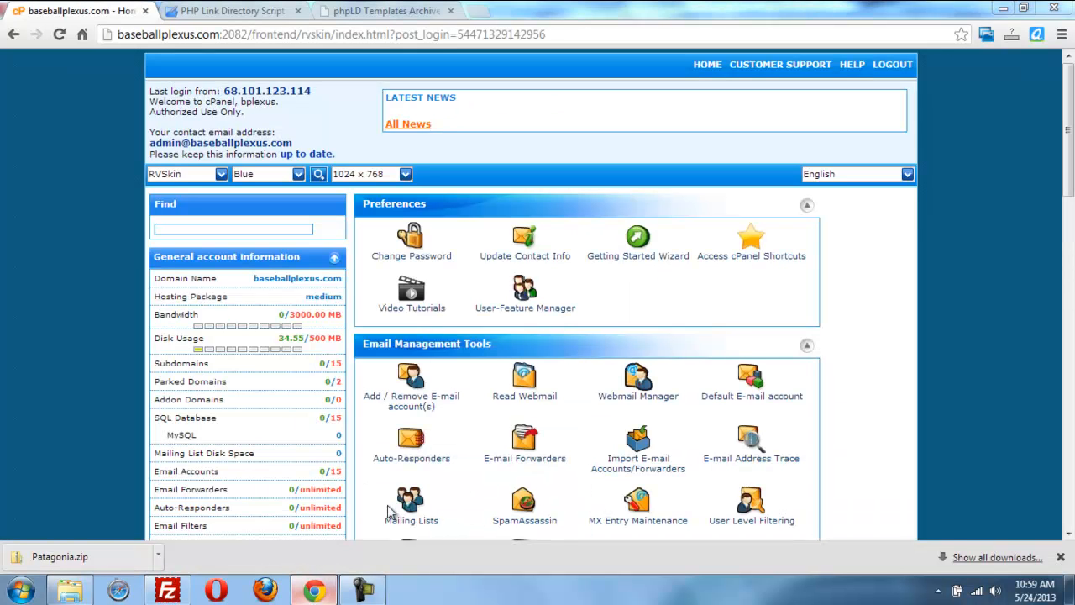
- Search the cPanel home page for 'my' and launch the MySQL Database Wizard
scroll("down", 3)
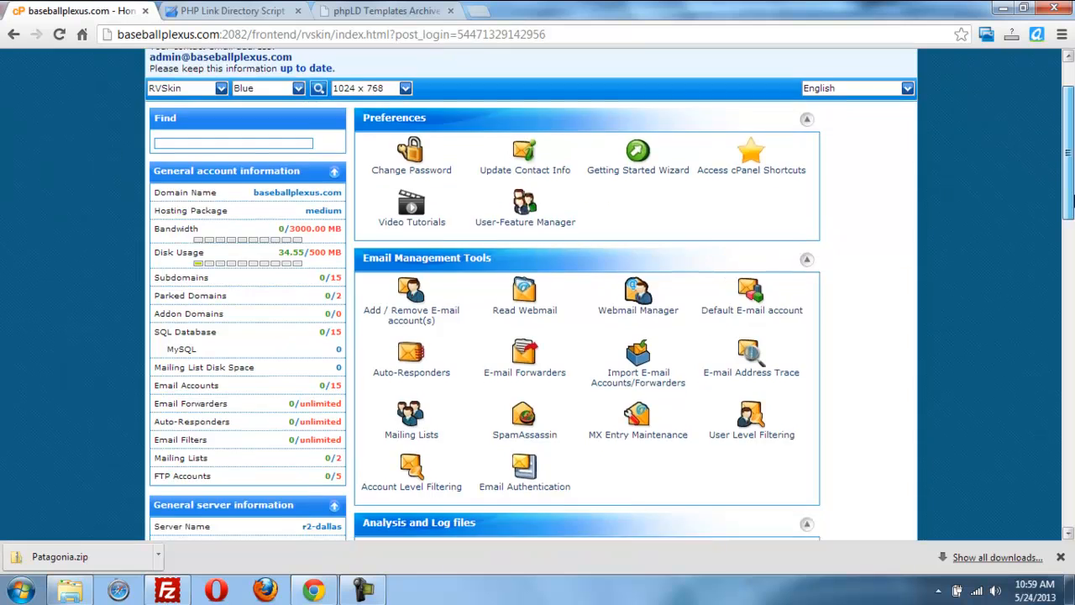
scroll("down", 3)
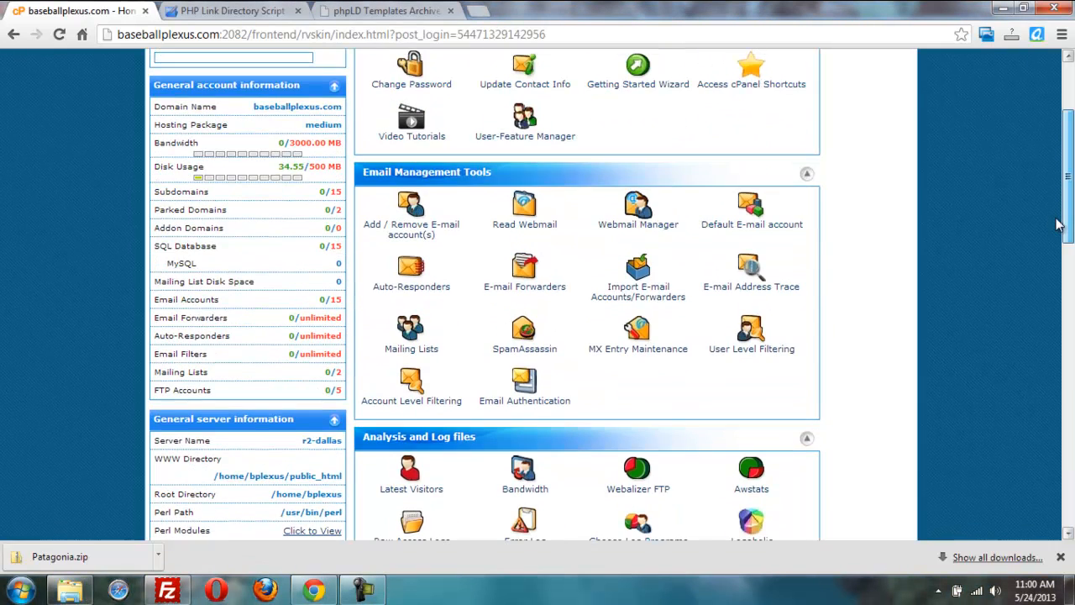
scroll("up", 3)
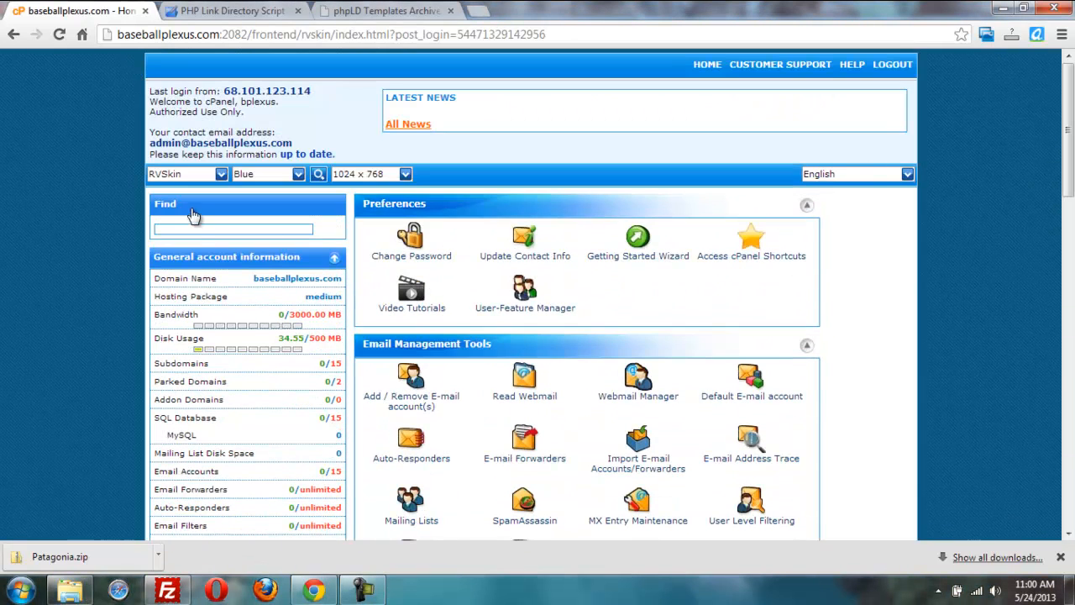
type("my")
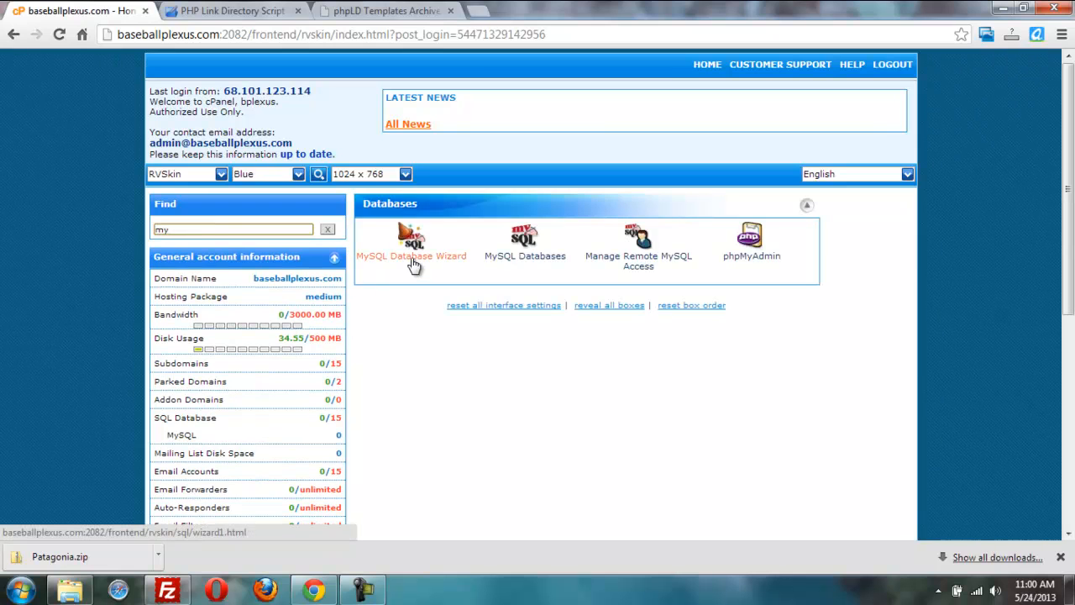
left_click(410, 256)
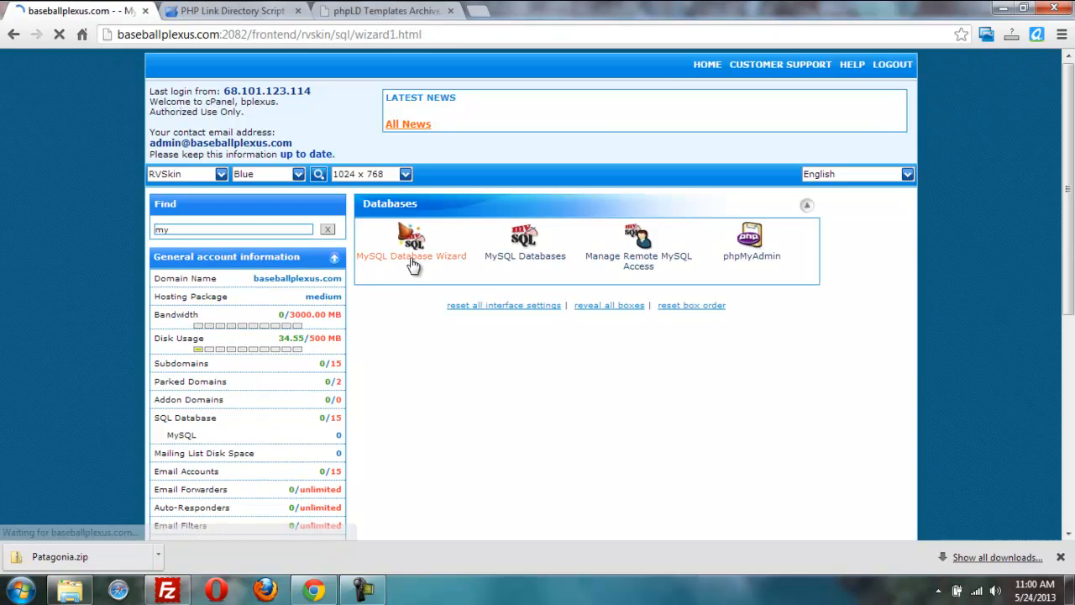
- Create the database bplexus_3 and continue to the users step
left_click(410, 255)
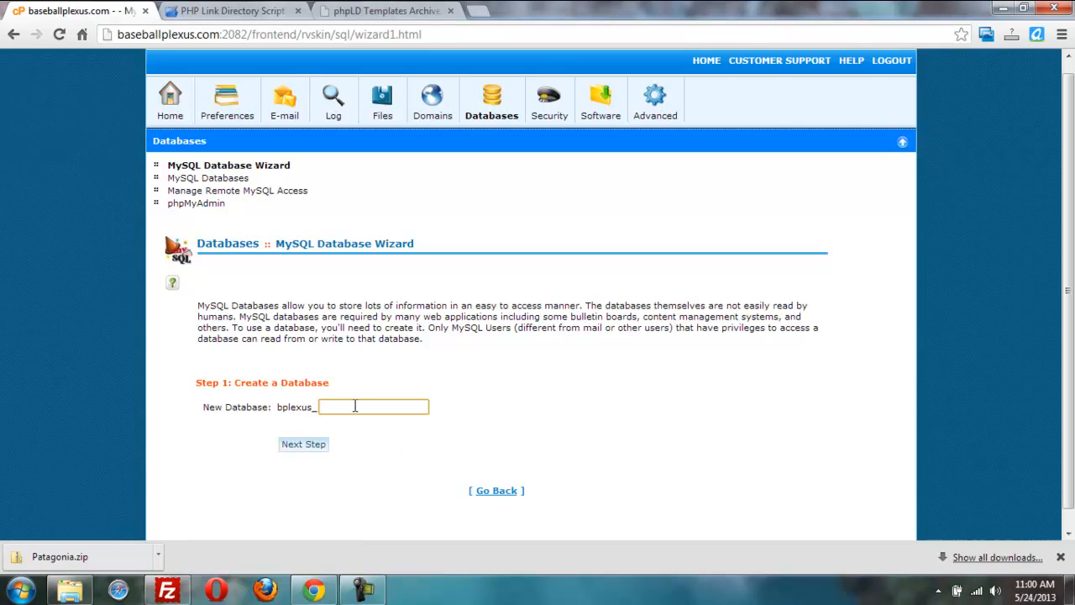
type("3")
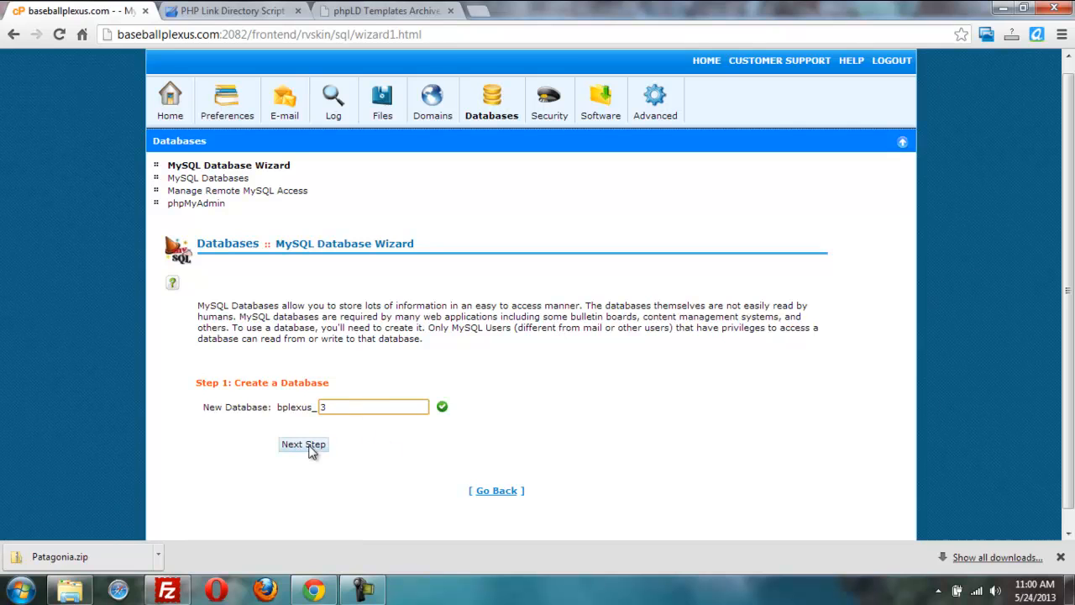
left_click(303, 444)
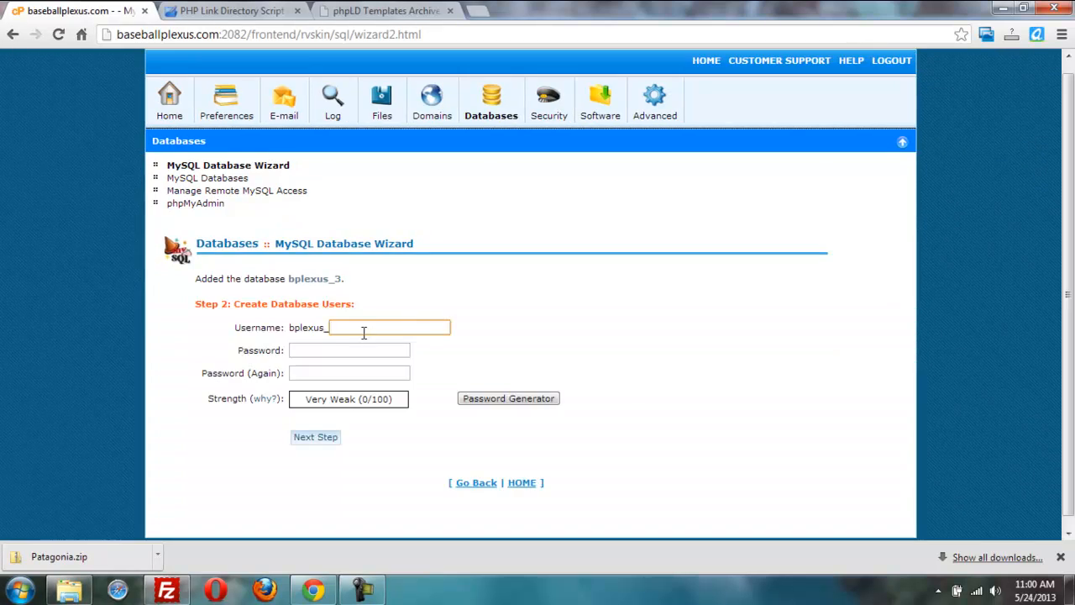
- Create database user bplexus_3 with a confirmed password and continue
left_click(390, 326)
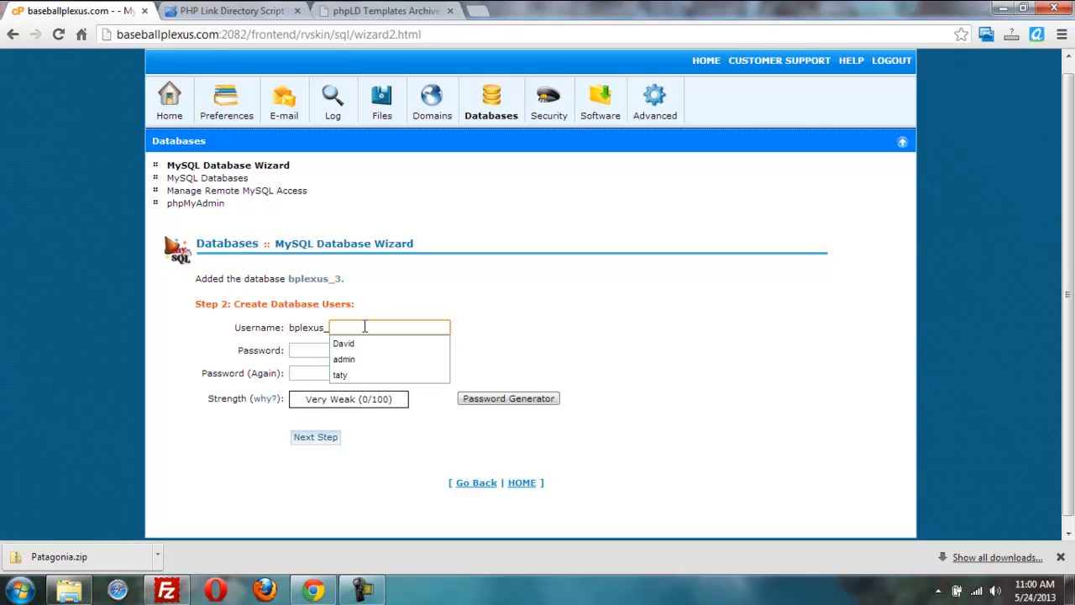
left_click(350, 351)
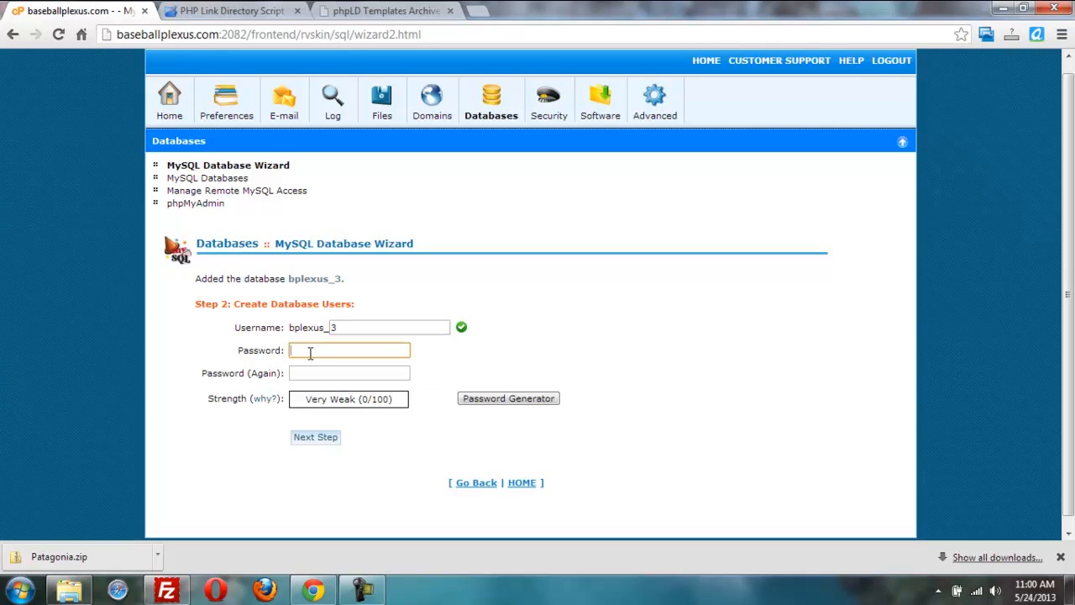
left_click(349, 351)
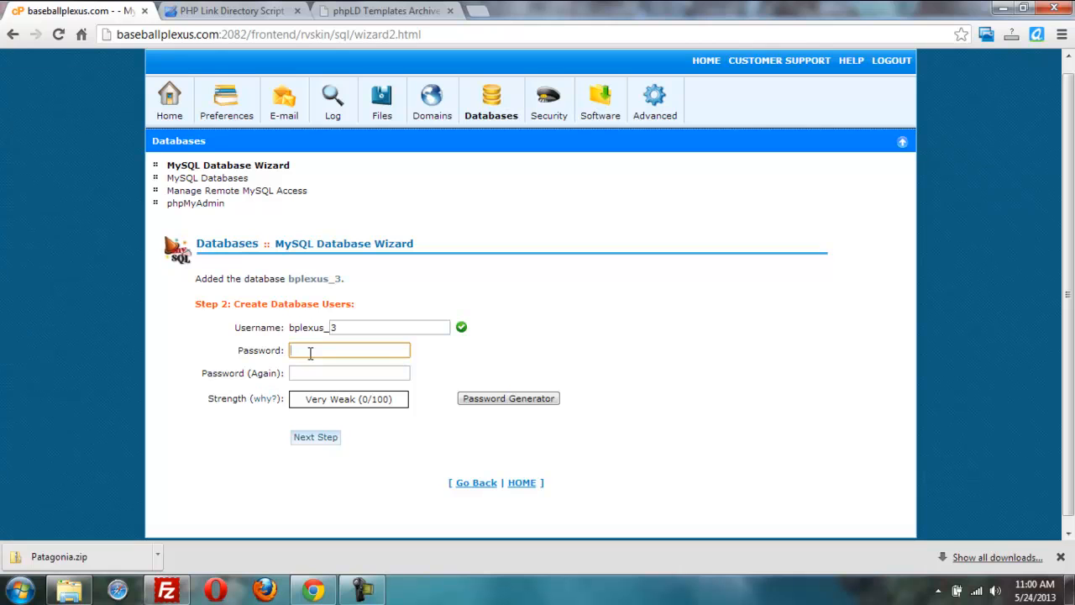
type("•••")
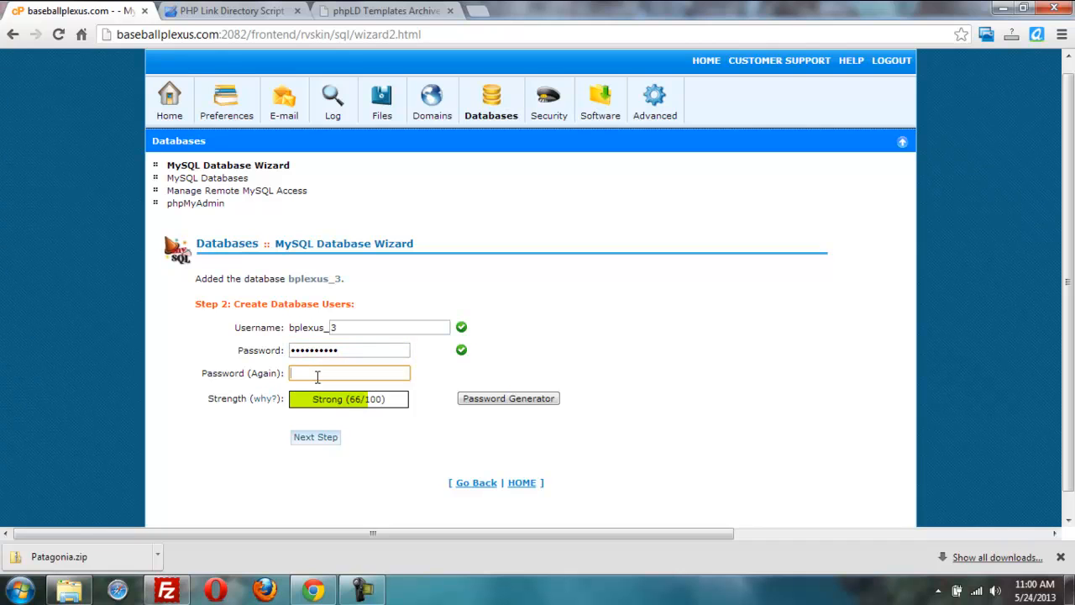
type("•")
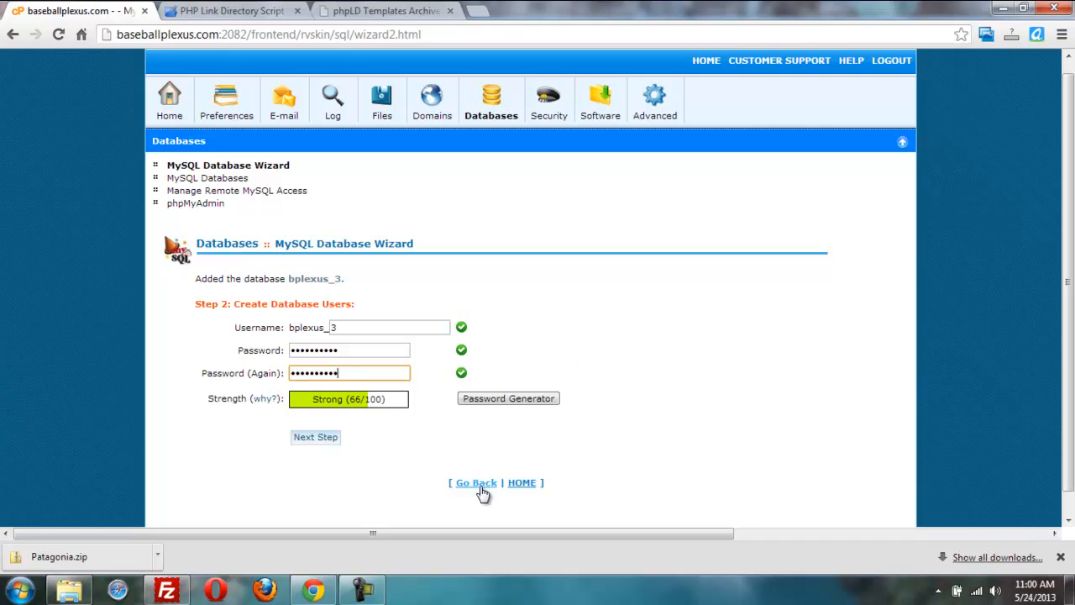
left_click(316, 437)
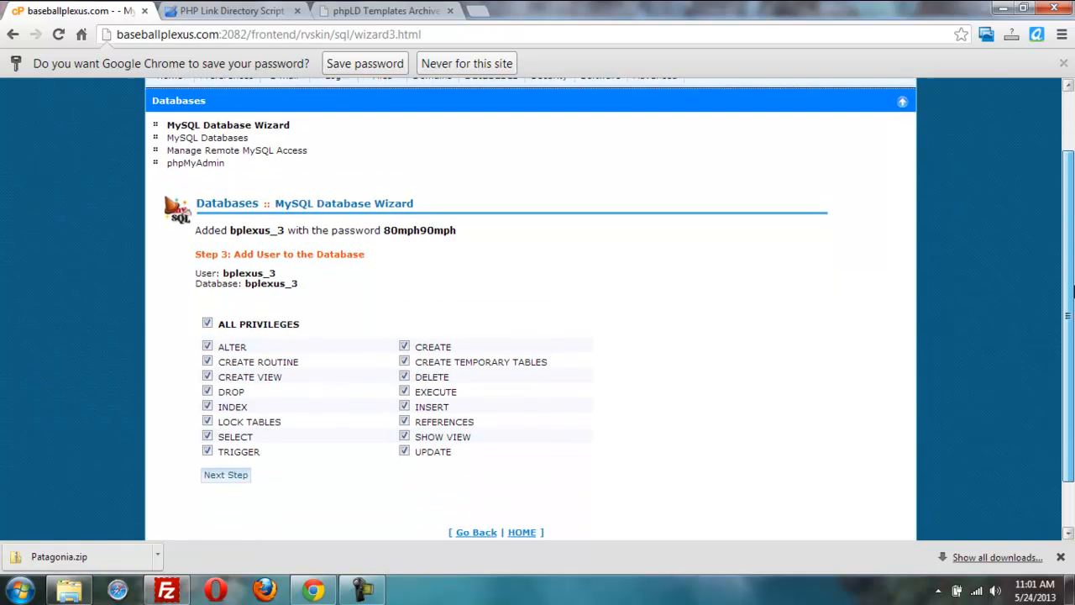
- Grant bplexus_3 ALL PRIVILEGES on database bplexus_3, then switch to the phpLD site tab
scroll("down", 3)
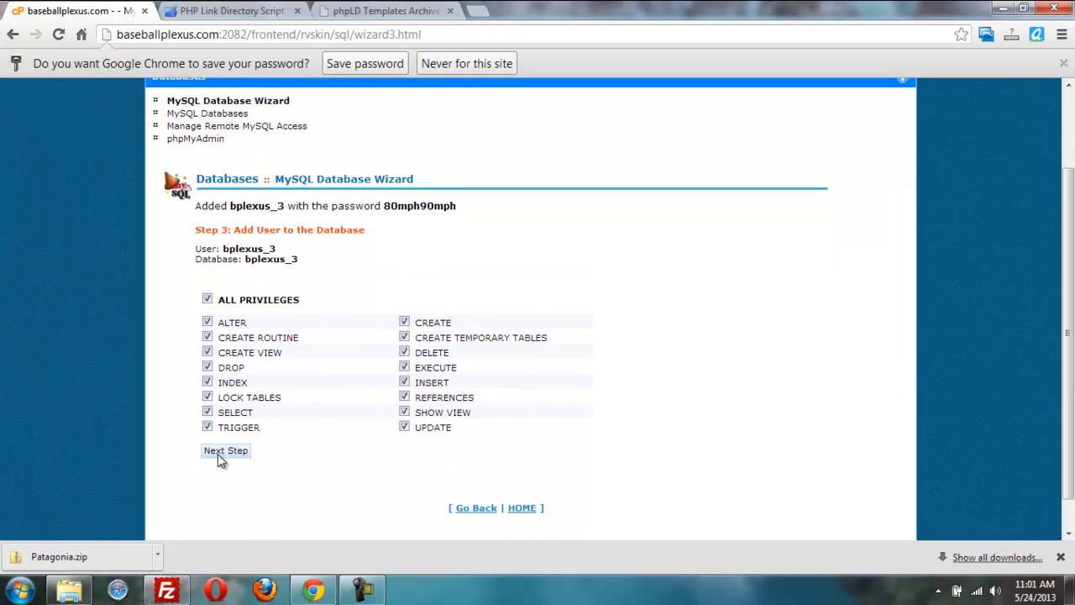
left_click(226, 451)
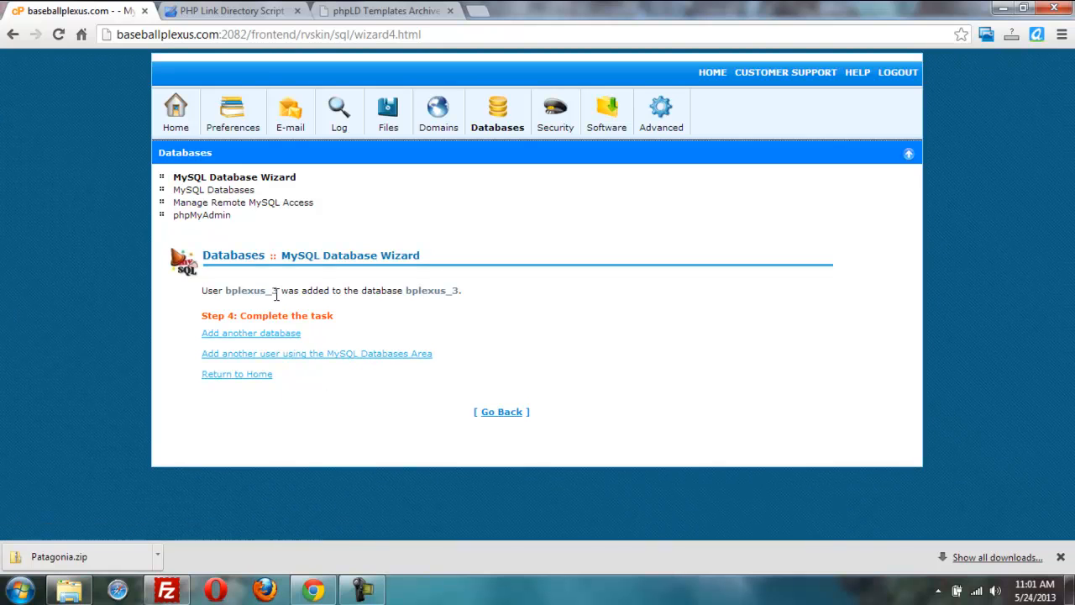
mouse_move(444, 303)
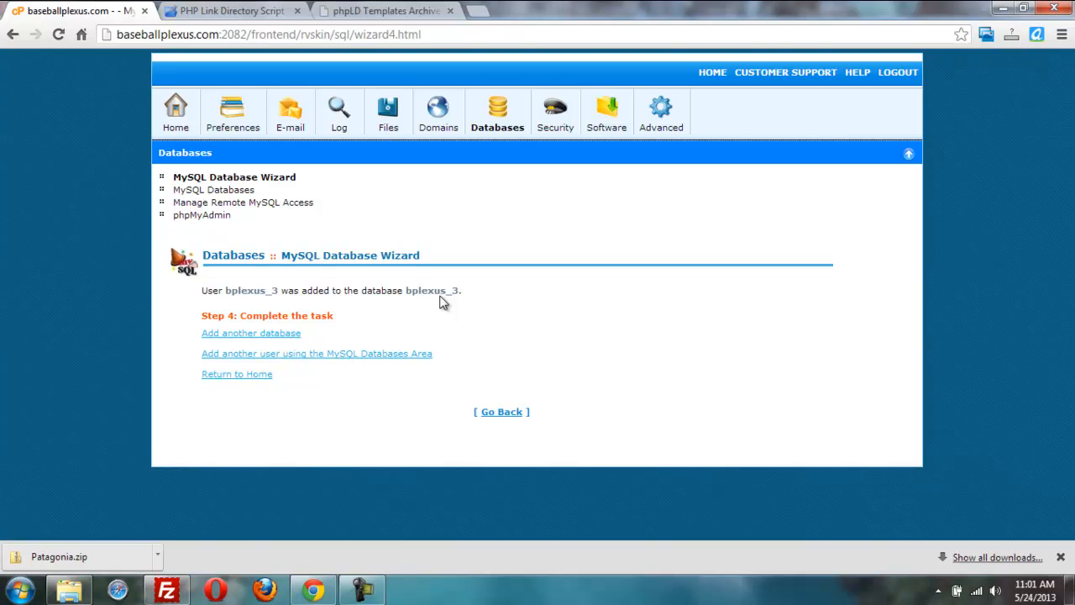
left_click(289, 114)
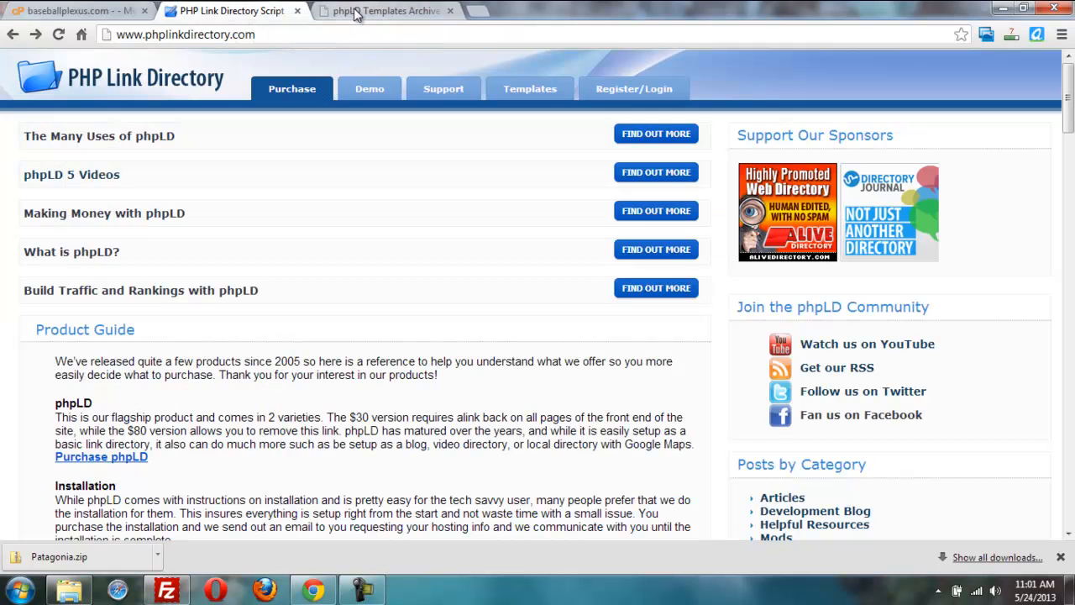
- Load baseballplexus.com/install, keep English, and continue past the passed requirements check
left_click(477, 10)
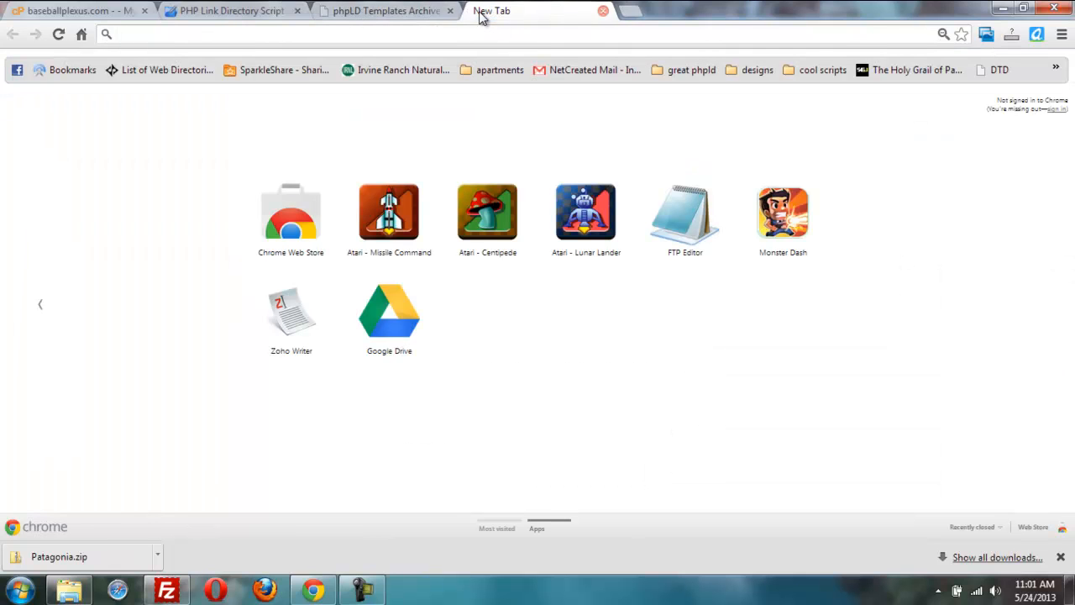
type("ba")
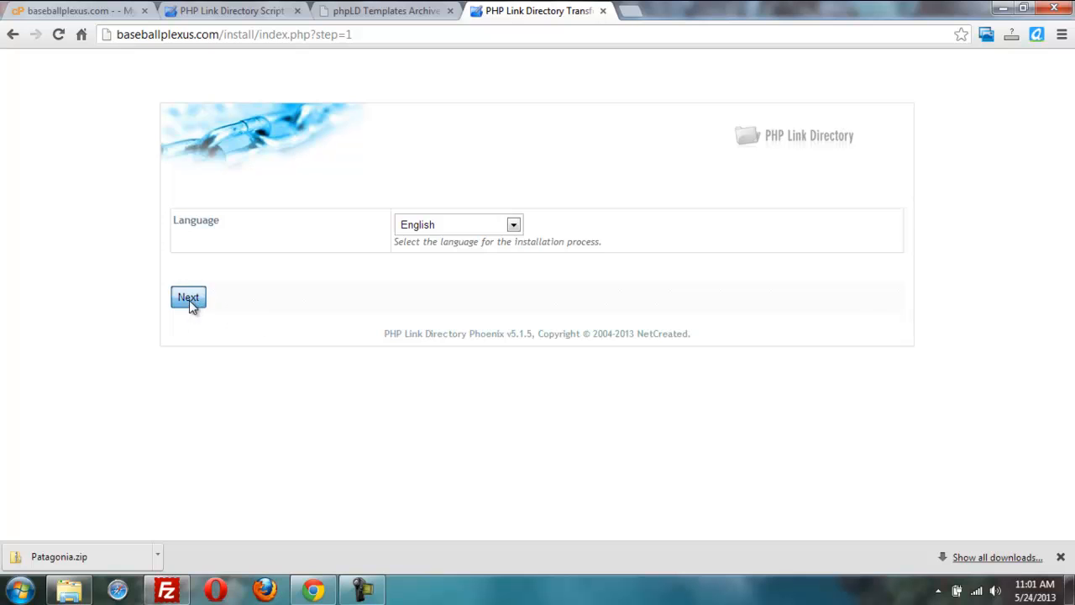
left_click(188, 297)
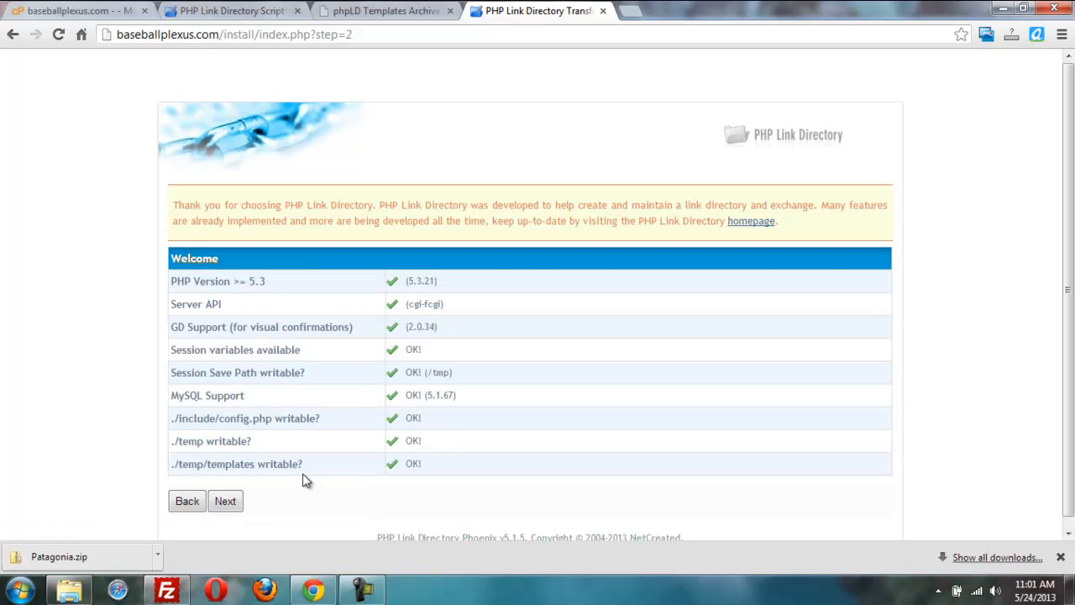
mouse_move(423, 403)
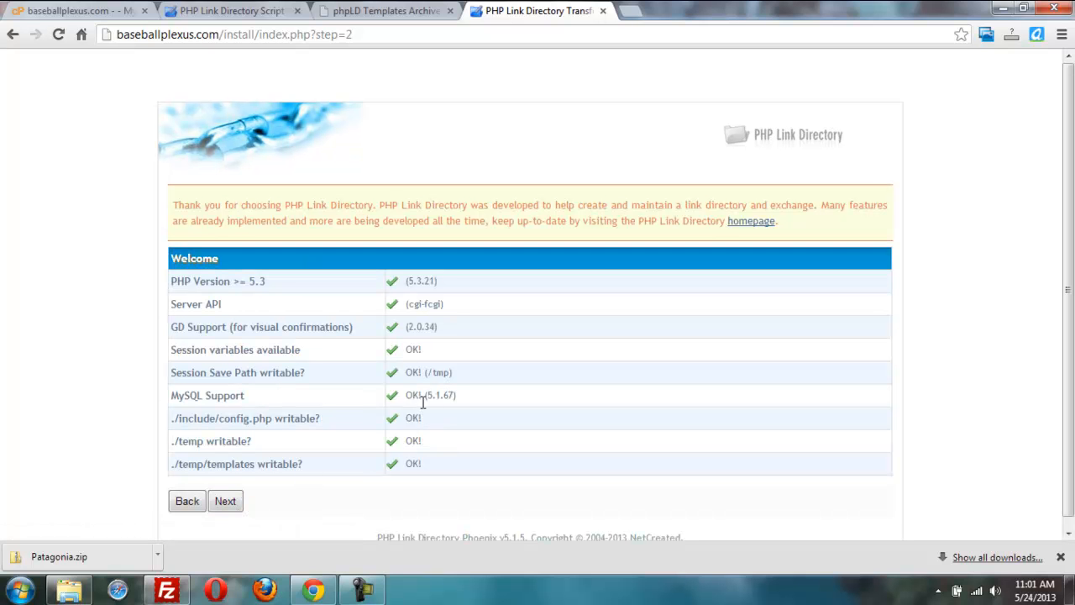
mouse_move(410, 301)
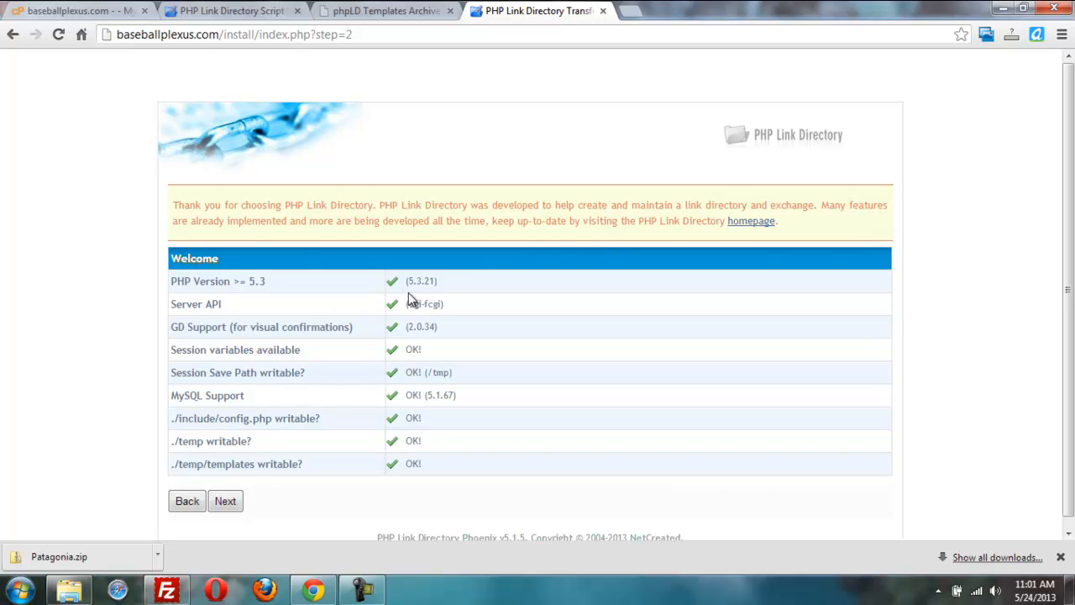
left_click(225, 501)
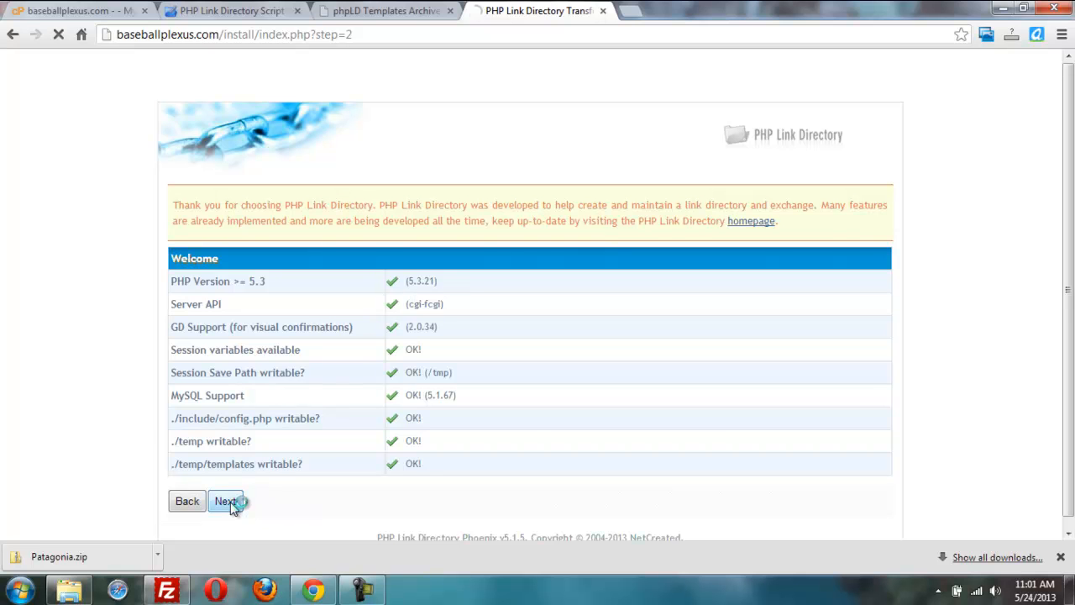
left_click(225, 500)
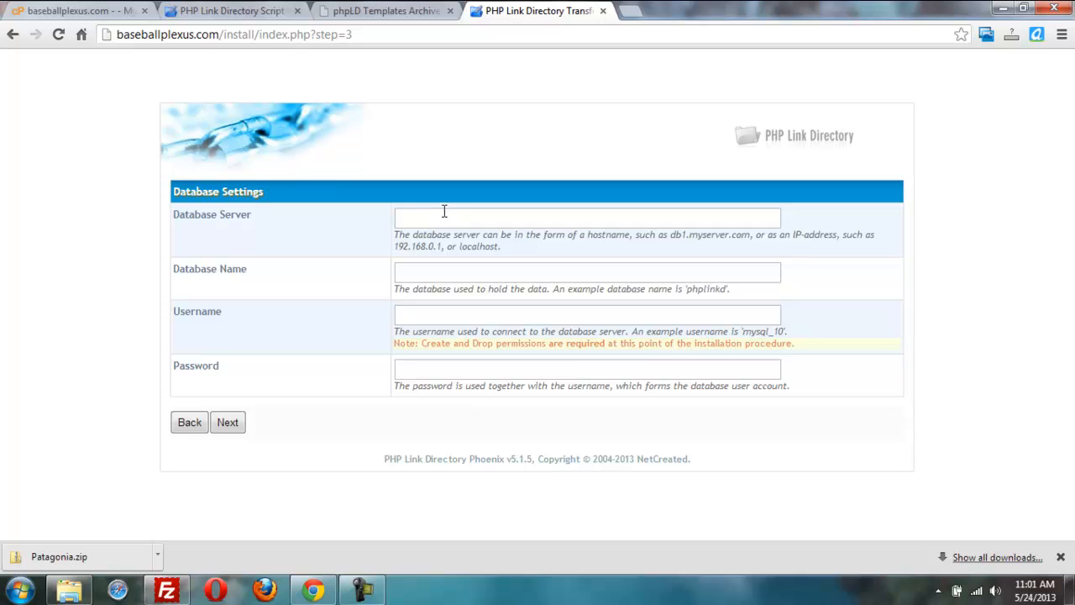
- Enter localhost, database bplexus_3, user bplexus_3 and its password, then submit
type("localhost")
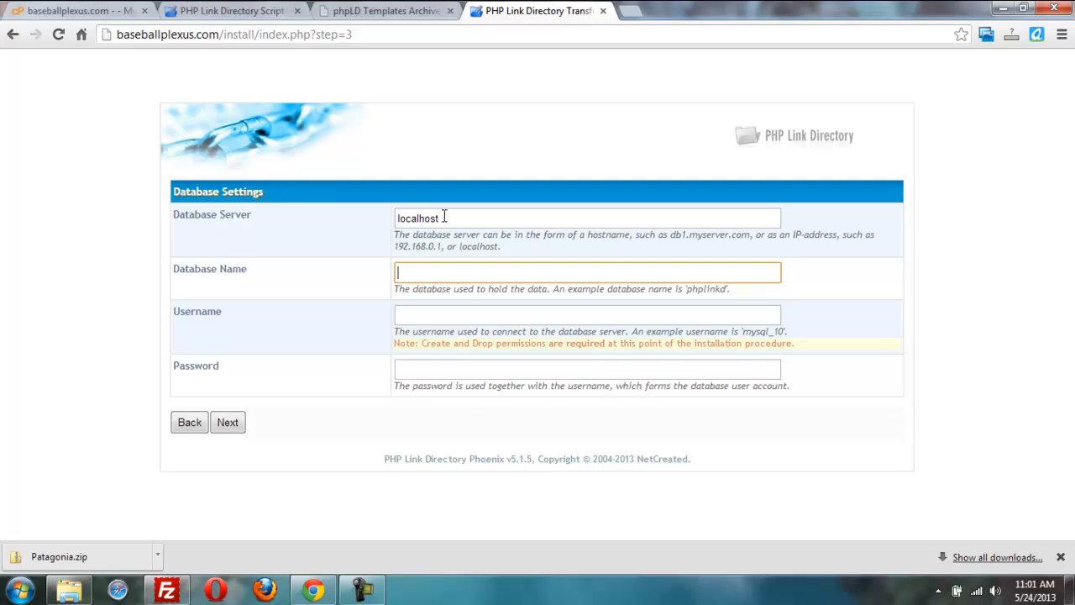
type("bplexus_3")
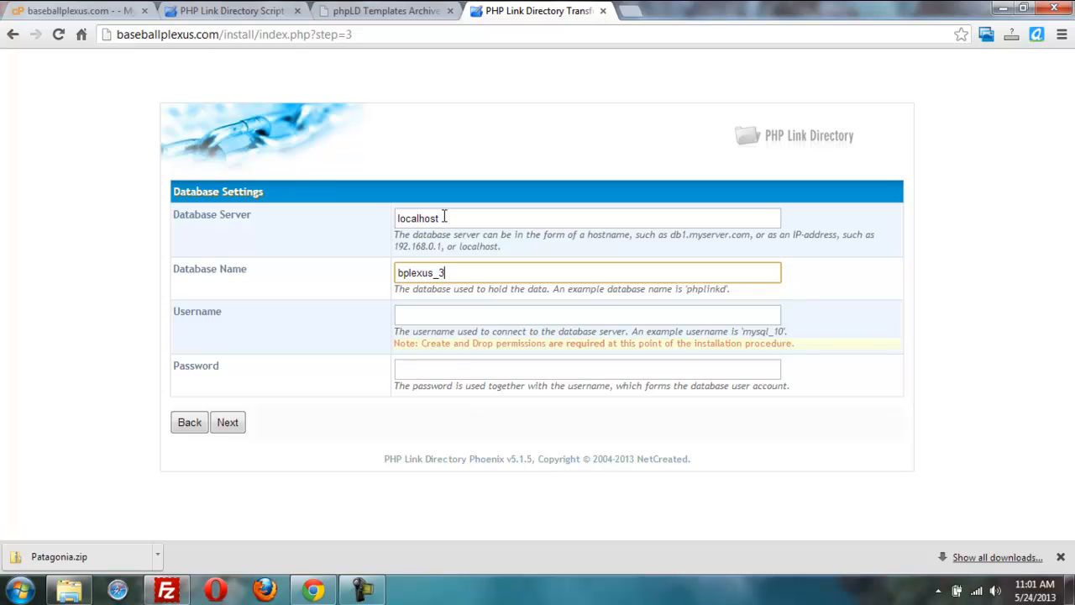
left_click(586, 314)
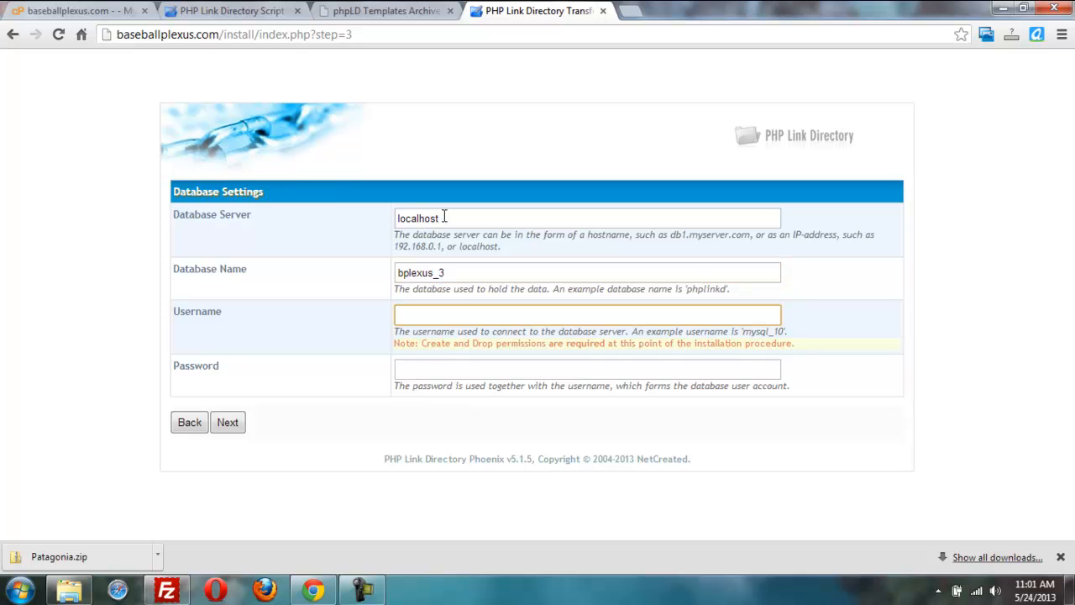
type("b")
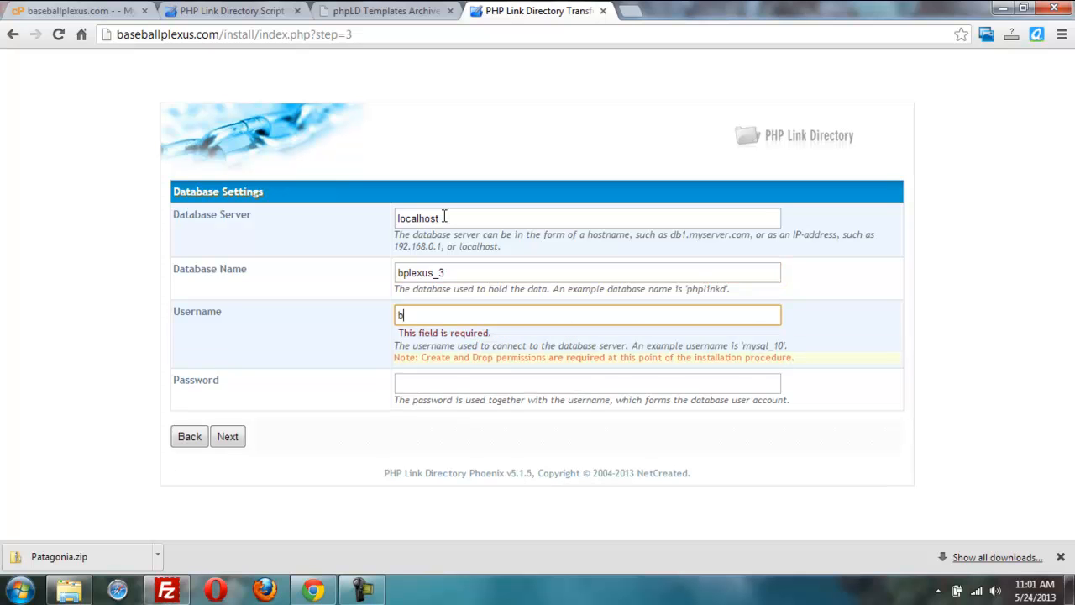
type("plexus_3")
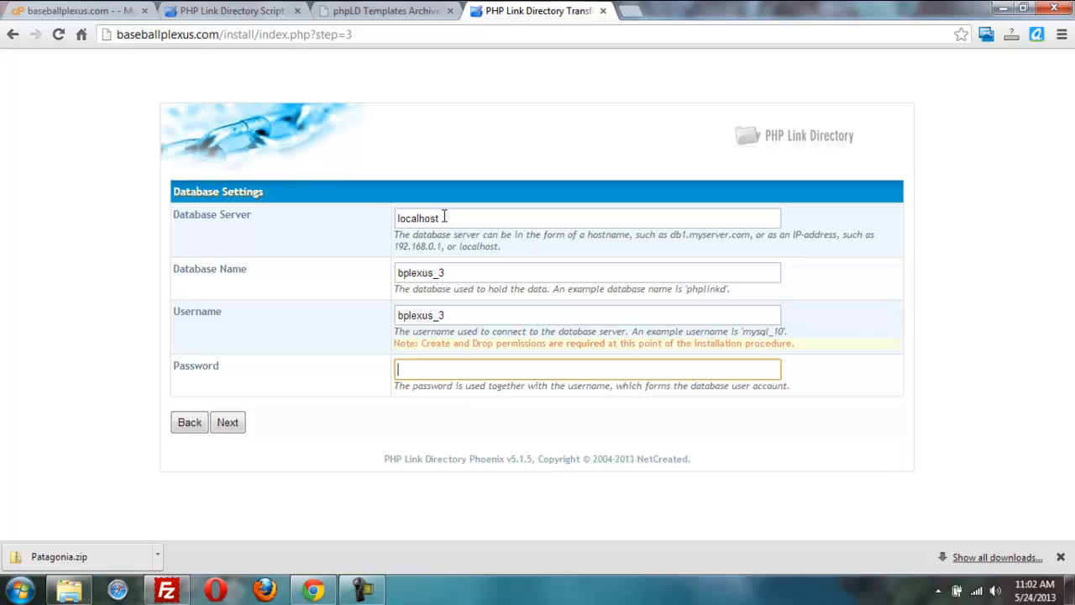
type("password")
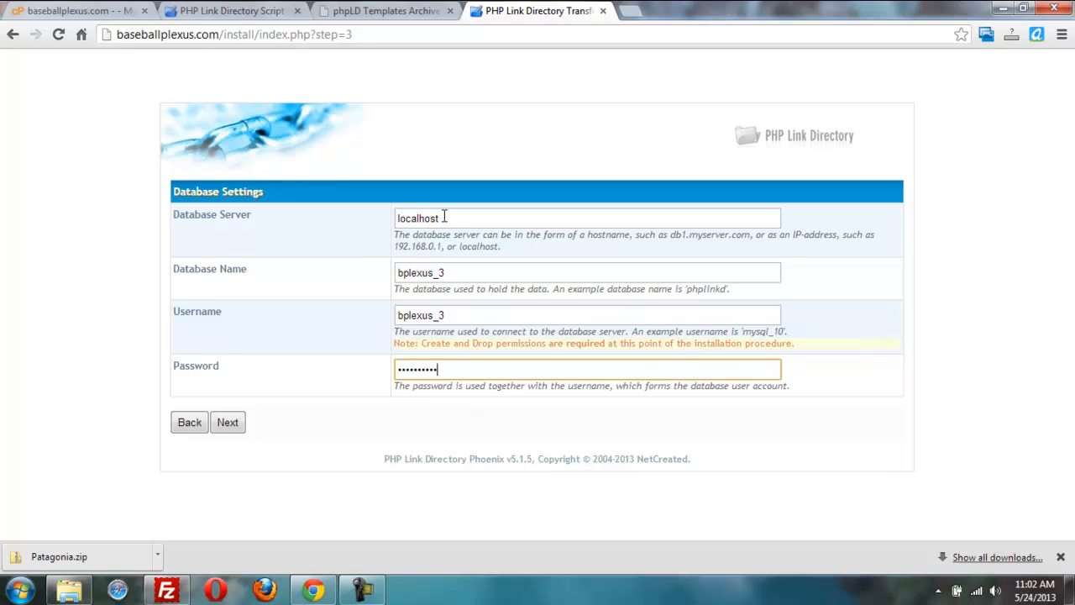
left_click(228, 422)
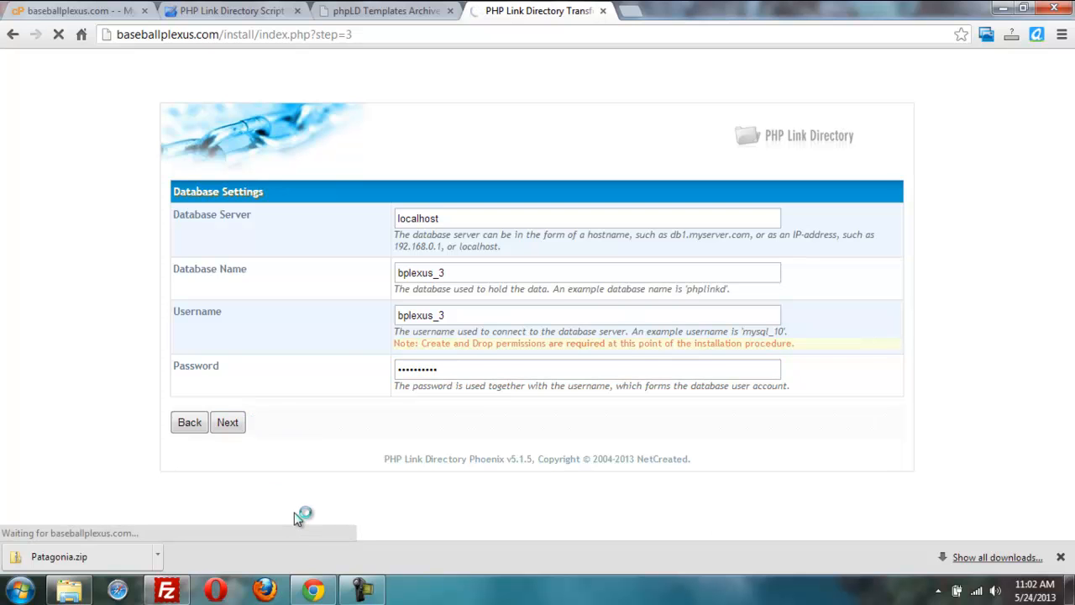
- Accept link-type mapping, enable email templates and other populate options, continue to Administrative User
left_click(227, 421)
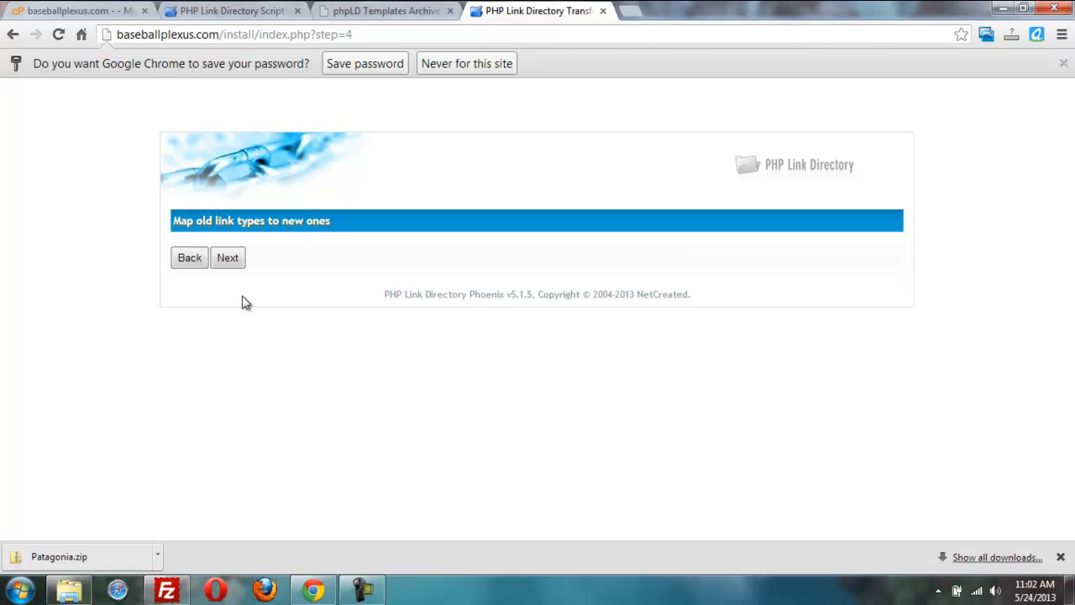
mouse_move(229, 259)
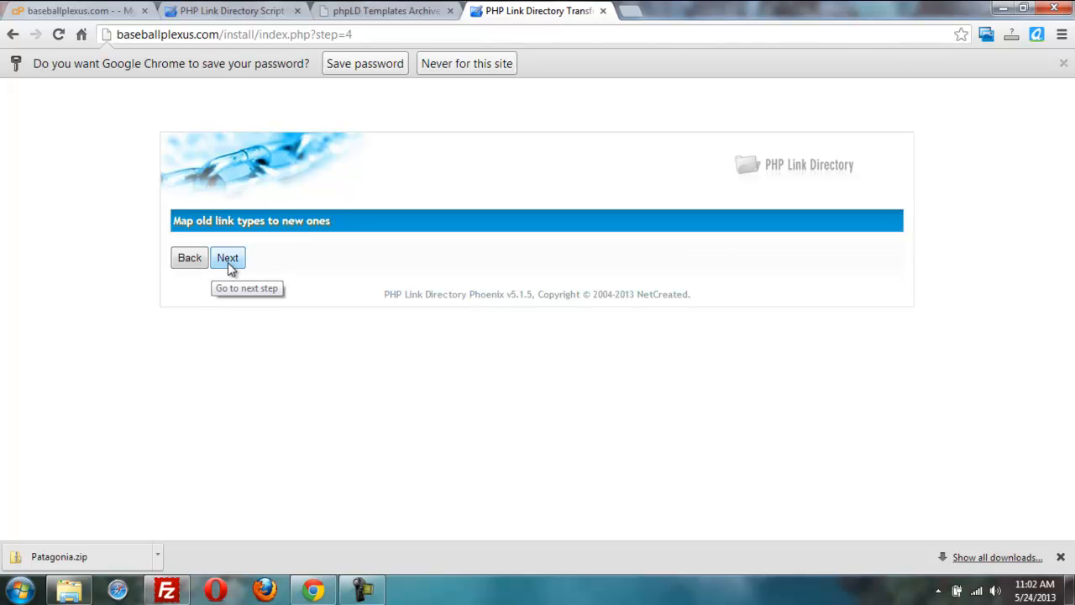
left_click(228, 258)
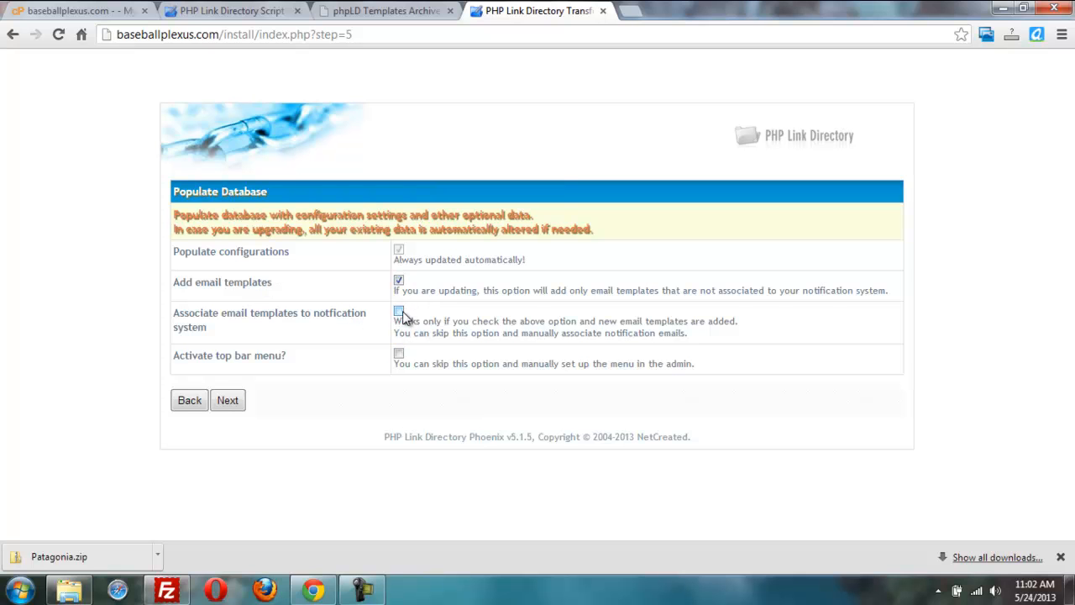
left_click(400, 311)
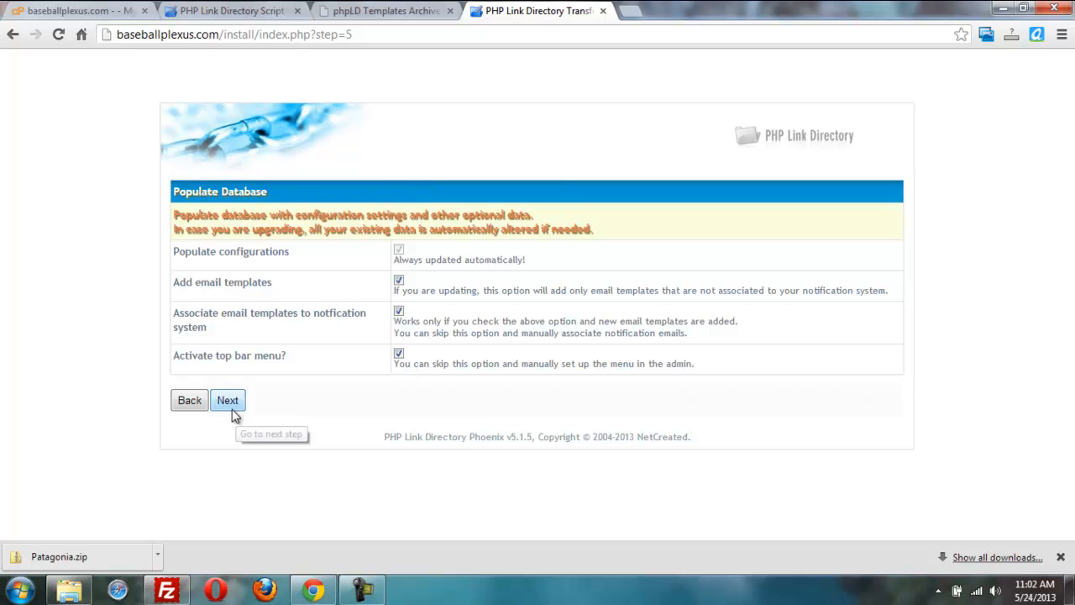
left_click(229, 400)
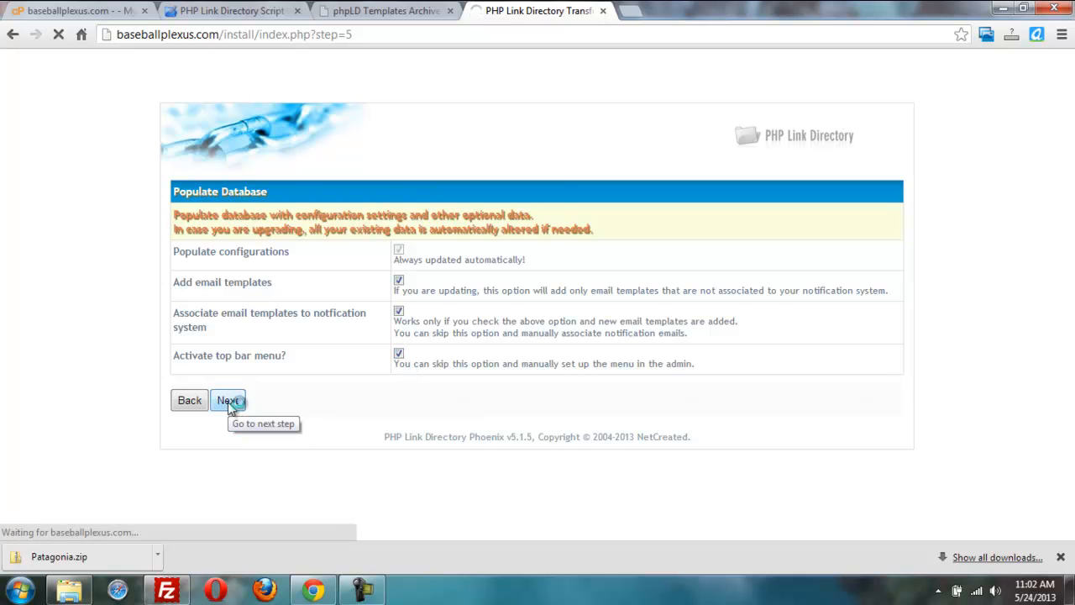
left_click(228, 400)
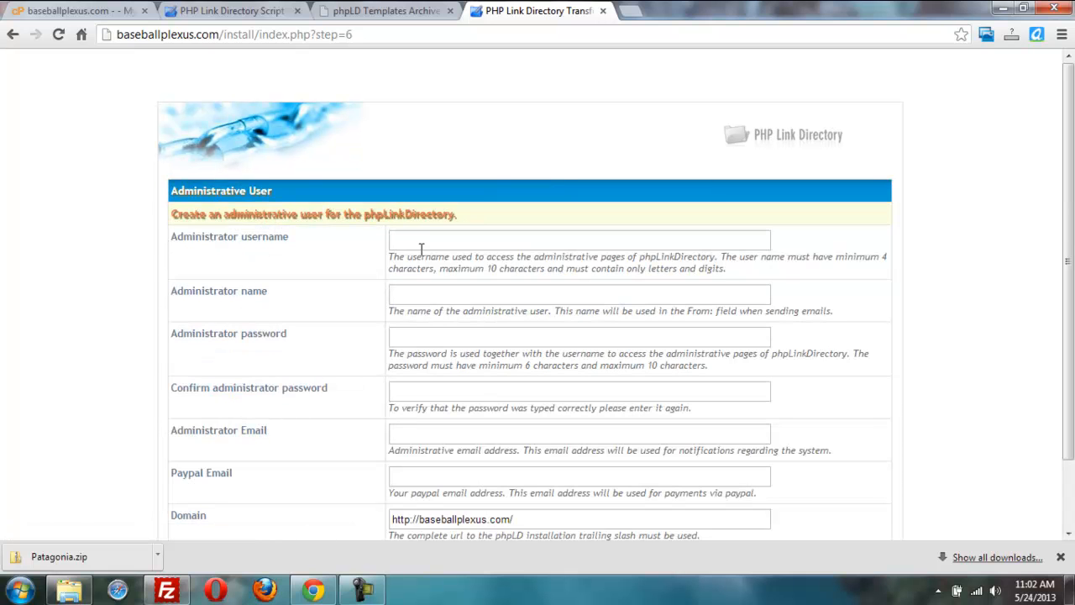
- Enter the administrator username 'admin', name 'admin', and the password with its confirmation
type("admin")
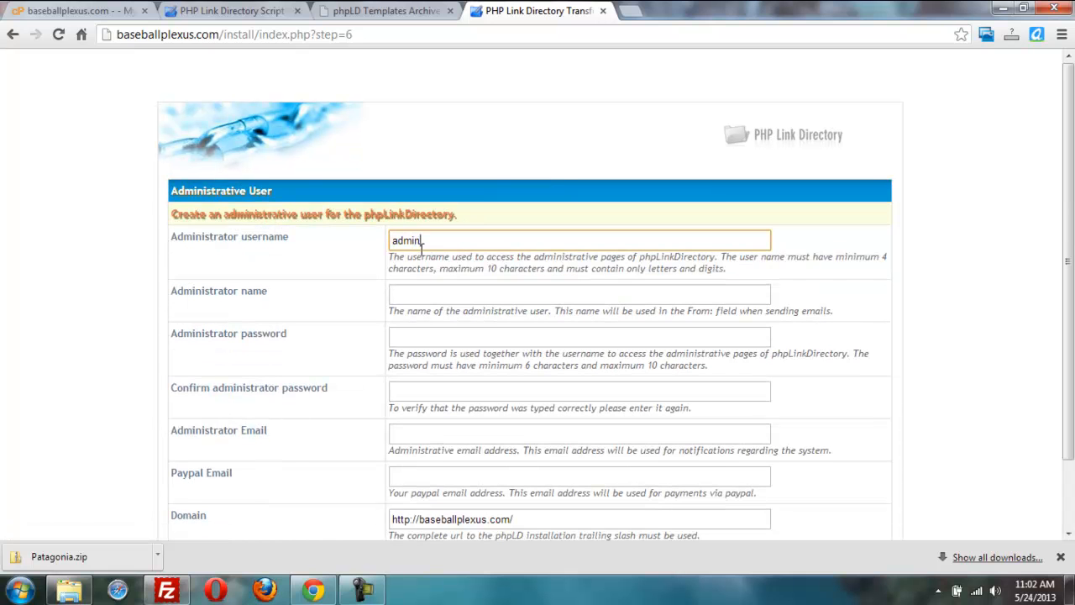
type("admin")
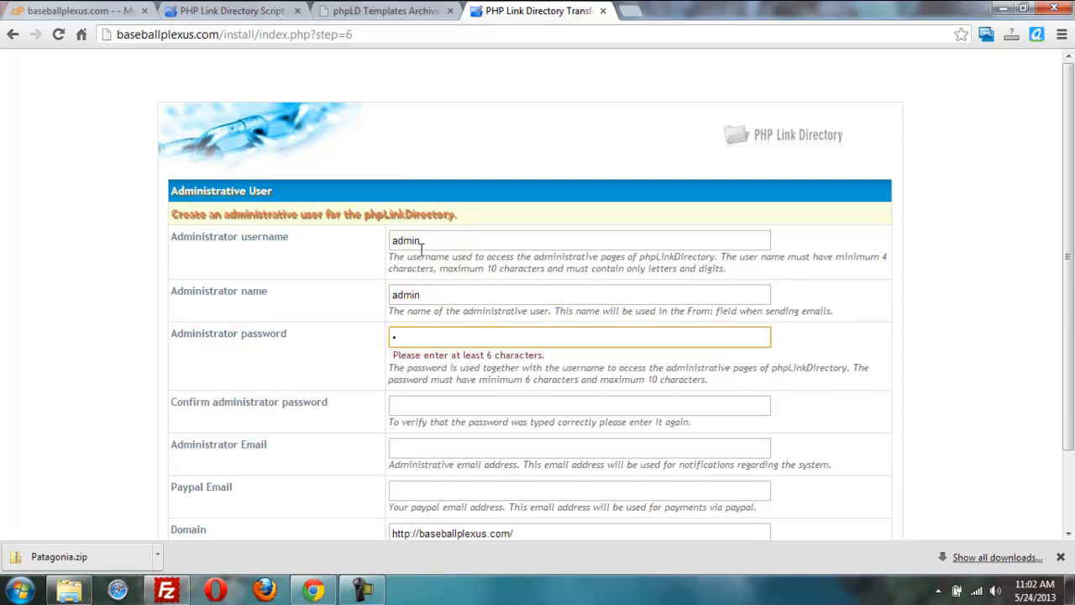
type("••")
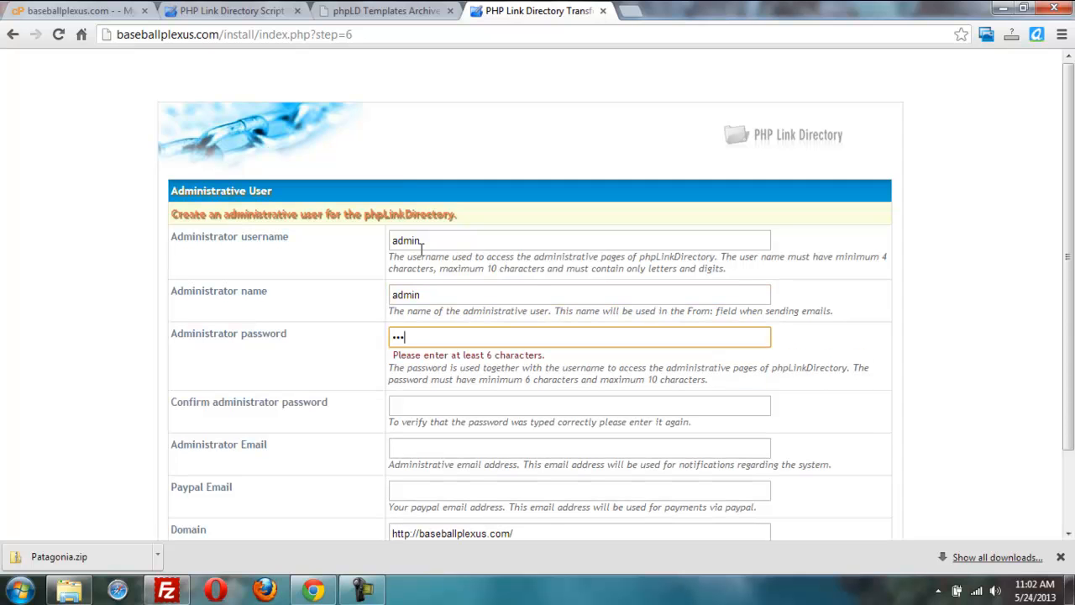
type("password")
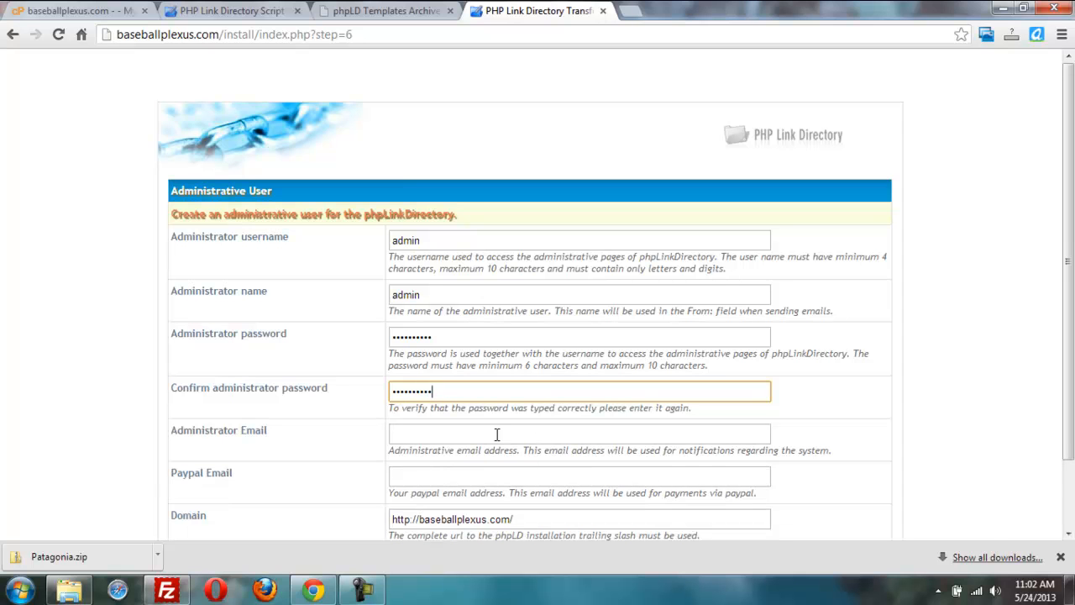
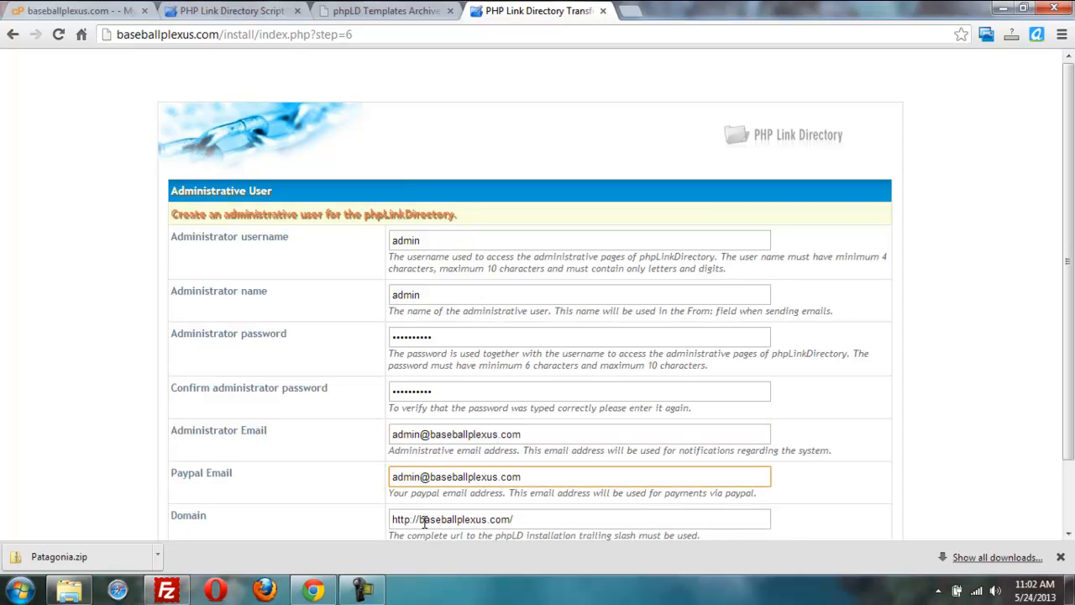
type("www.")
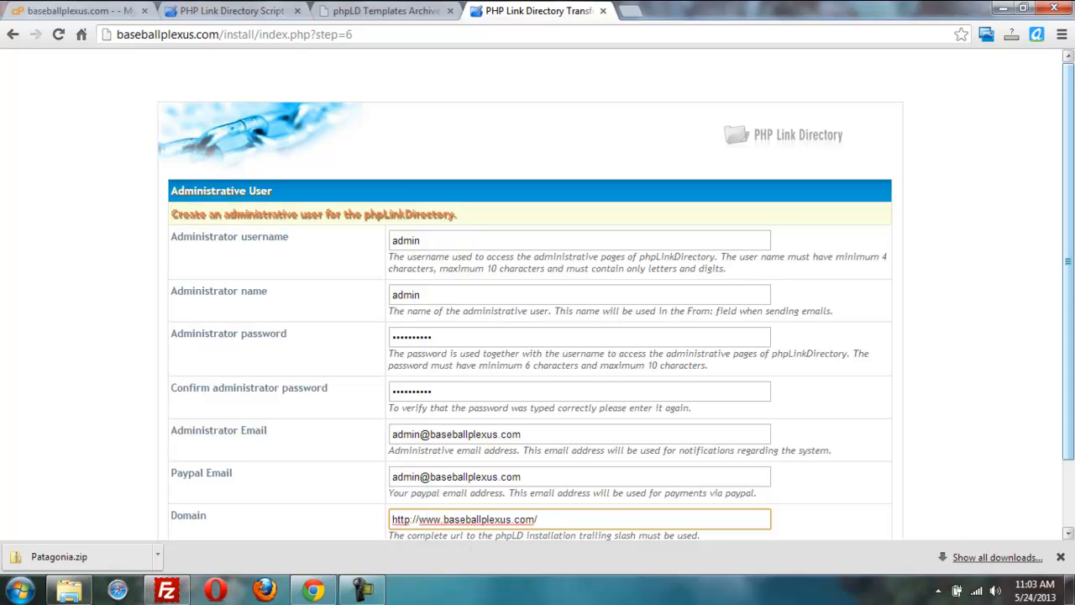
scroll("down", 3)
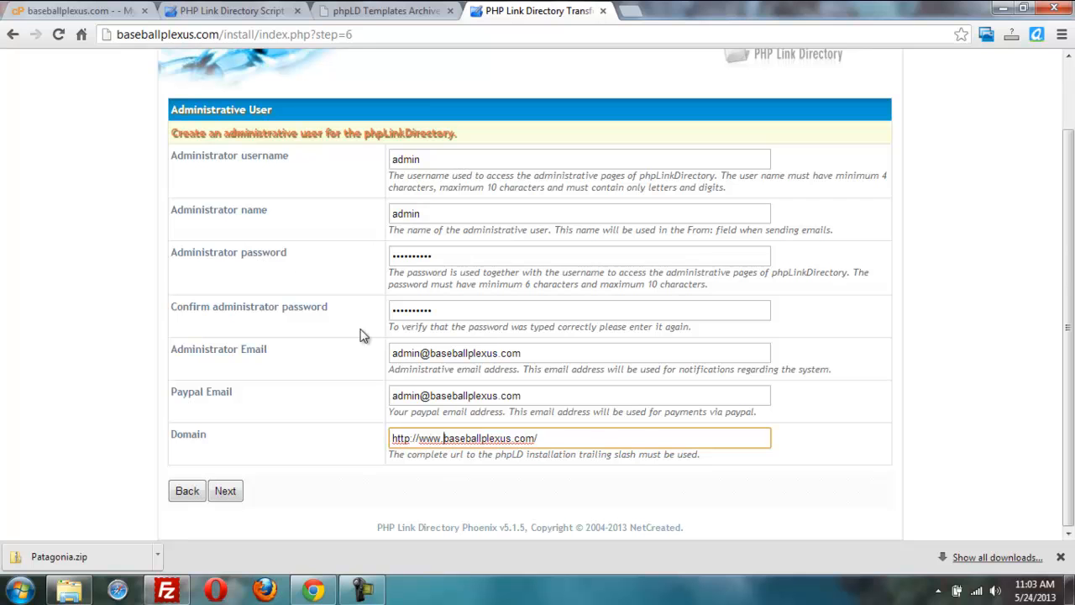
left_click(225, 490)
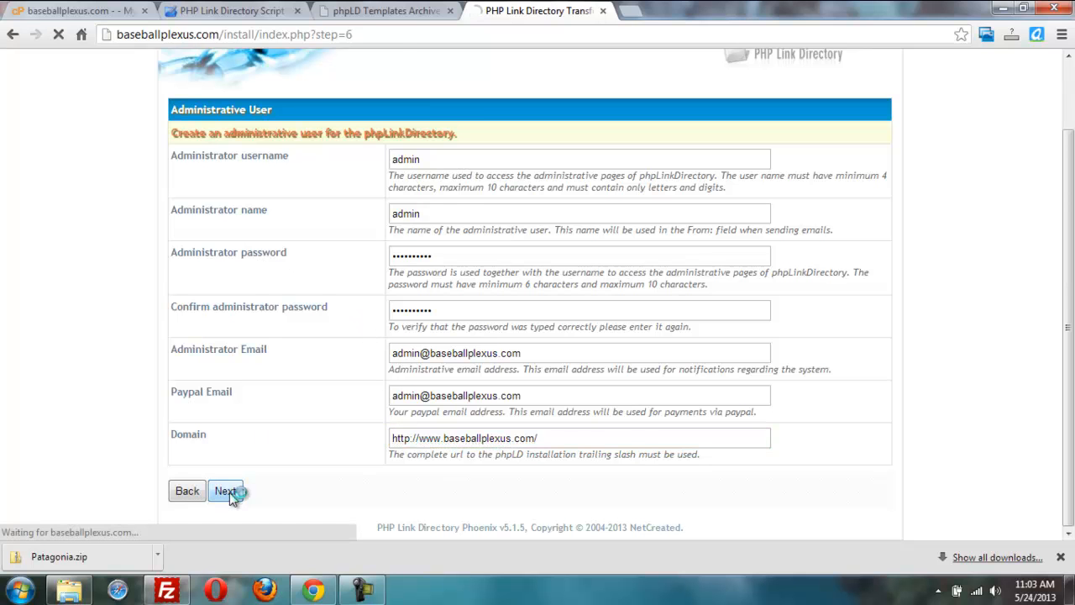
left_click(225, 491)
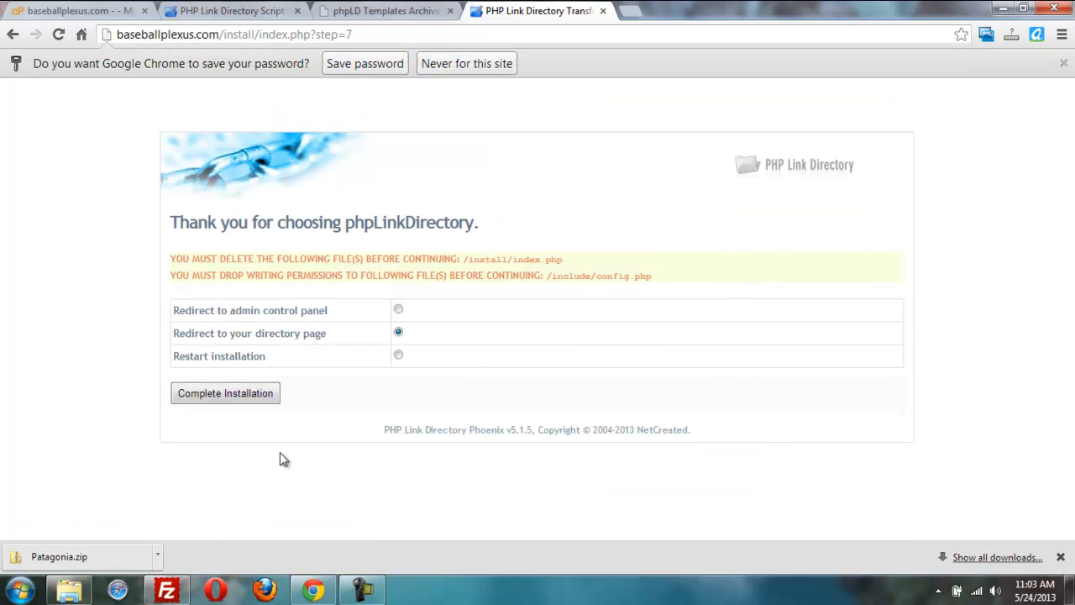
- Finish installation redirecting to the admin control panel, then log in as admin
left_click(398, 309)
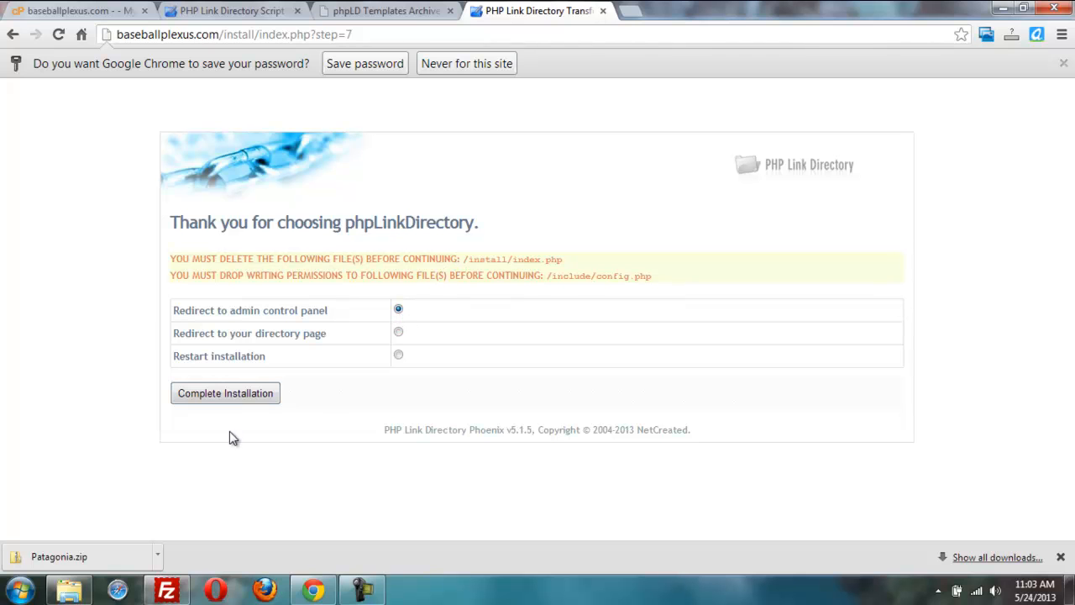
left_click(225, 393)
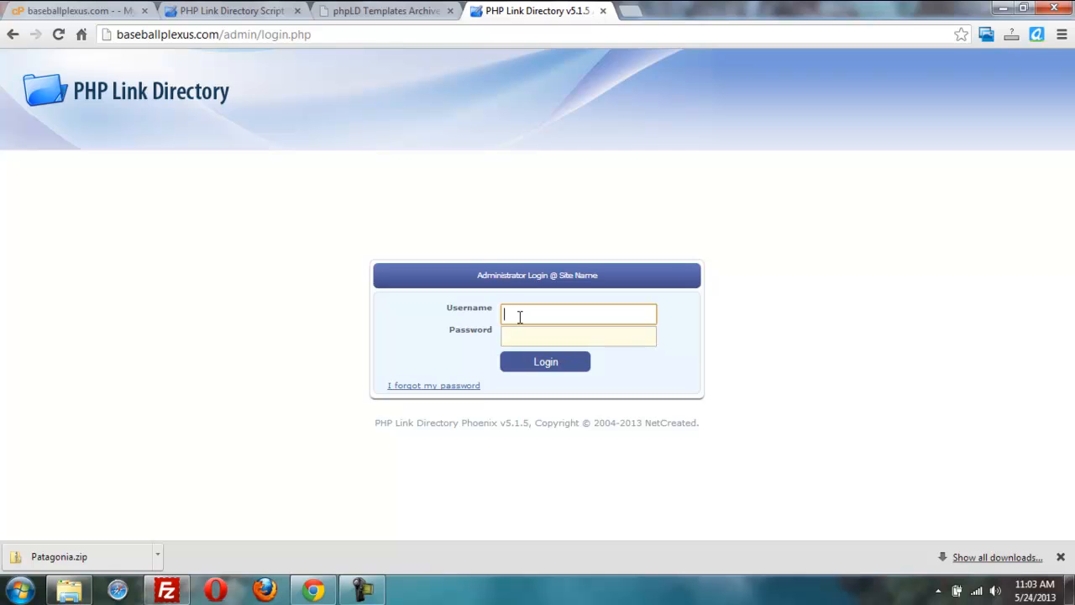
type("admin")
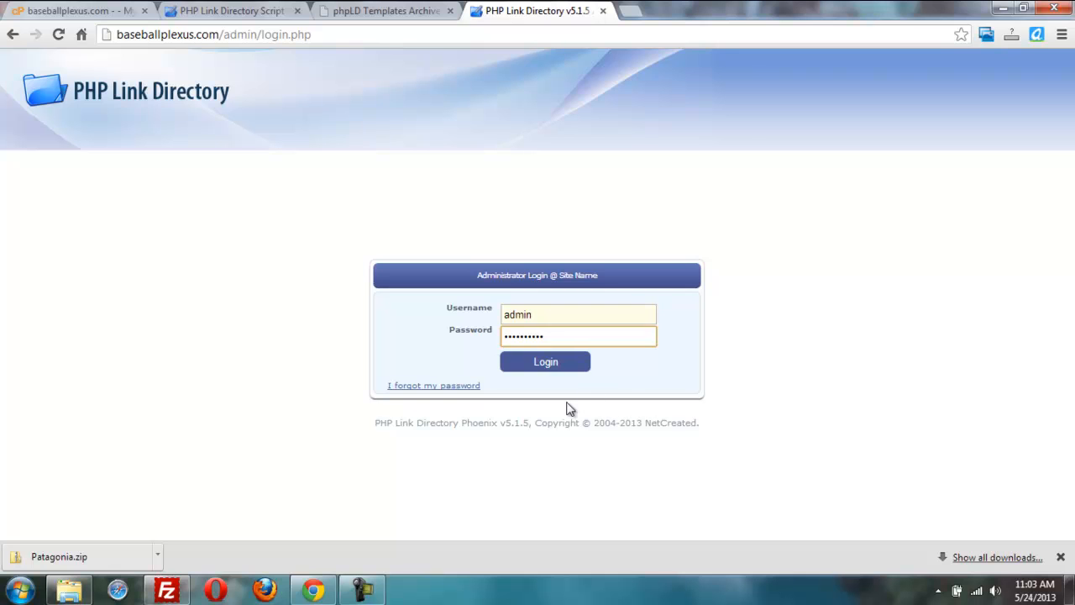
left_click(544, 361)
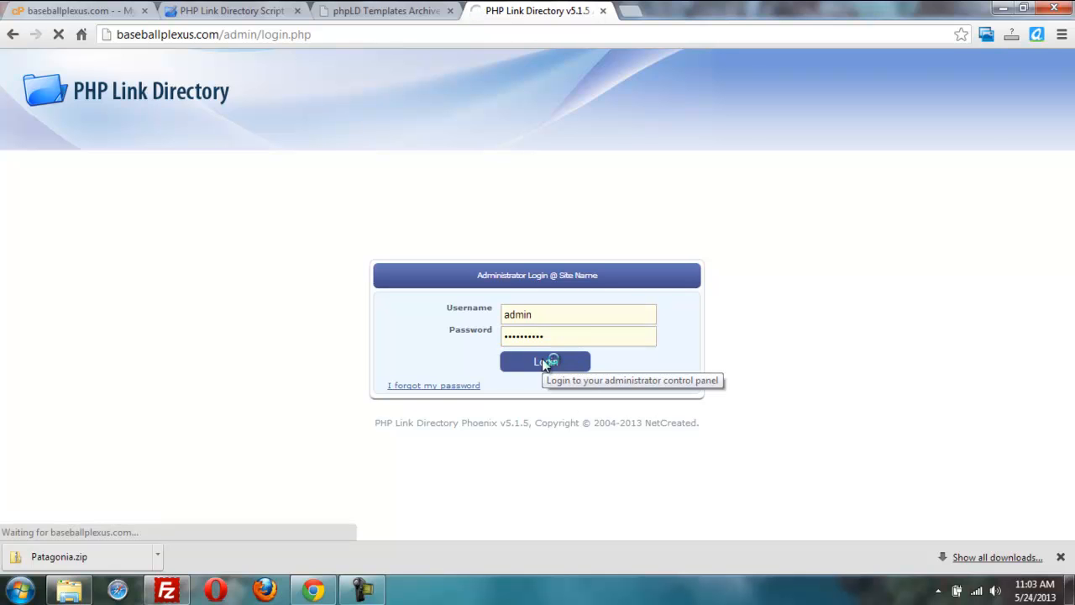
- Submit the admin login to enter the control panel dashboard
left_click(544, 361)
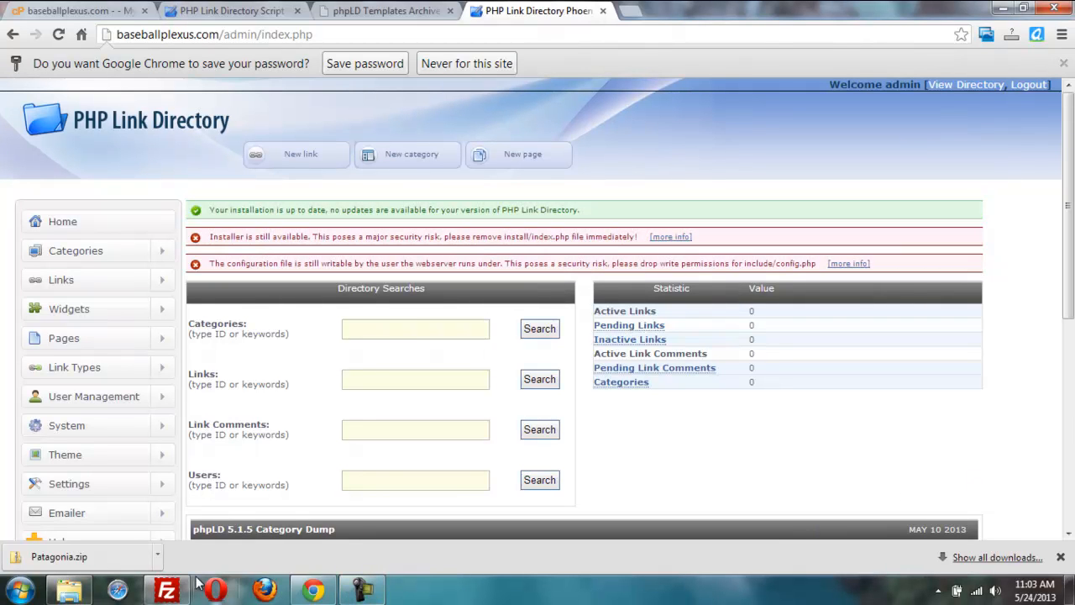
mouse_move(378, 26)
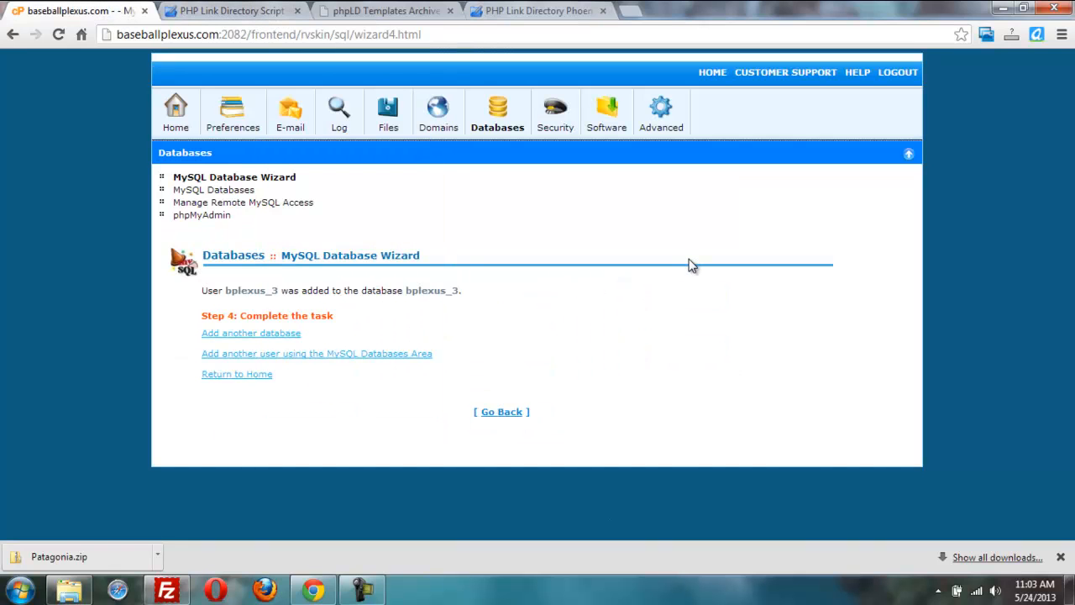
mouse_move(523, 208)
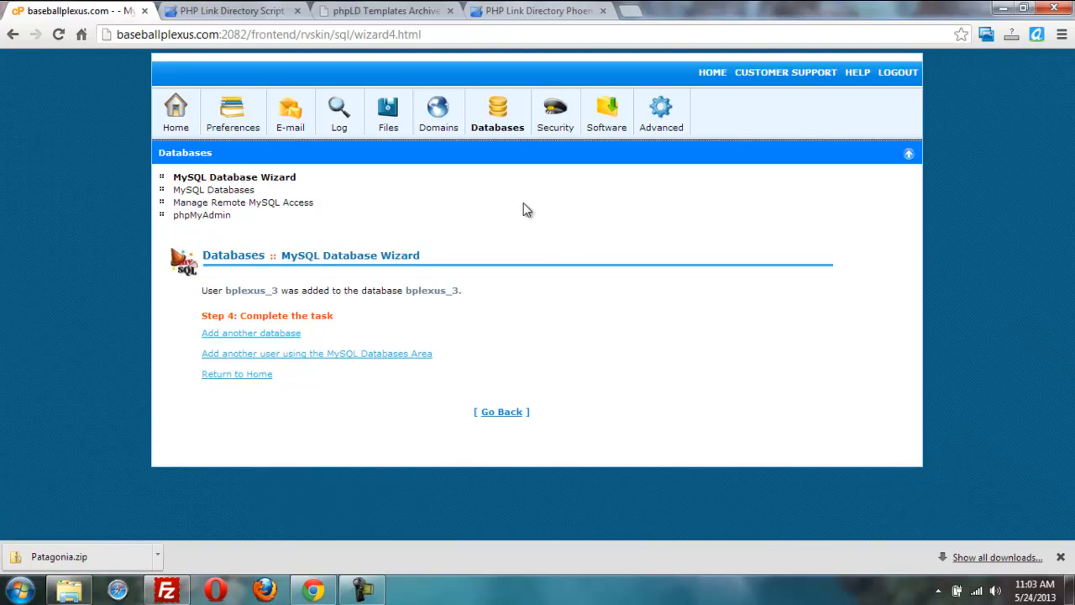
- Launch cPanel's File Manager on the Web Root (public_html) folder
left_click(389, 115)
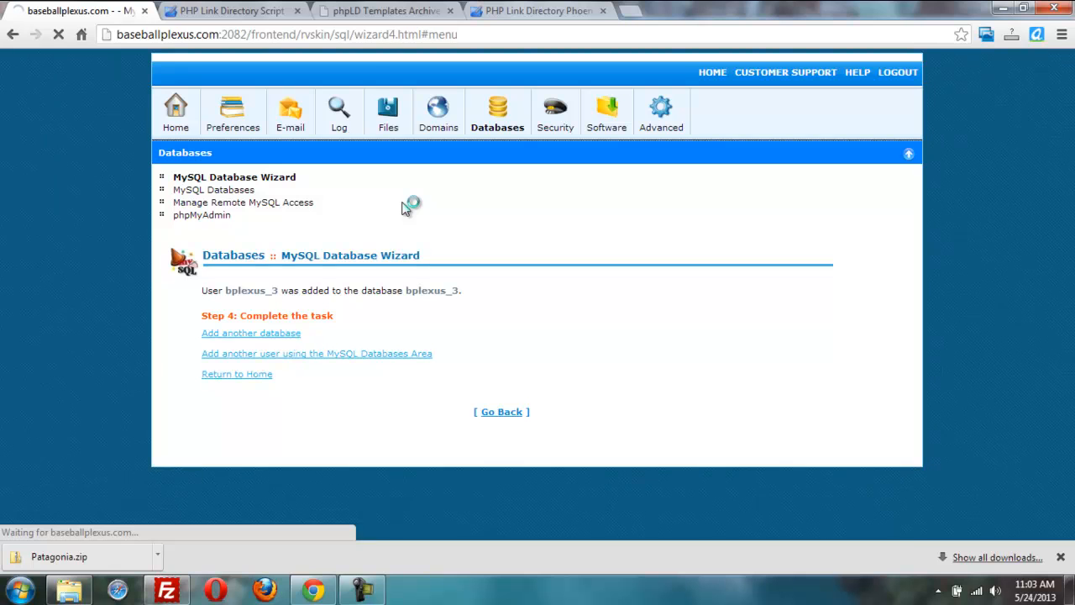
left_click(387, 109)
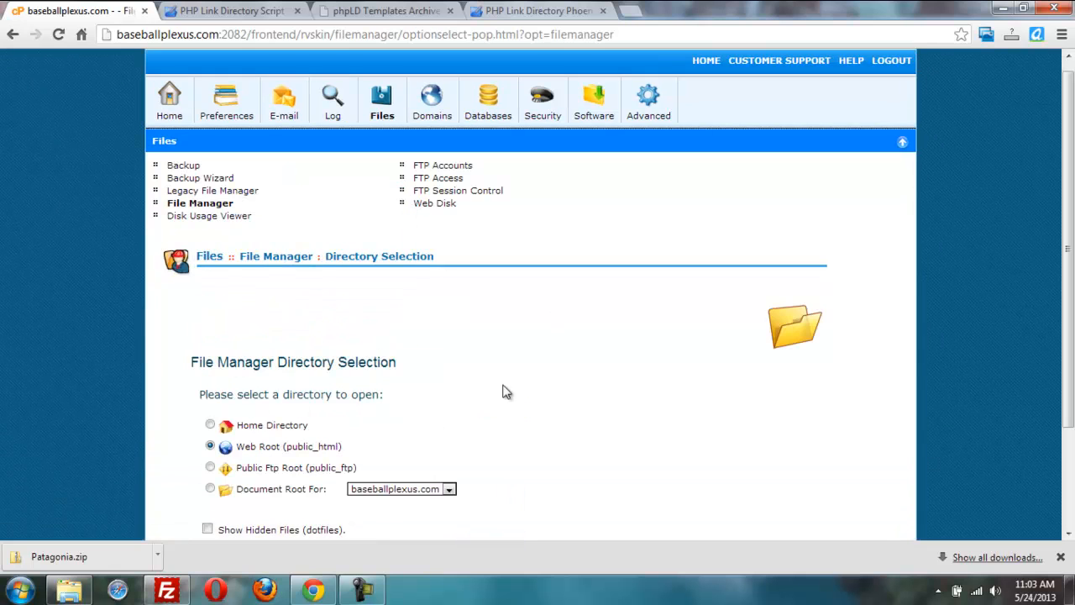
scroll("down", 3)
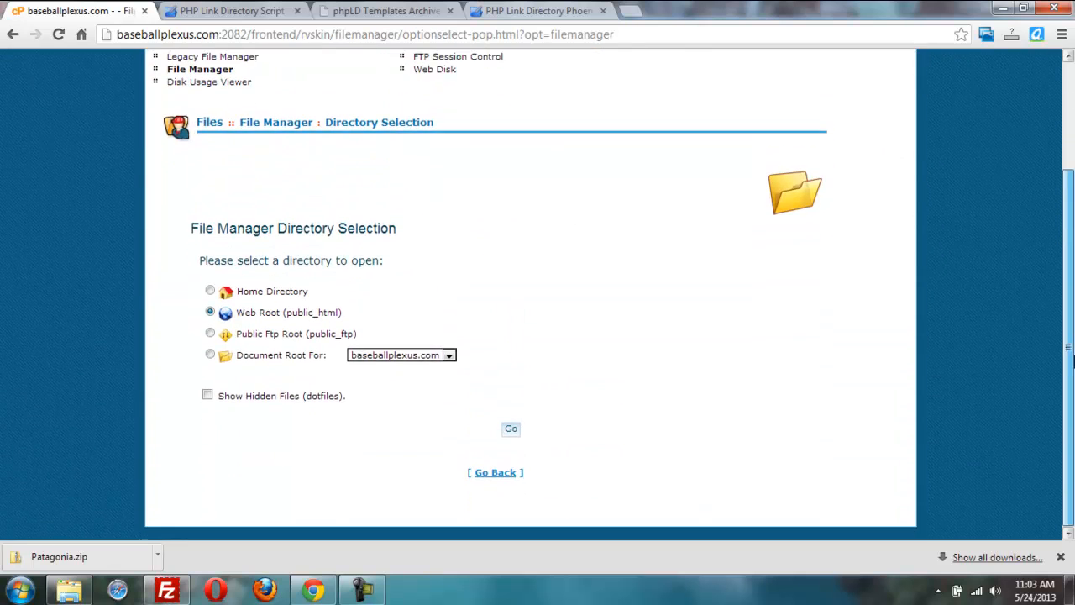
left_click(511, 428)
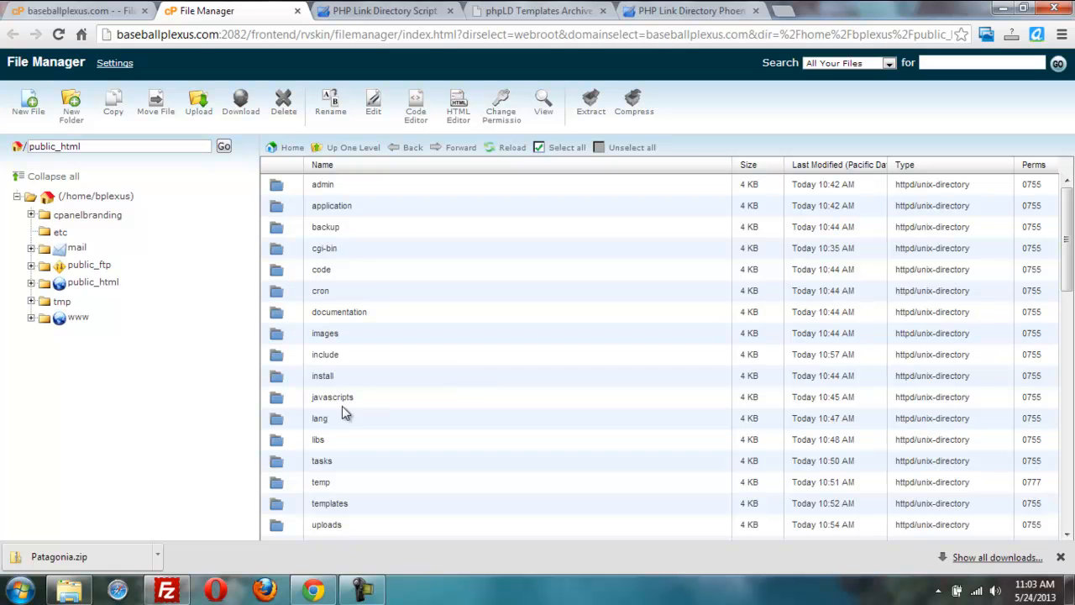
mouse_move(277, 378)
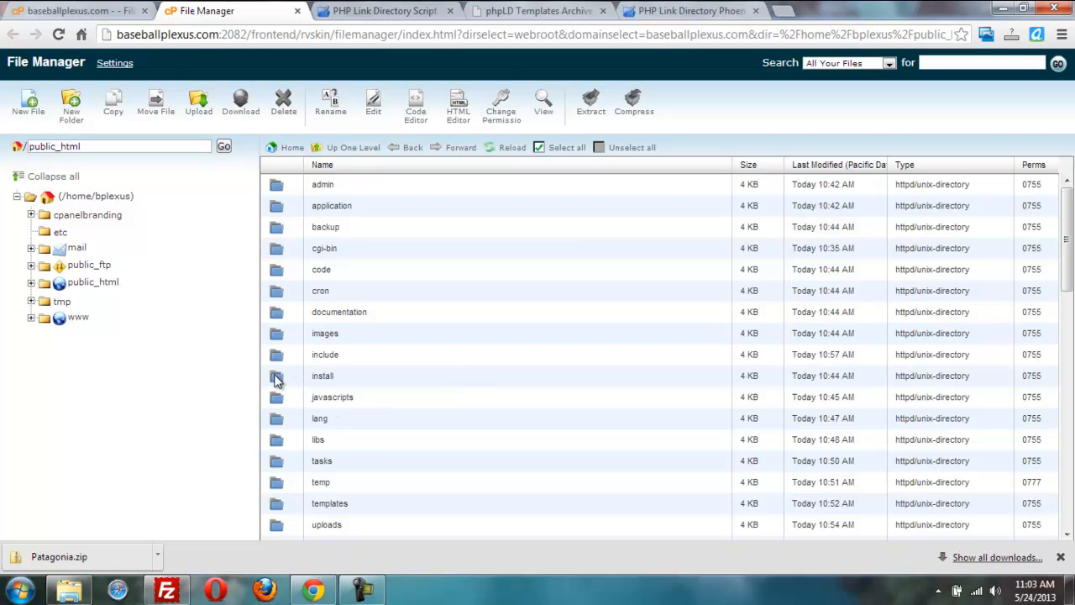
mouse_move(277, 363)
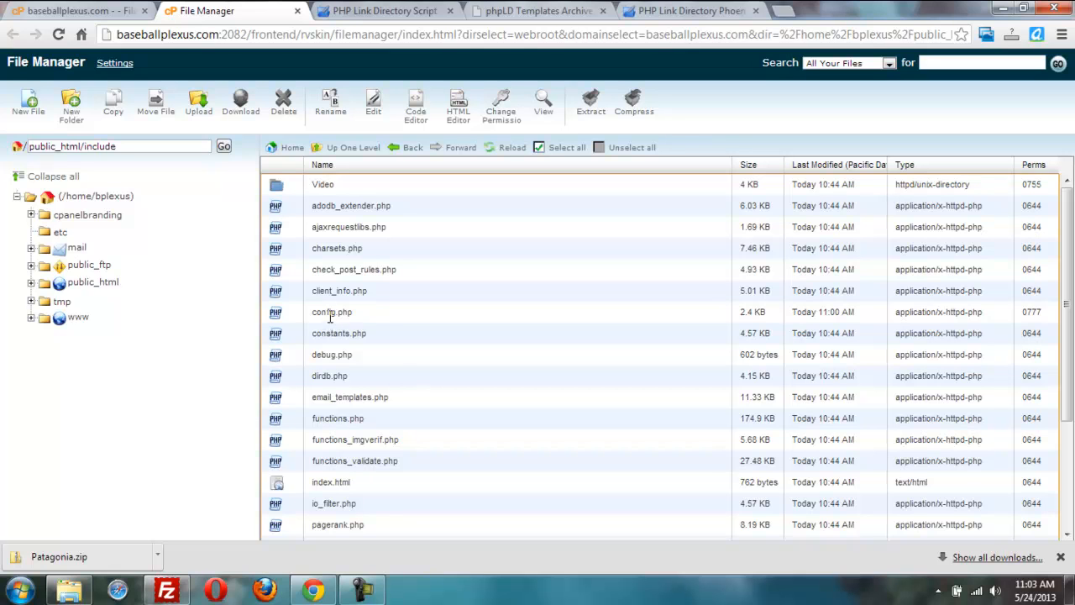
- Set include/config.php to read-only 444 by removing write and execute rights, then return to phpLD admin
left_click(333, 311)
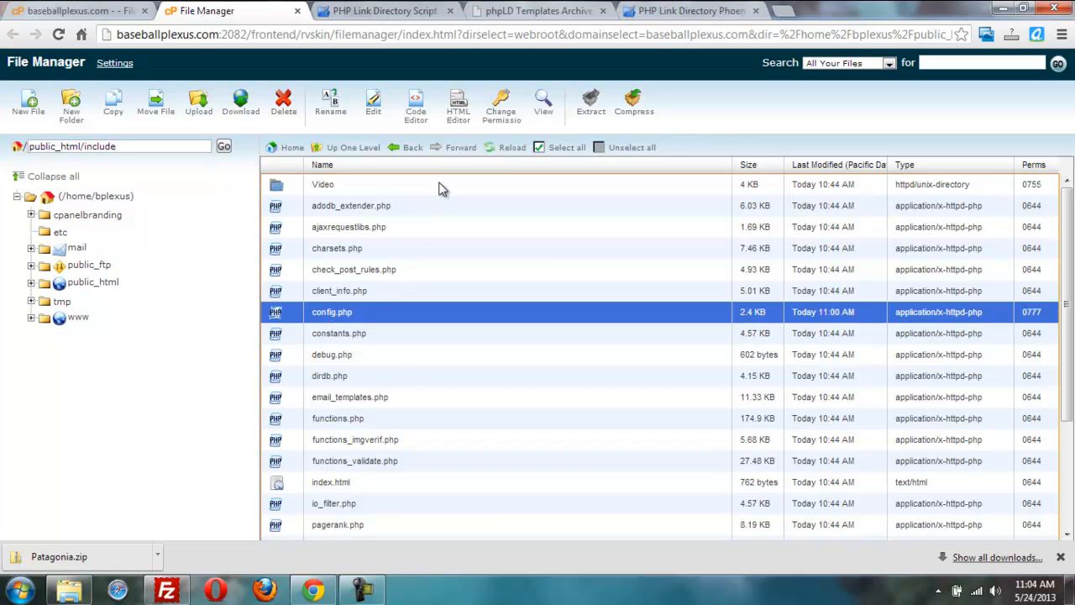
mouse_move(500, 107)
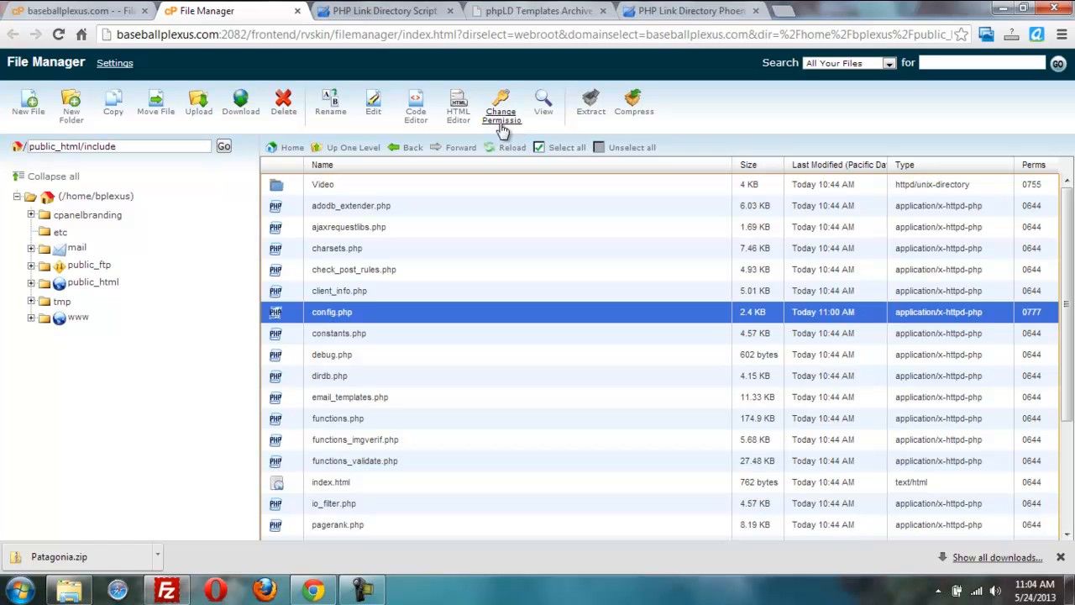
left_click(500, 104)
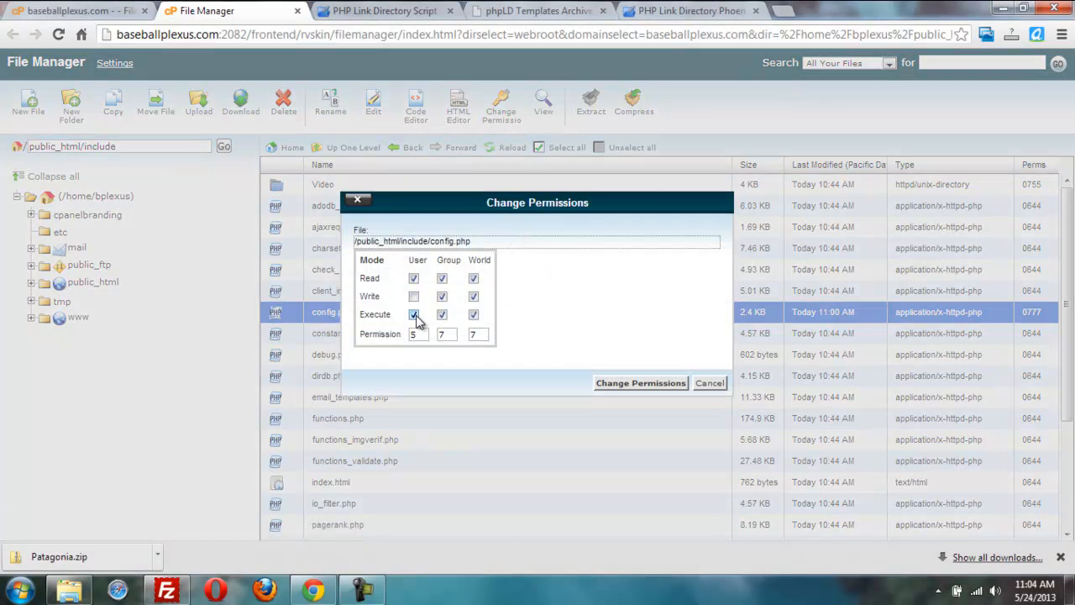
left_click(413, 315)
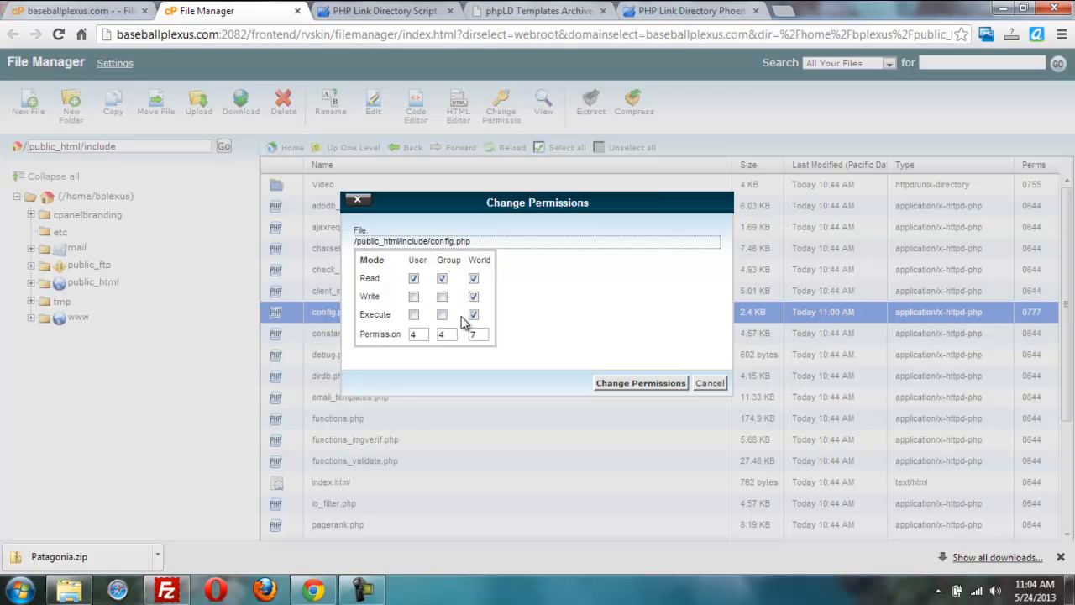
left_click(474, 314)
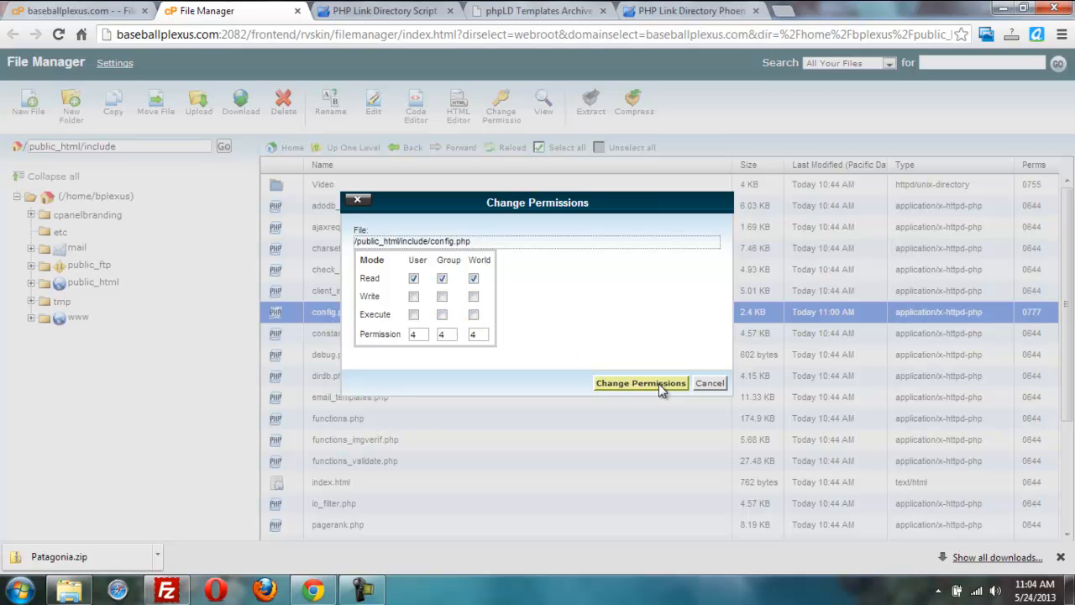
left_click(642, 383)
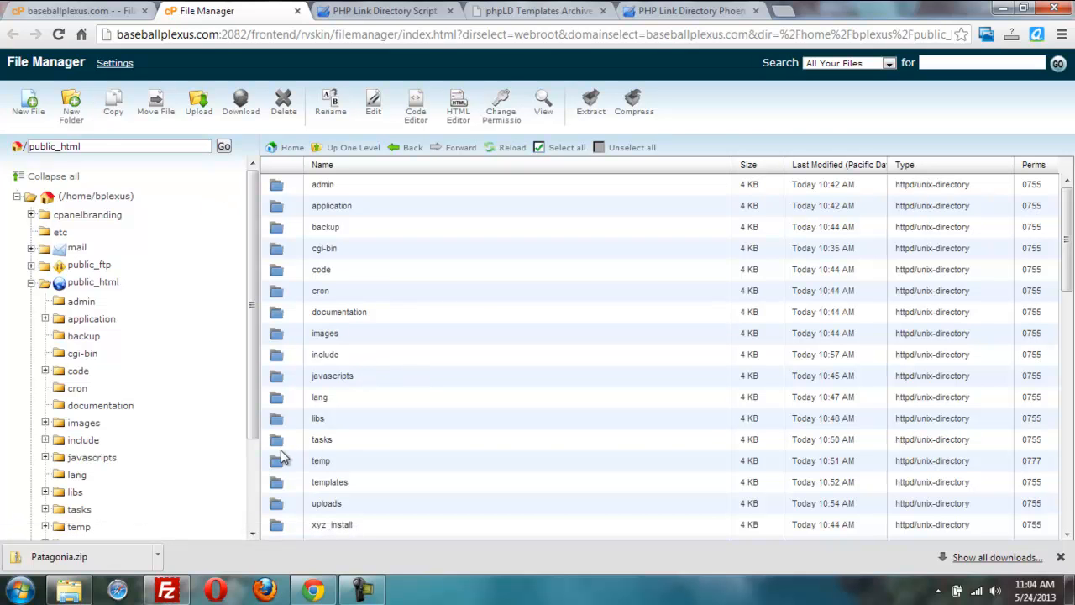
left_click(383, 10)
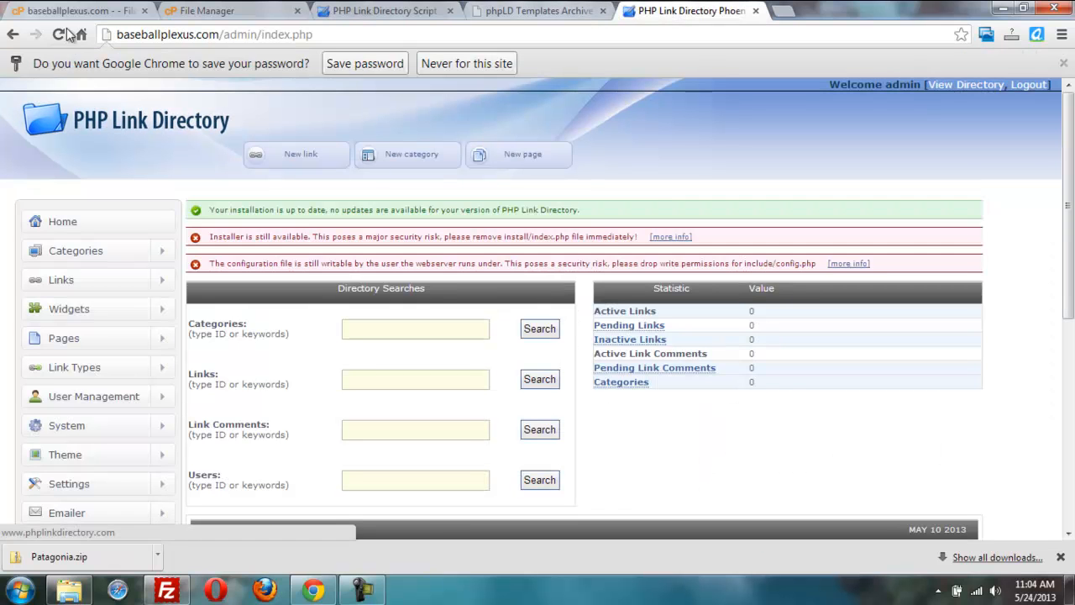
- Dismiss the password prompt and save a new top-level category titled 'Pla...'
left_click(58, 34)
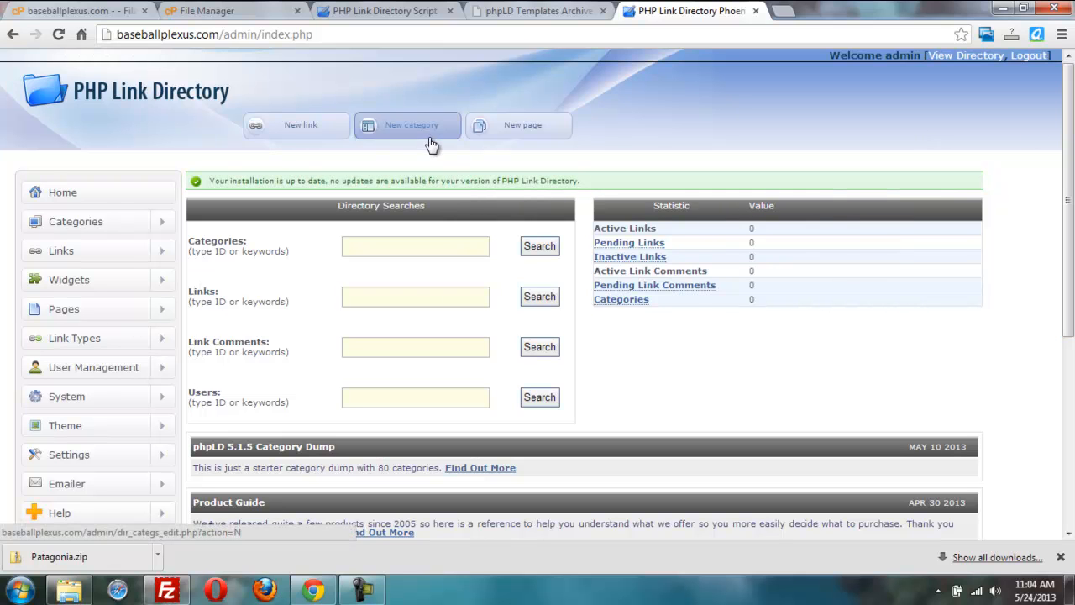
left_click(411, 124)
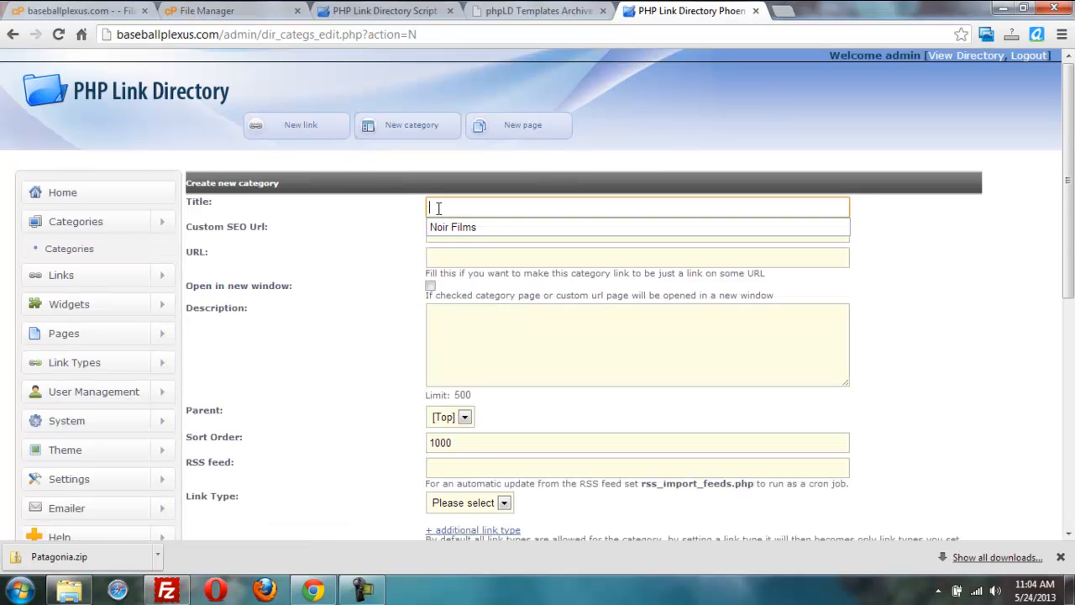
type("Pla")
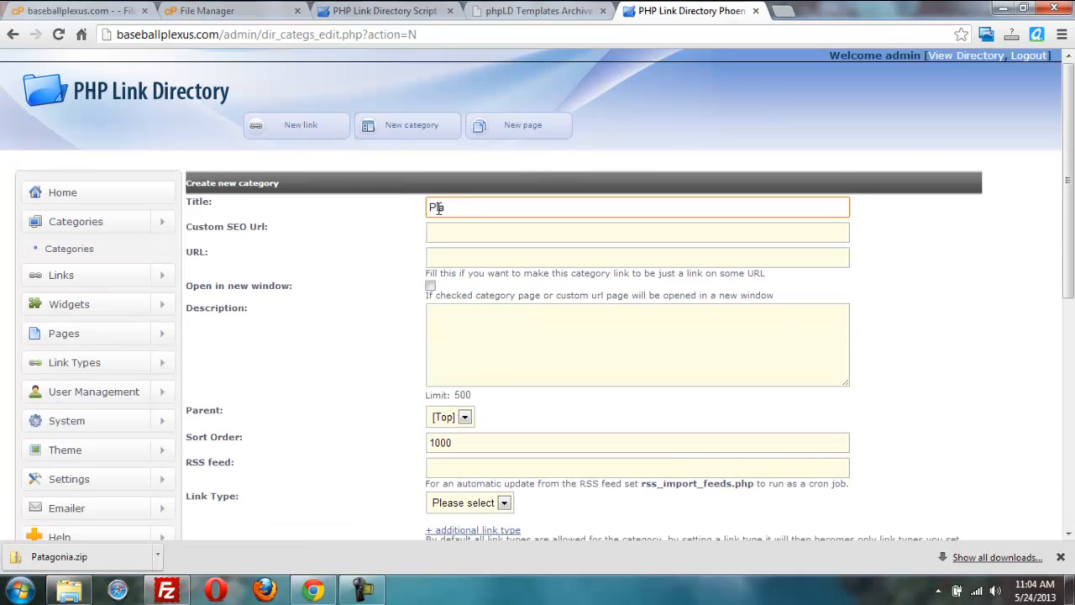
scroll("down", 3)
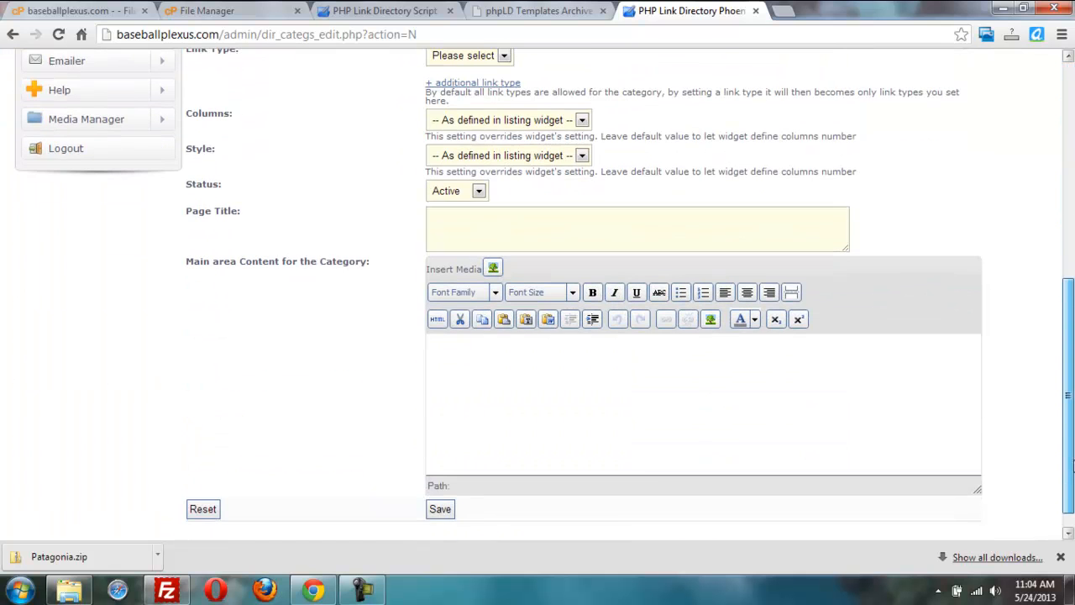
left_click(441, 507)
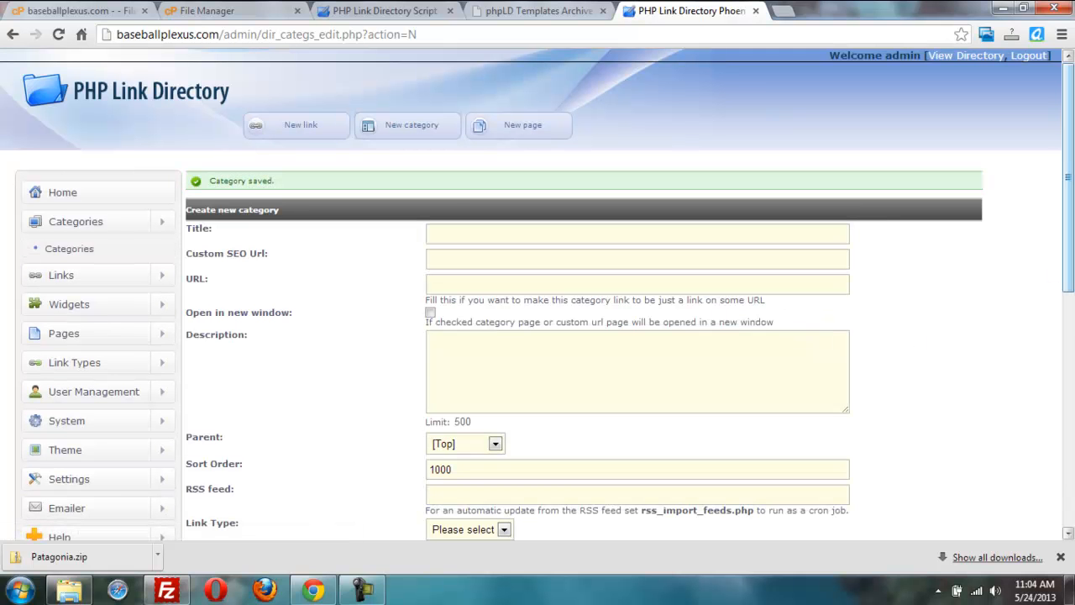
- In Theme > Template Manager, activate the DIT template in place of Allure
scroll("down", 3)
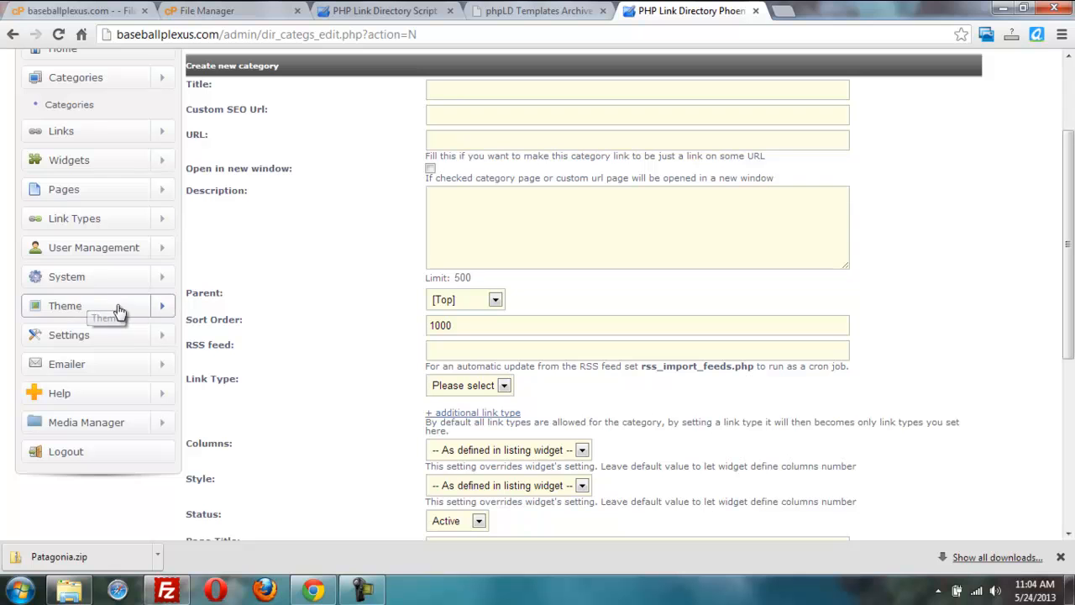
mouse_move(172, 306)
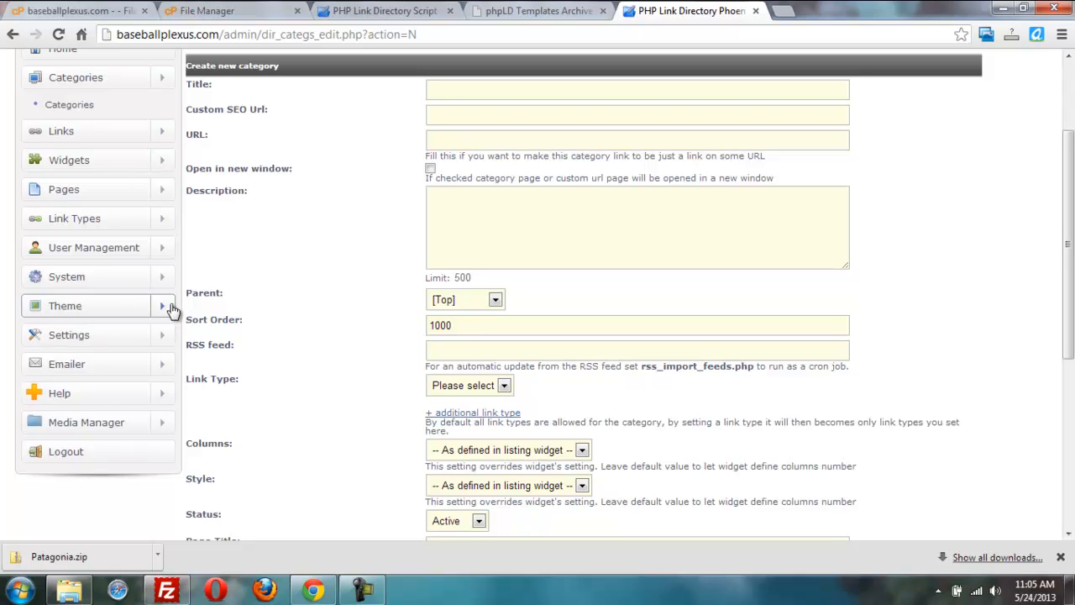
left_click(64, 306)
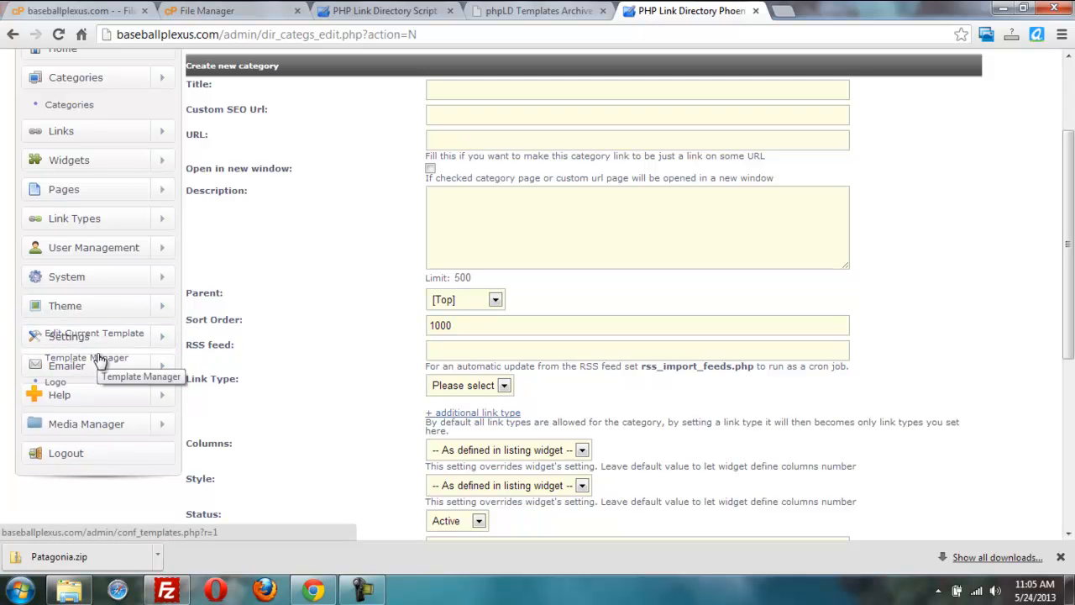
left_click(88, 356)
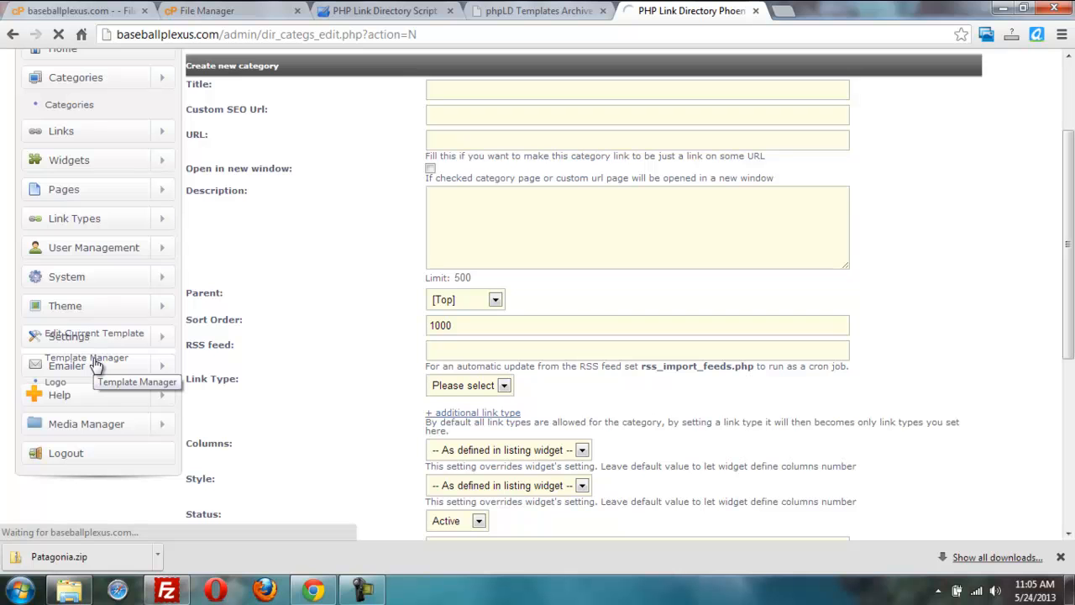
left_click(88, 356)
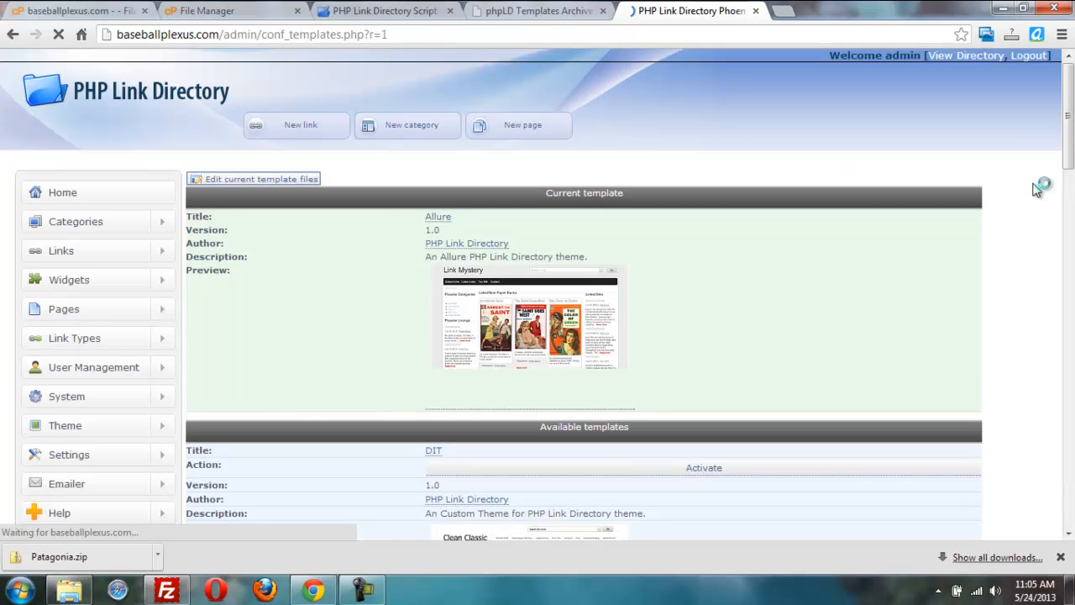
scroll("down", 3)
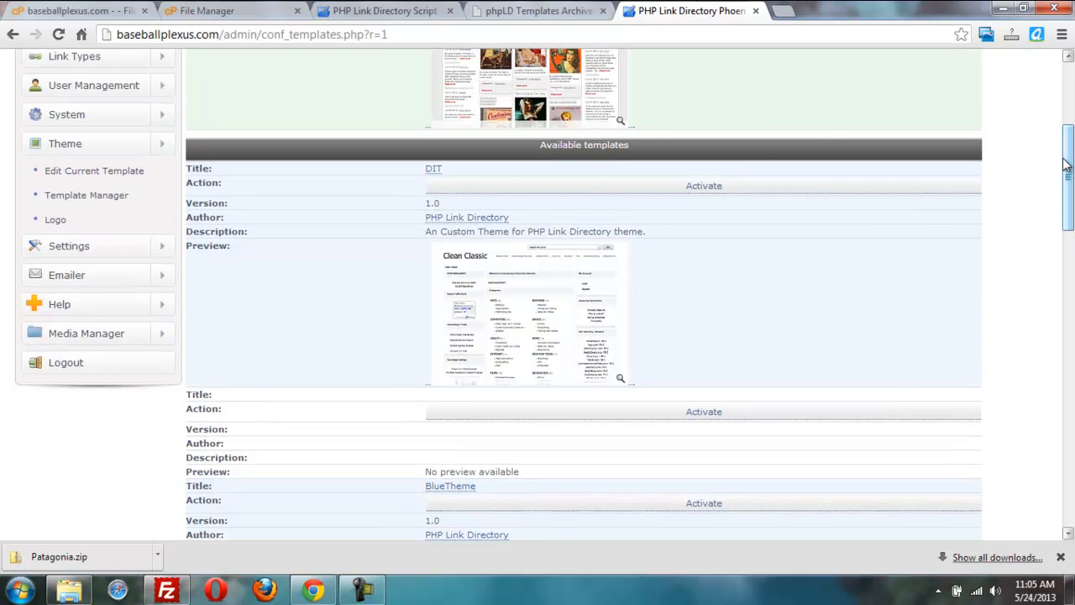
left_click(702, 185)
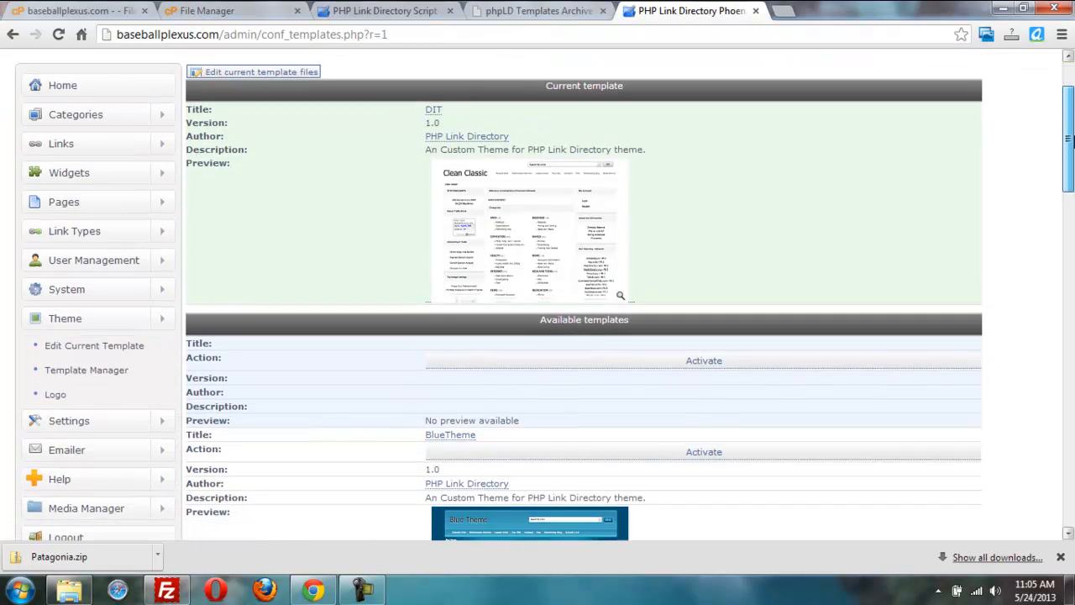
scroll("down", 3)
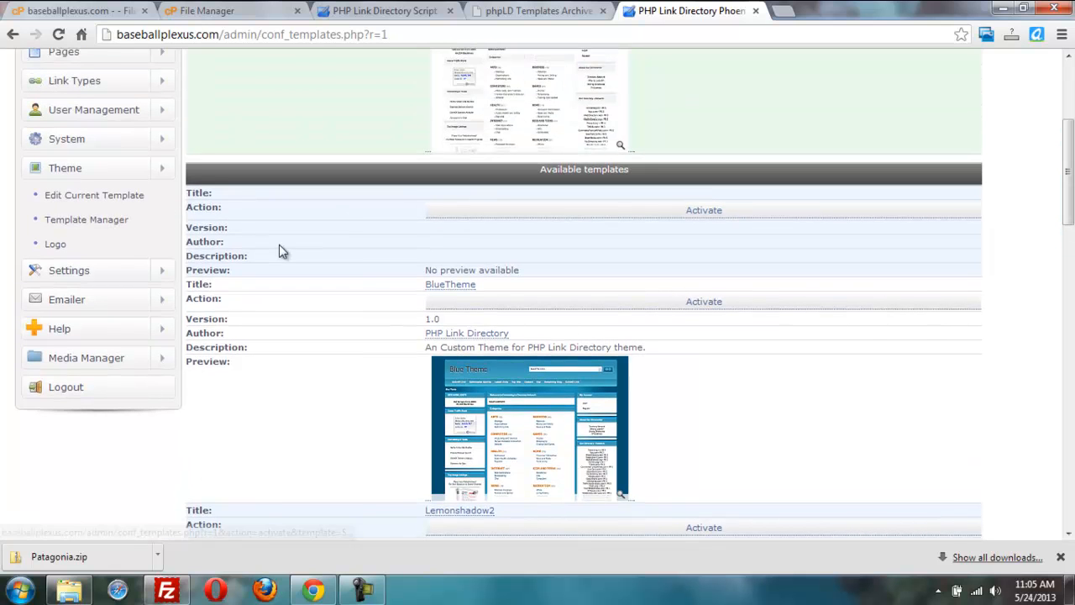
- In Settings > Site, complete the site name with 'Plexus'
left_click(69, 268)
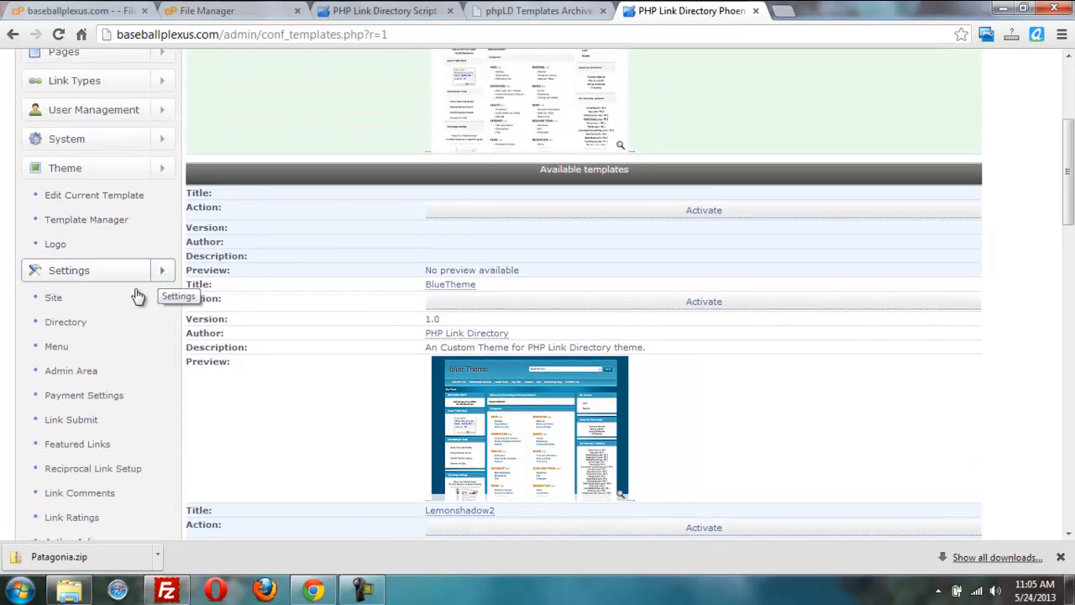
left_click(703, 302)
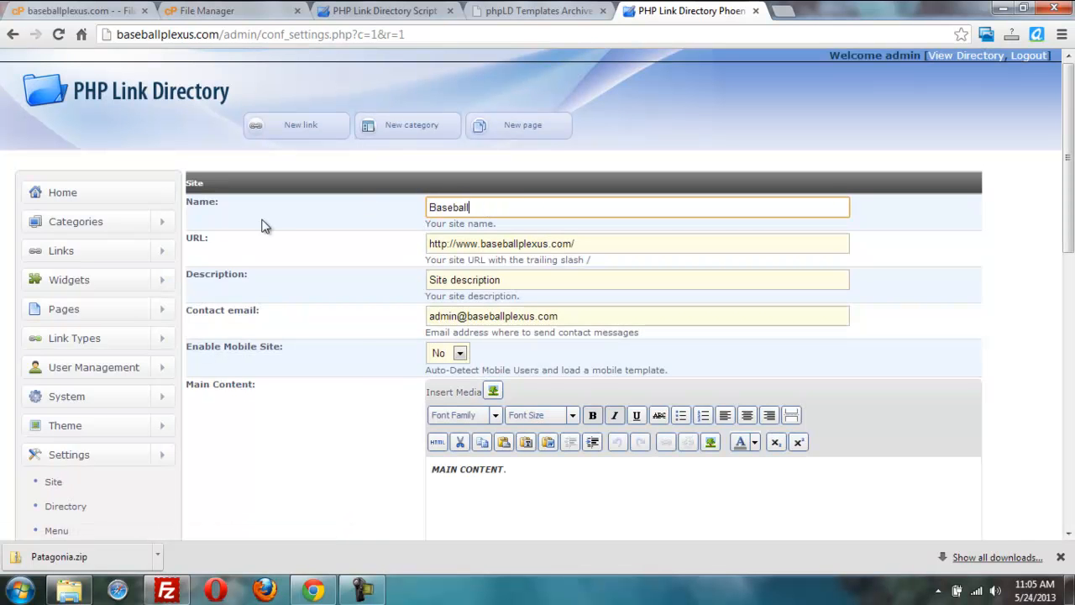
type("Ple")
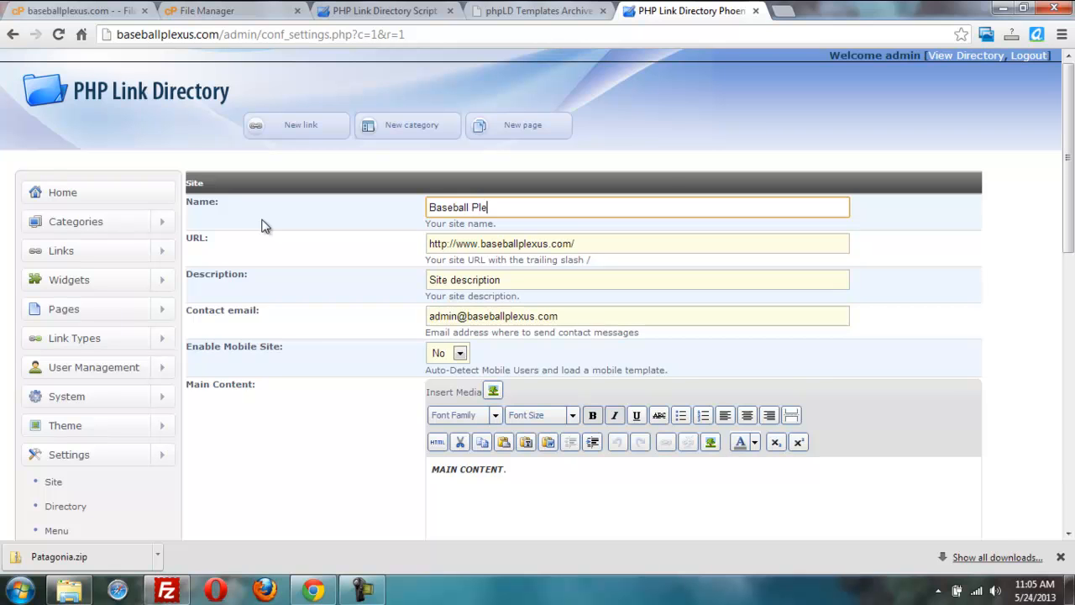
type("xus")
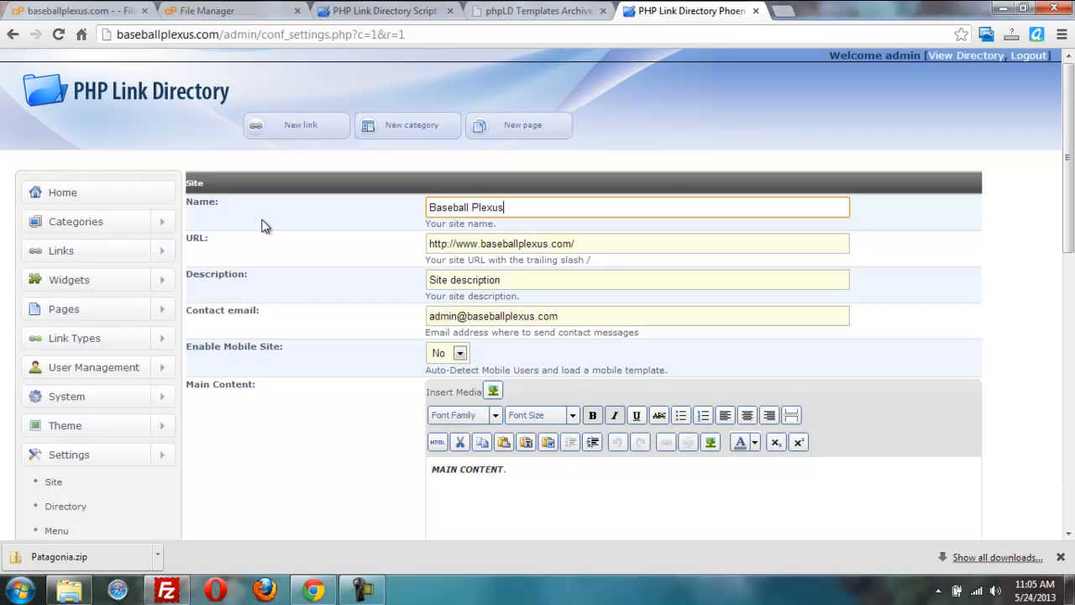
scroll("down", 3)
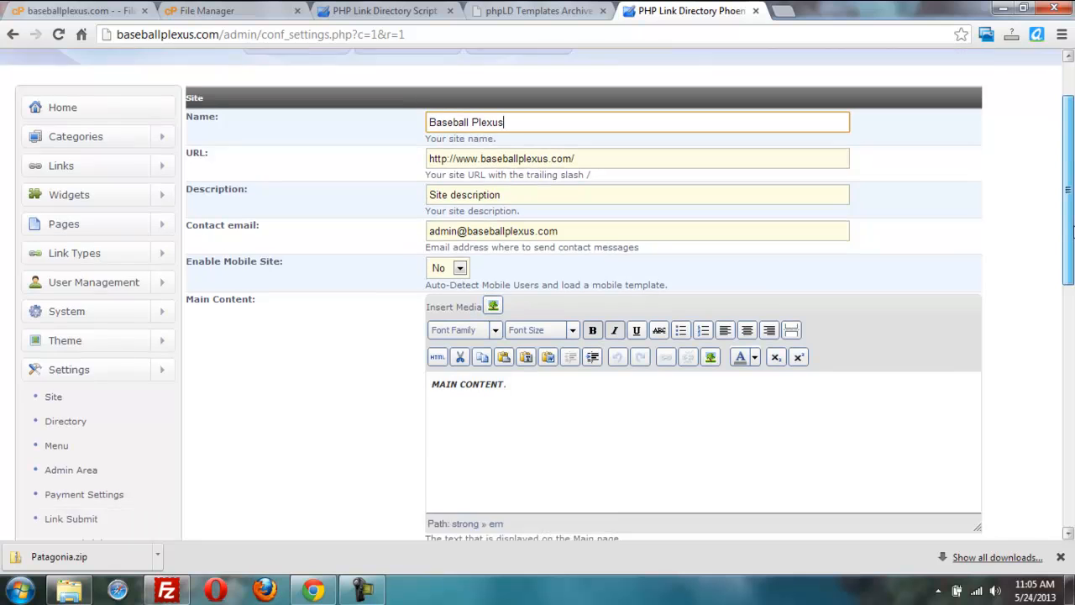
scroll("down", 3)
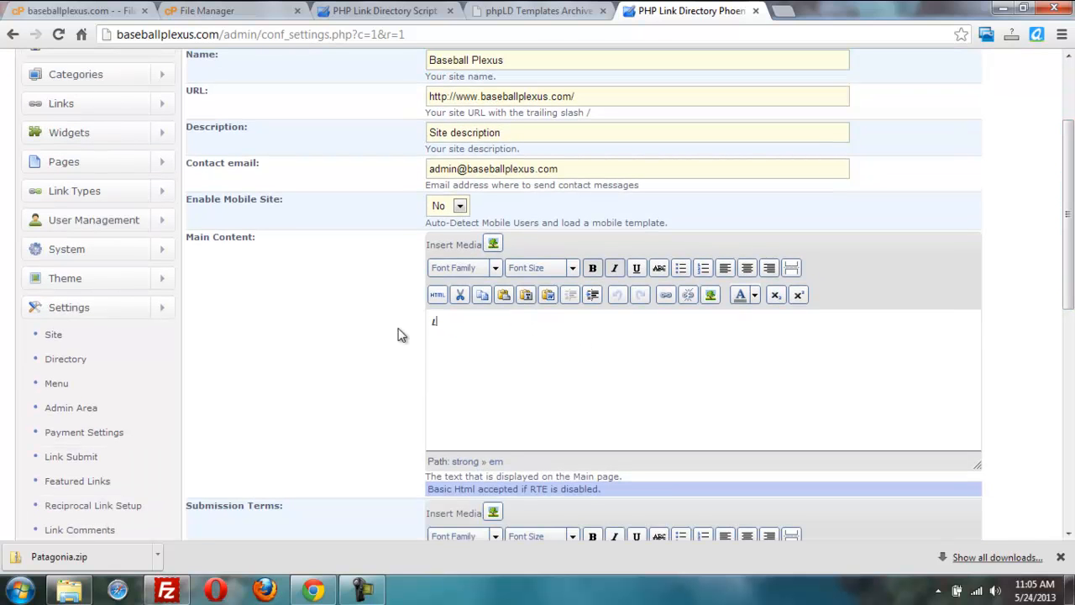
- Set the Main Content to 'Learn about Baseball' and save the site settings
type("earn")
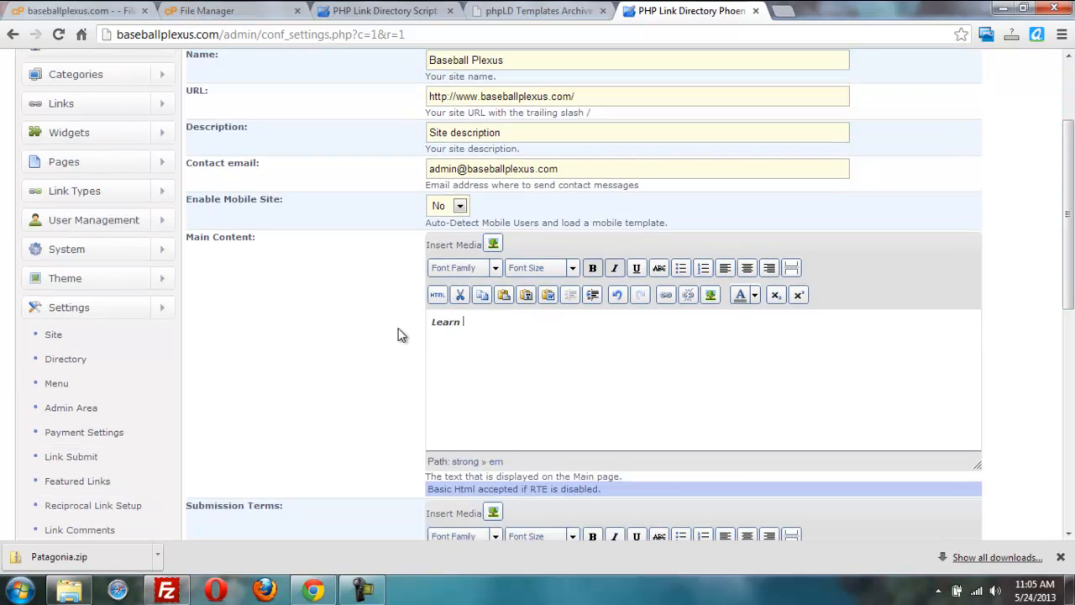
type("about Basebl")
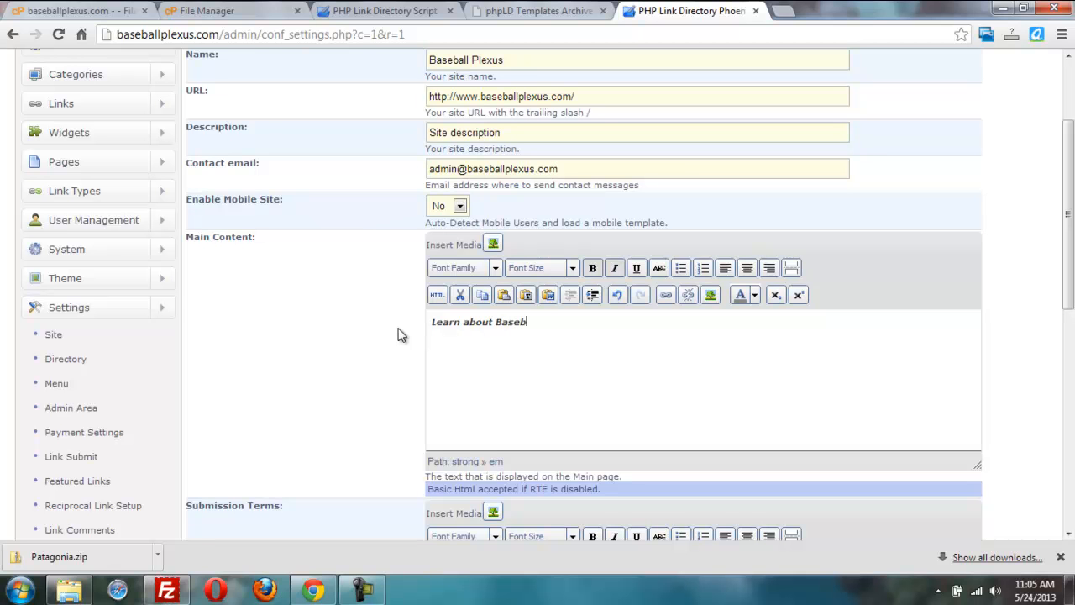
scroll("down", 3)
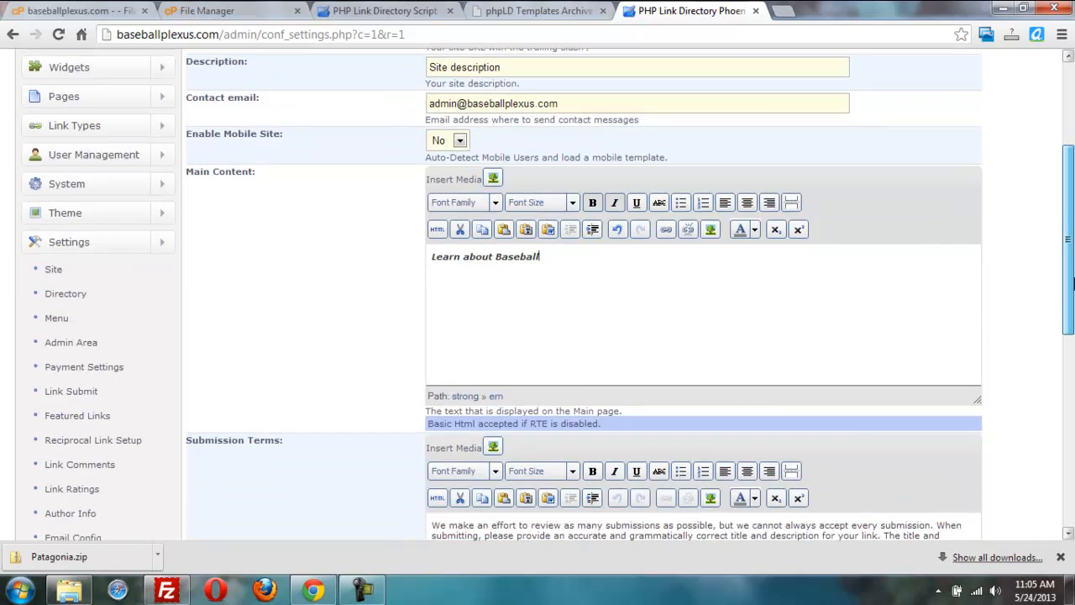
scroll("down", 3)
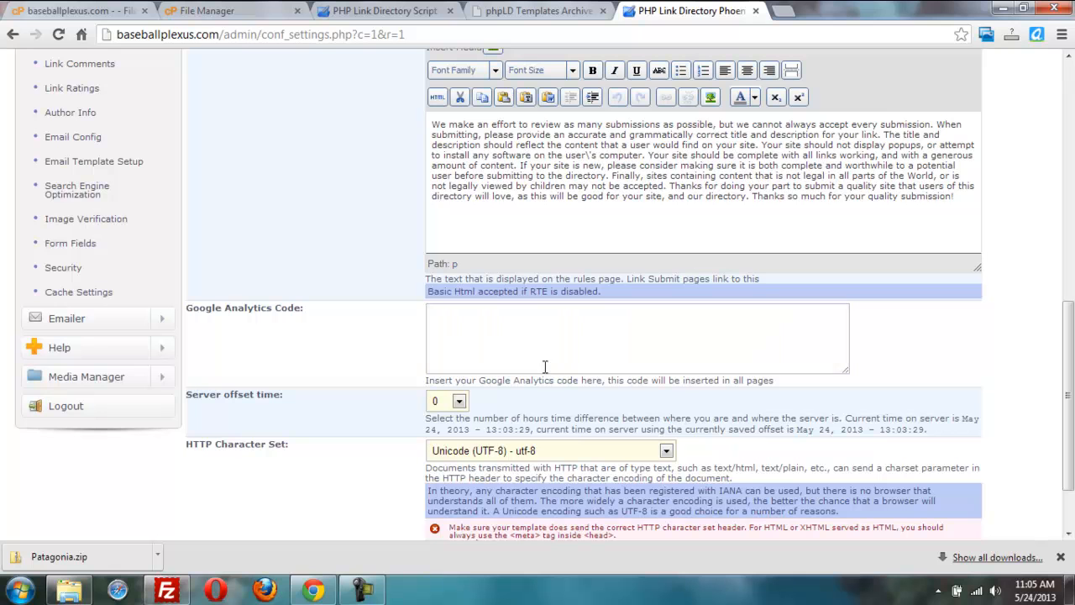
left_click(637, 340)
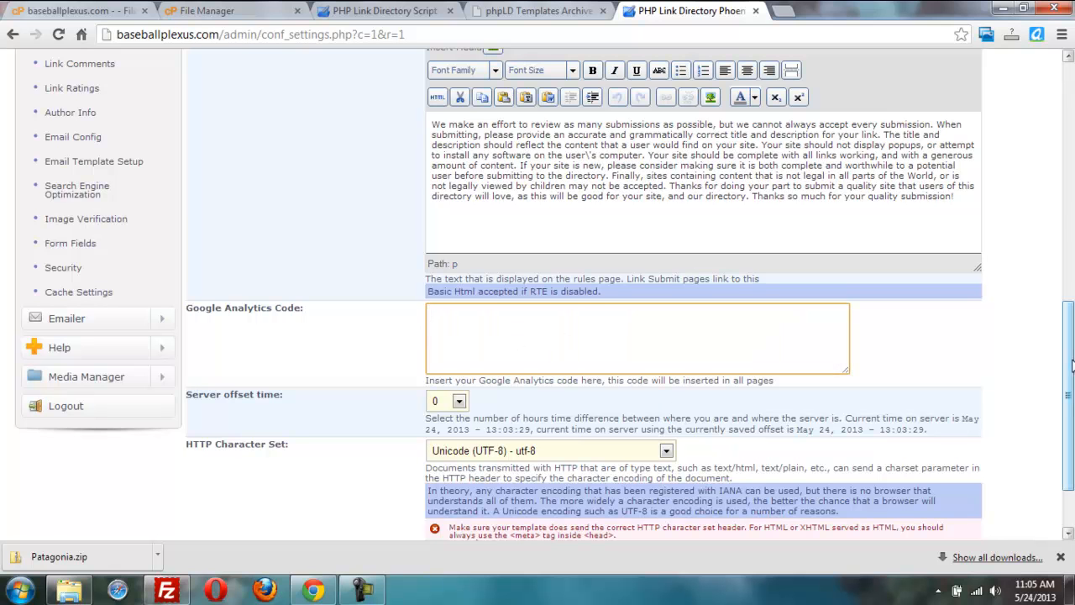
scroll("down", 3)
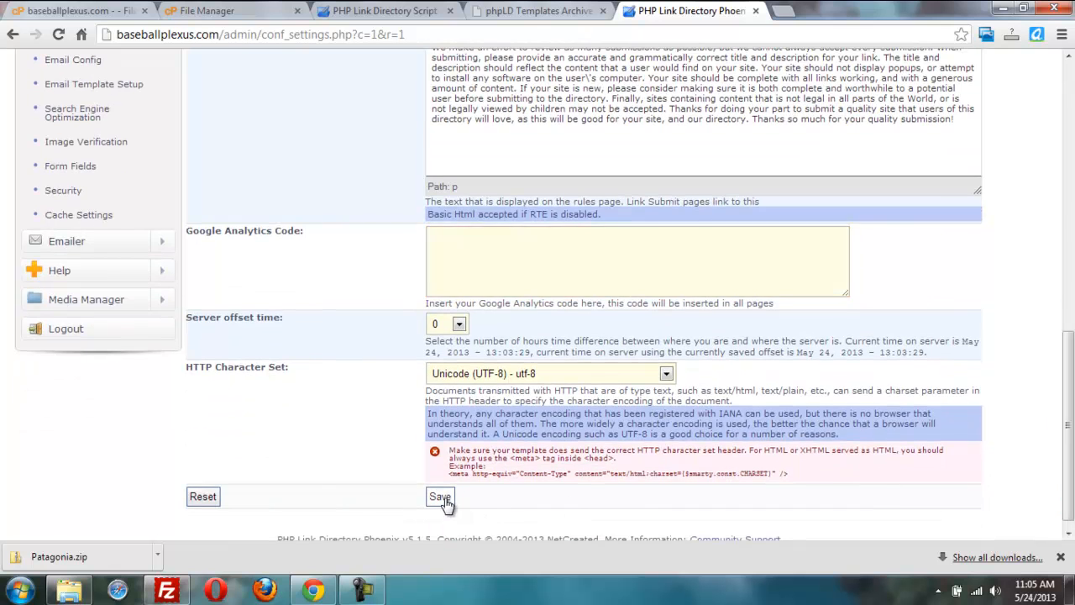
left_click(440, 497)
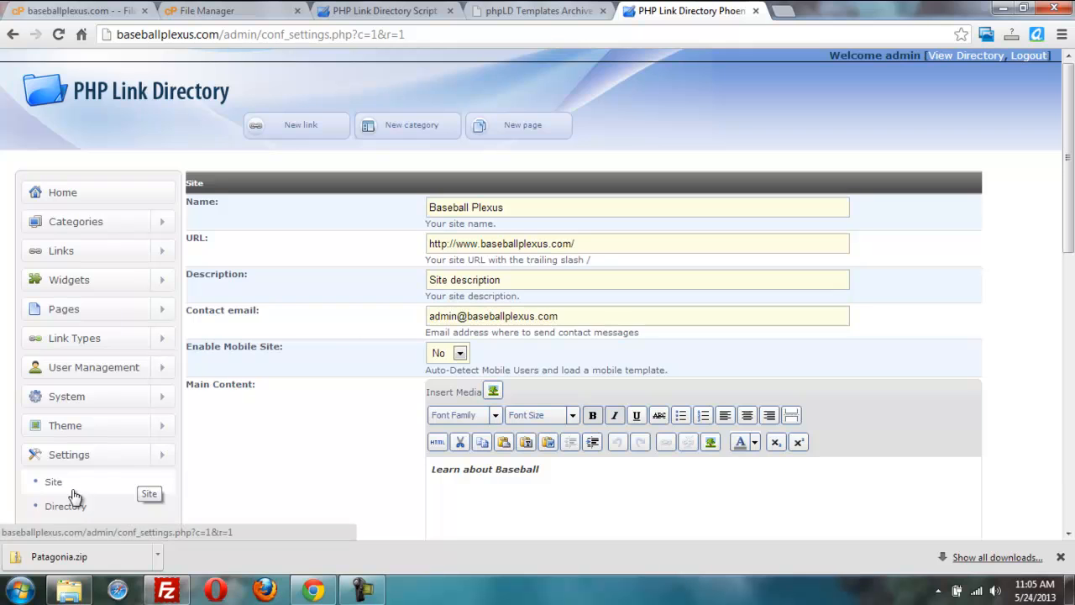
- In Settings > Directory, set the directory title to 'Baseball Plexus' and save
left_click(63, 504)
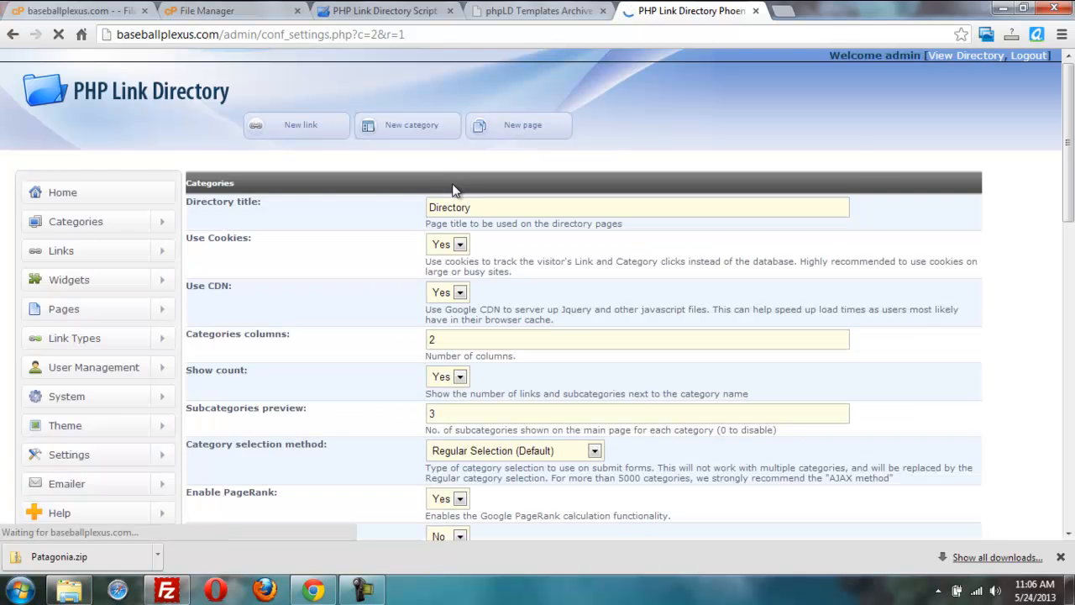
type("Baseball")
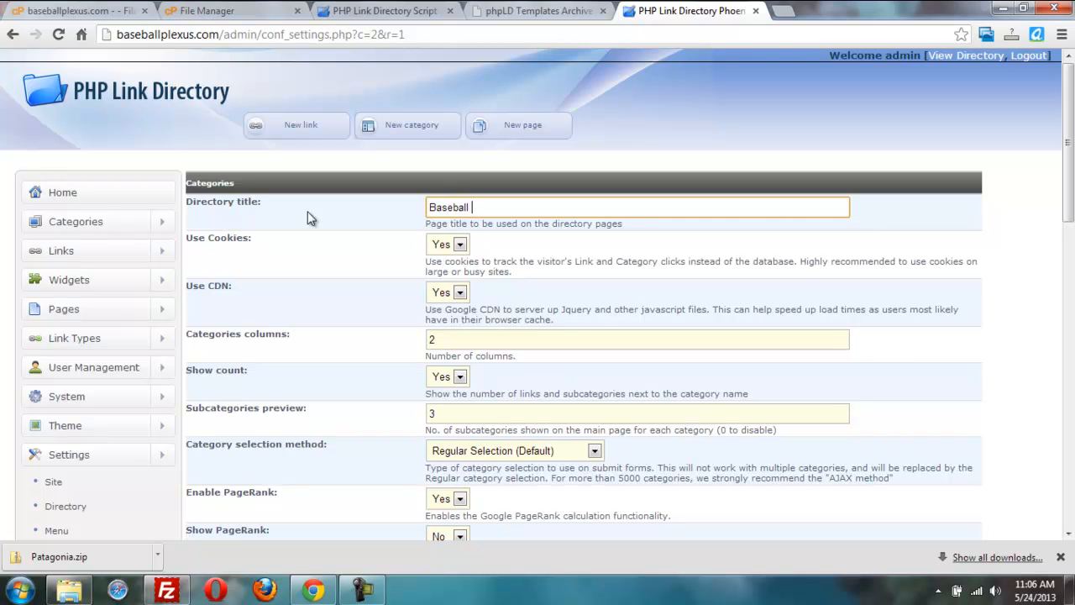
type("Plexus")
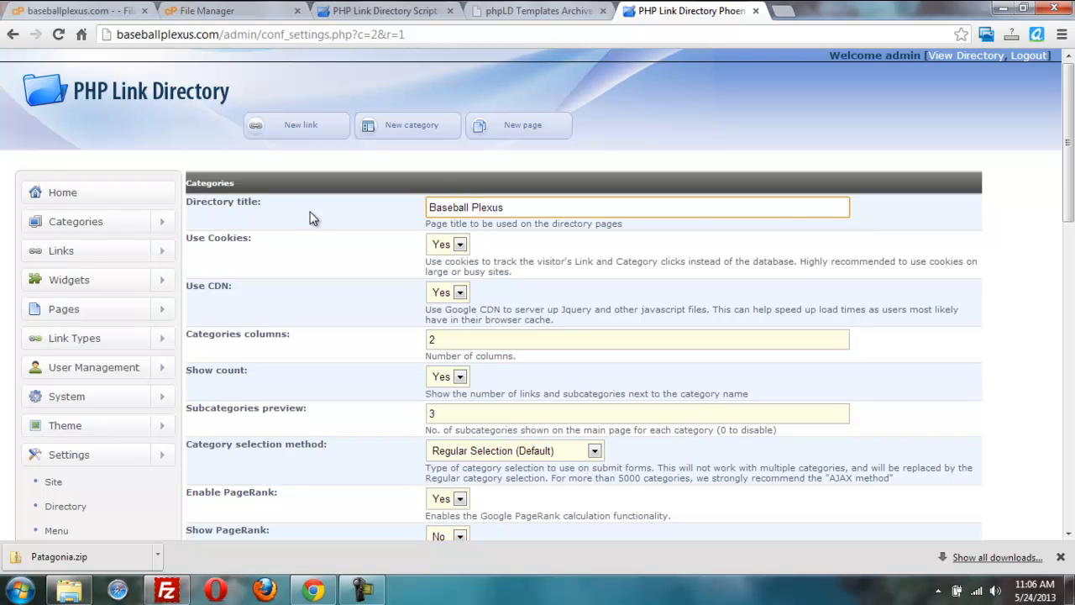
scroll("down", 3)
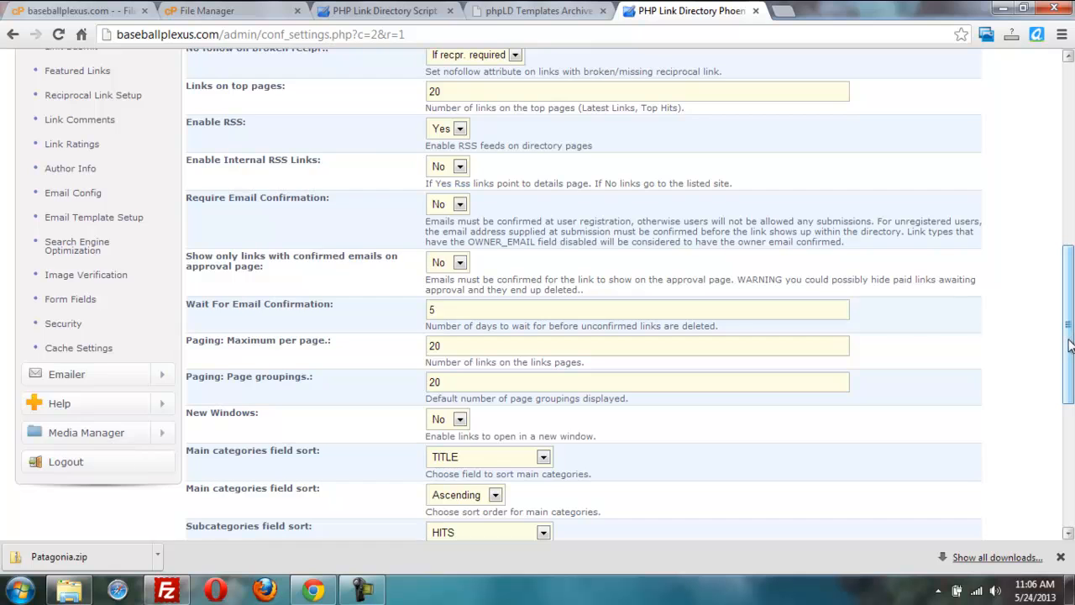
scroll("down", 3)
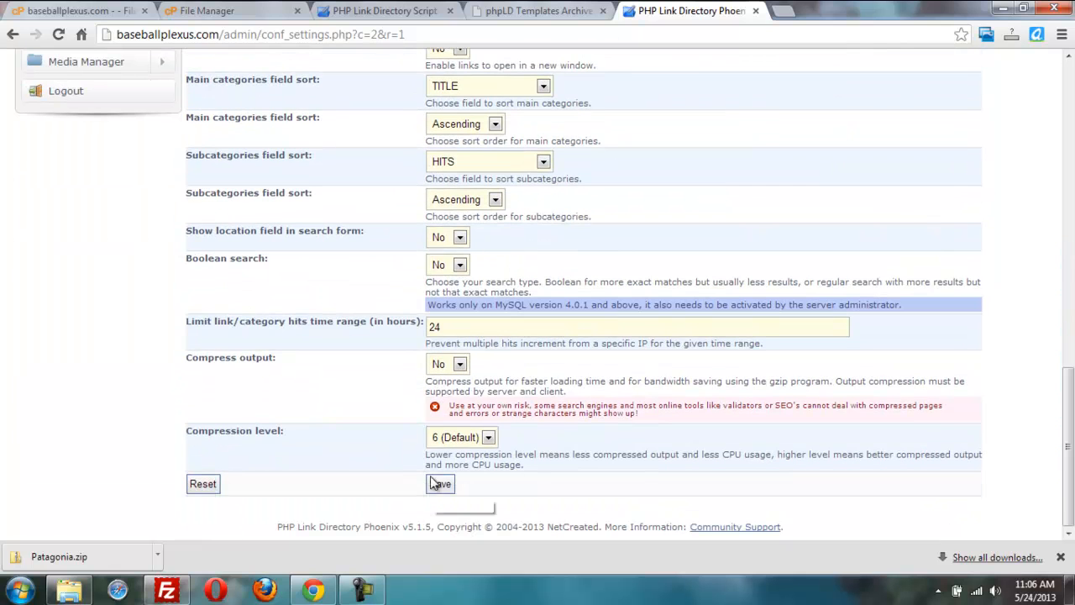
left_click(440, 484)
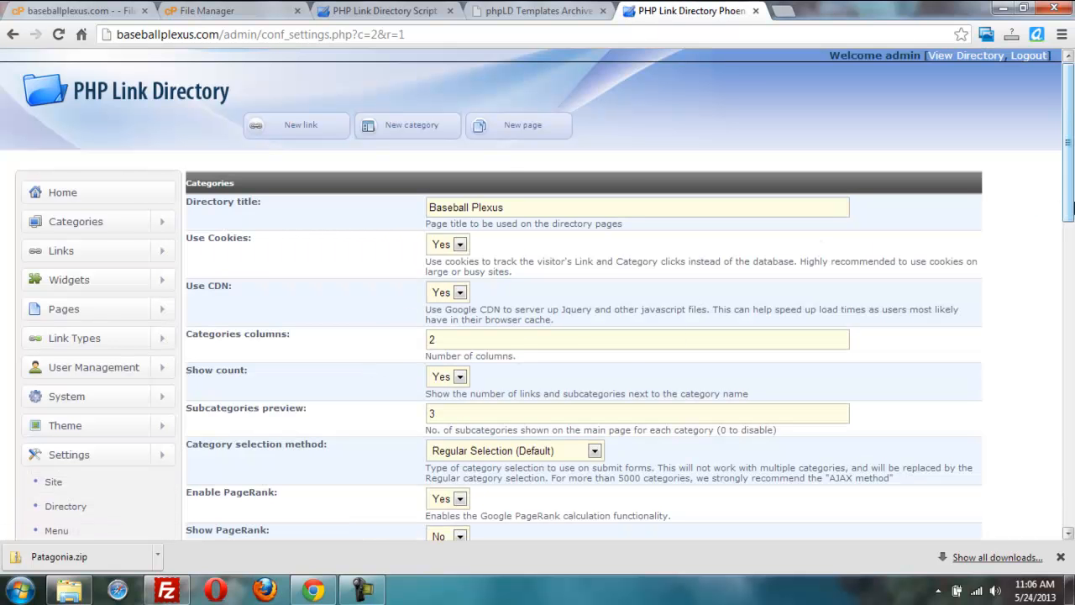
scroll("down", 3)
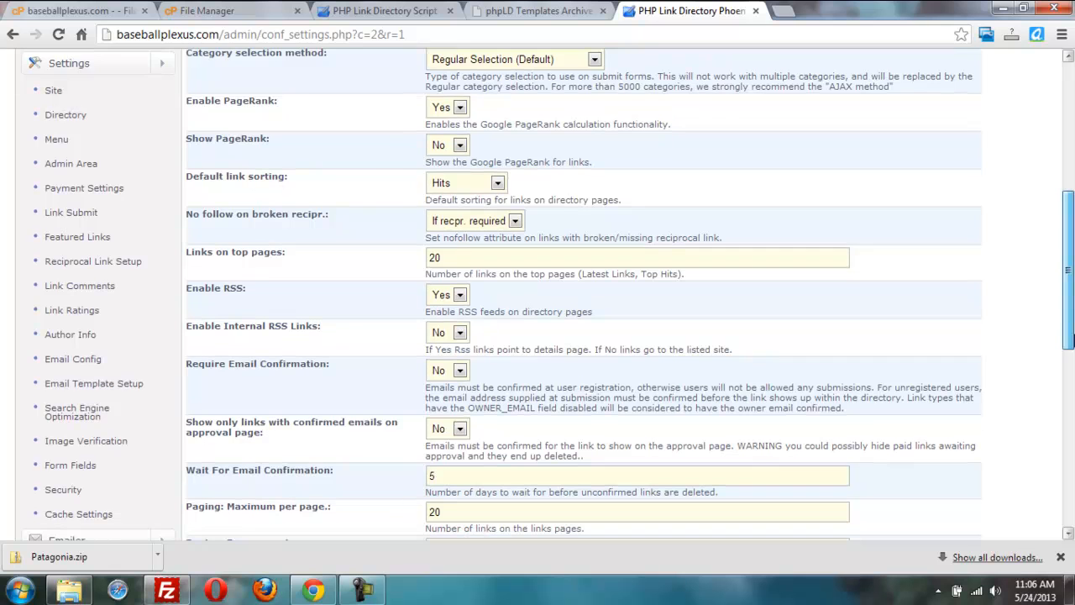
- In SEO settings, replace the default META keywords with 'All about baseball' and save
left_click(77, 412)
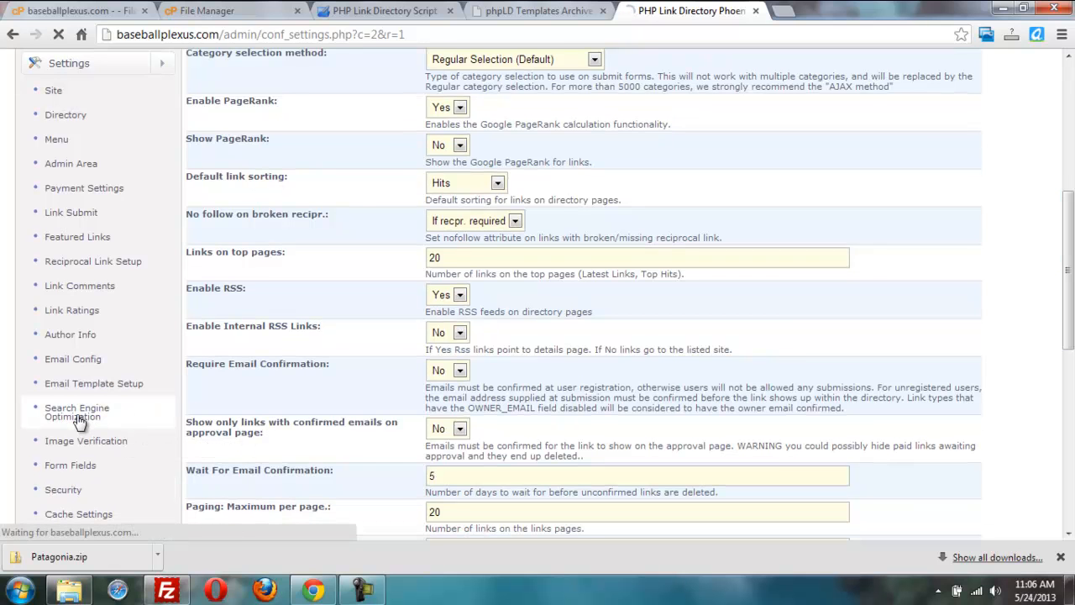
left_click(77, 411)
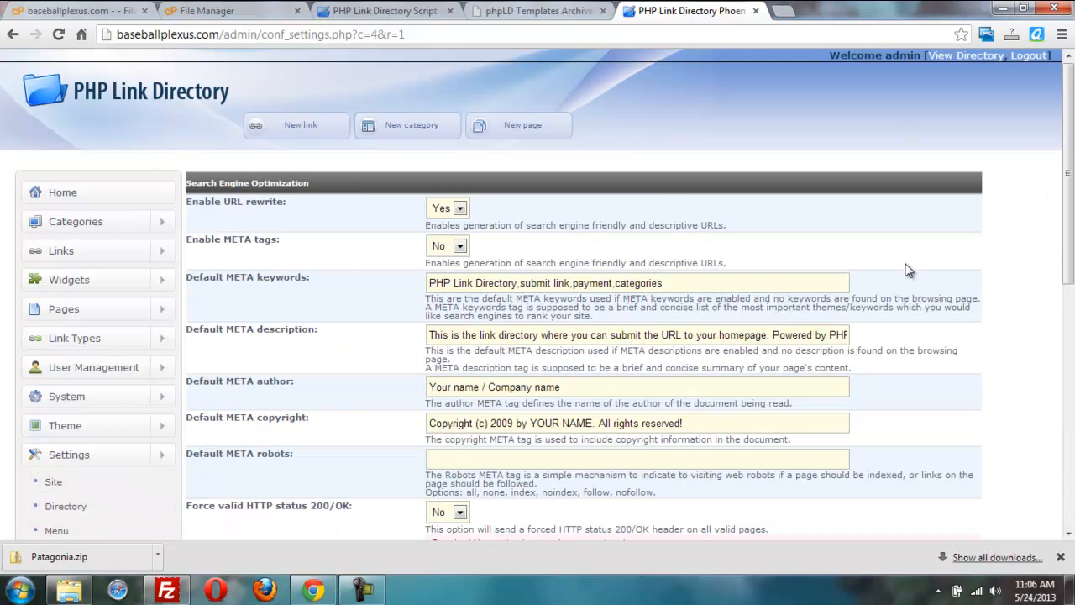
triple_click(546, 282)
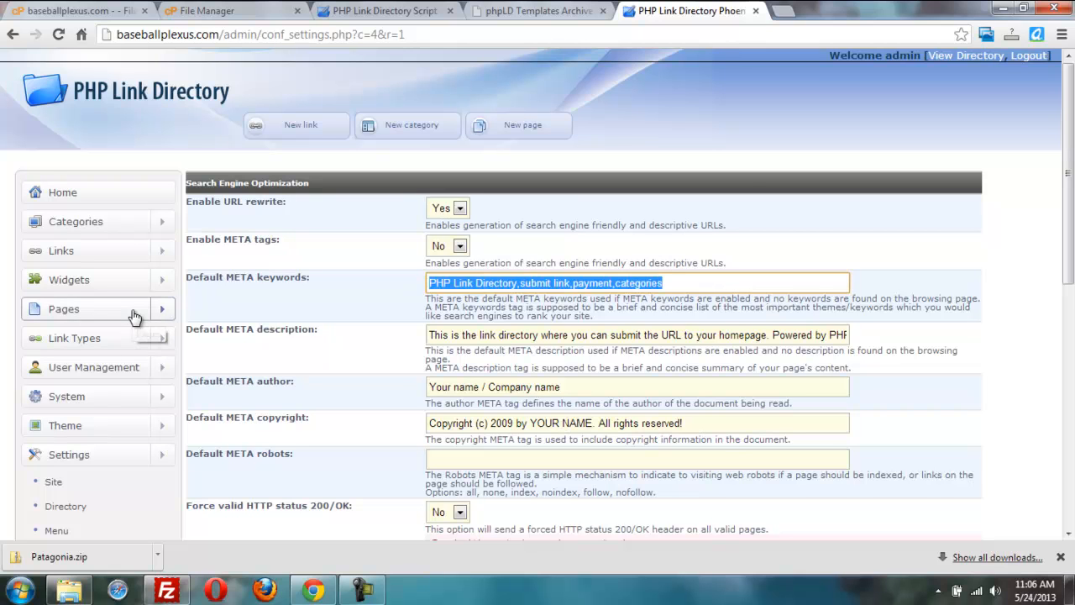
type("All about")
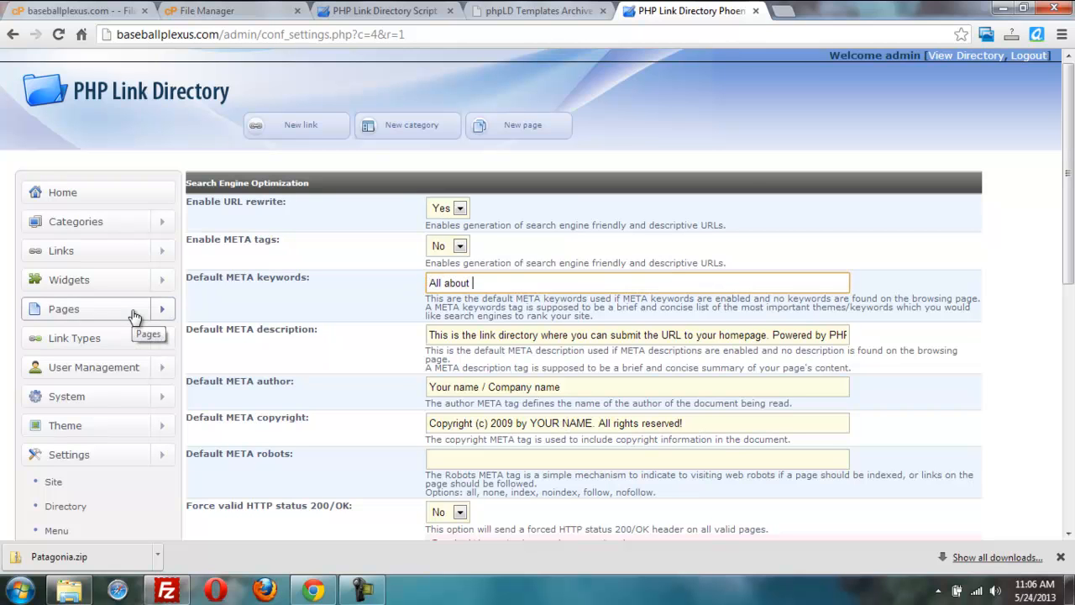
type("baseball")
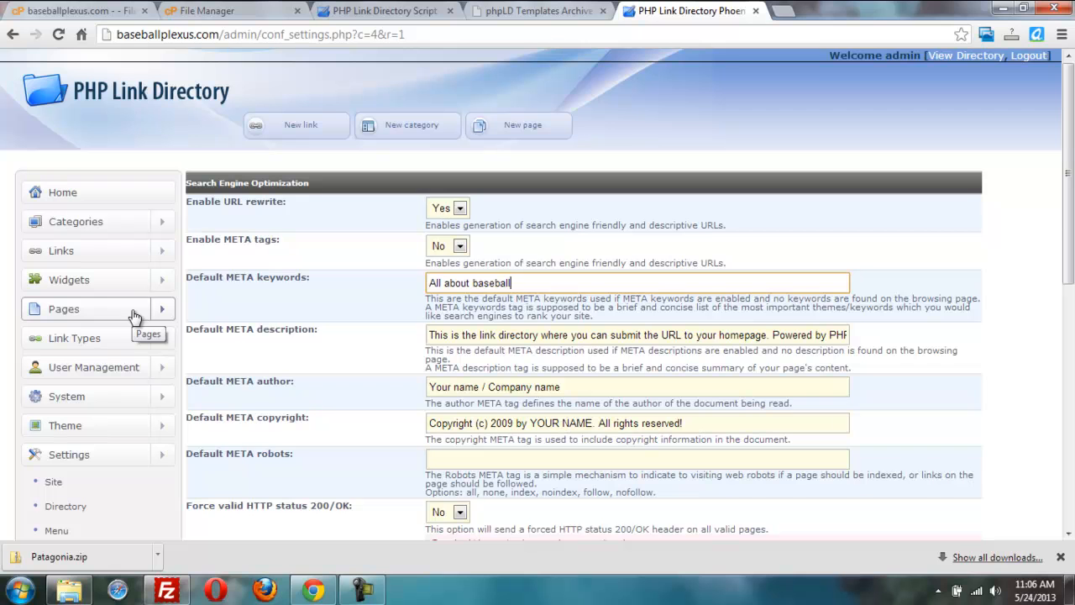
scroll("down", 3)
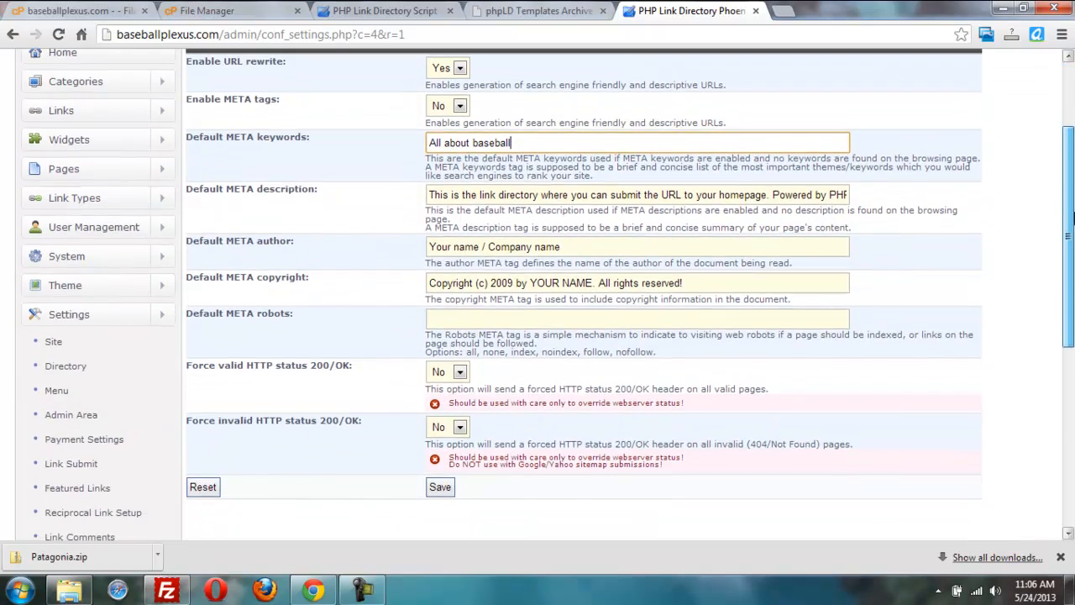
scroll("down", 3)
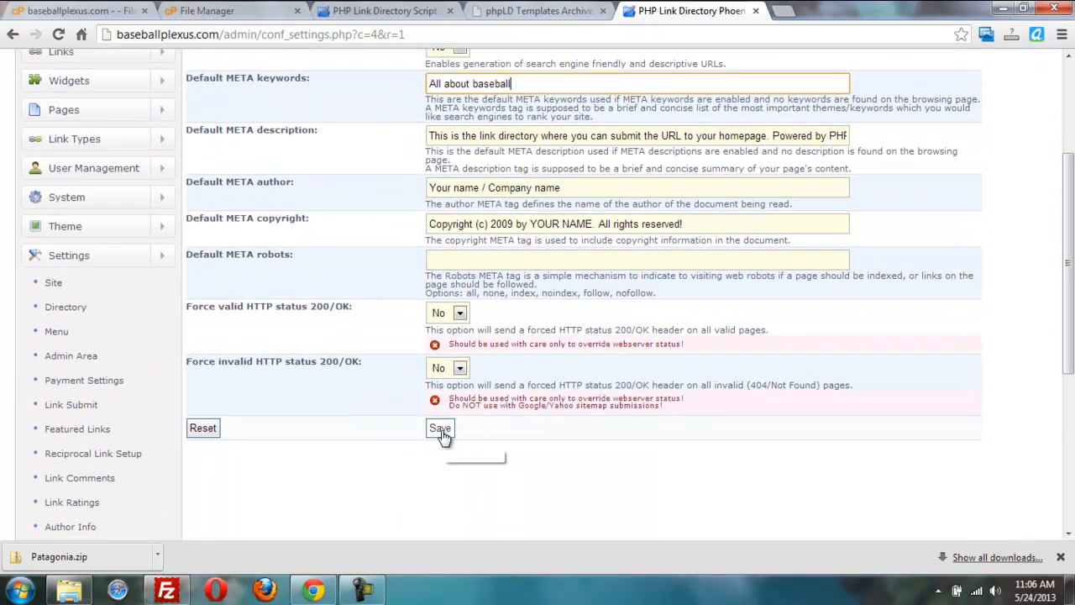
left_click(440, 429)
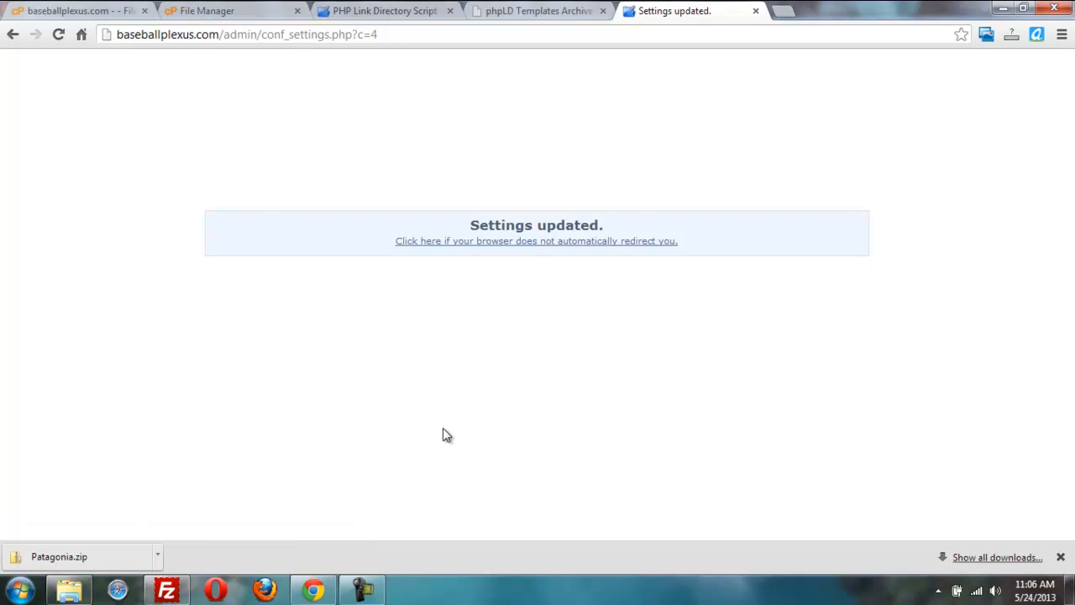
left_click(535, 242)
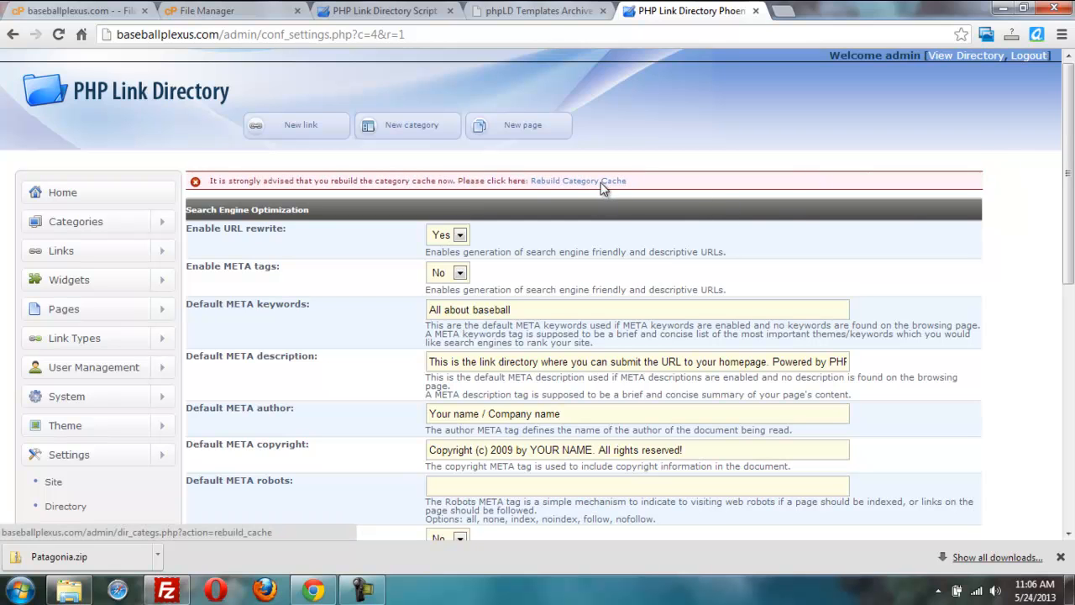
- Rebuild the category cache, then begin a new link with Link Type set to Video
left_click(578, 182)
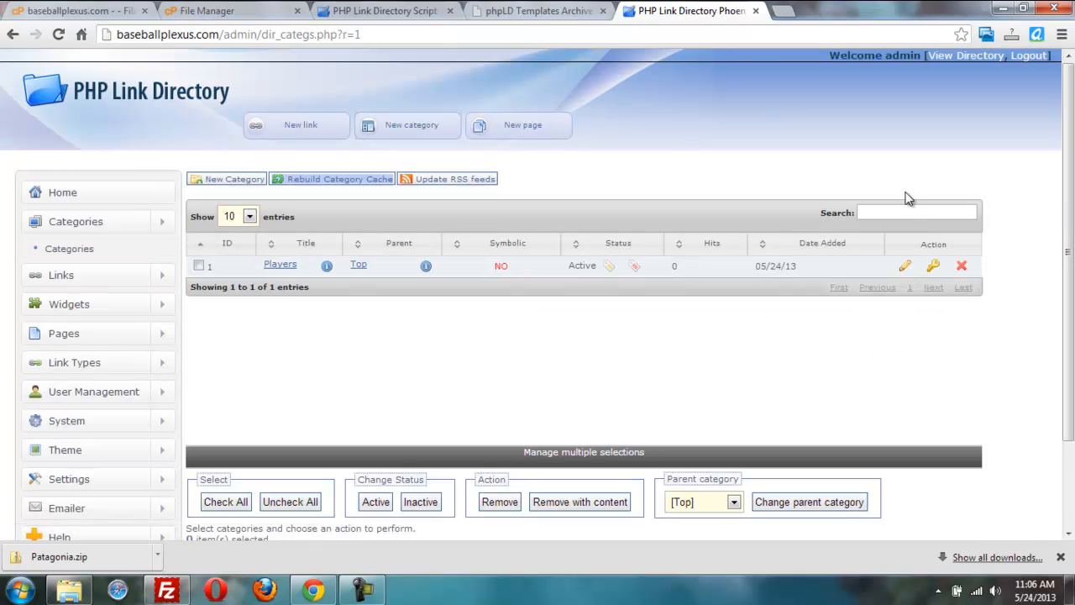
mouse_move(333, 306)
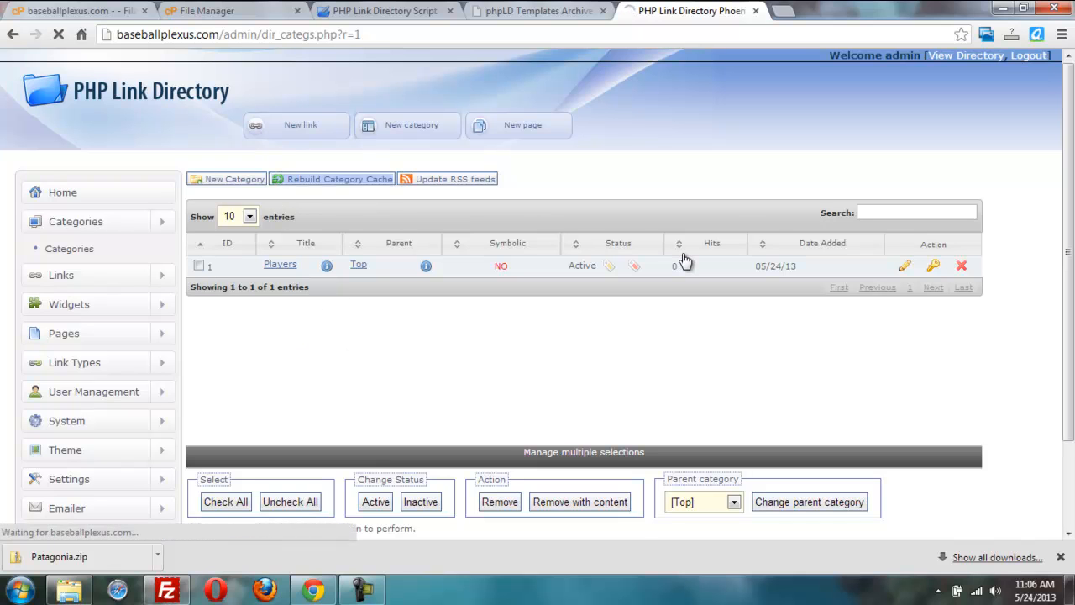
left_click(299, 124)
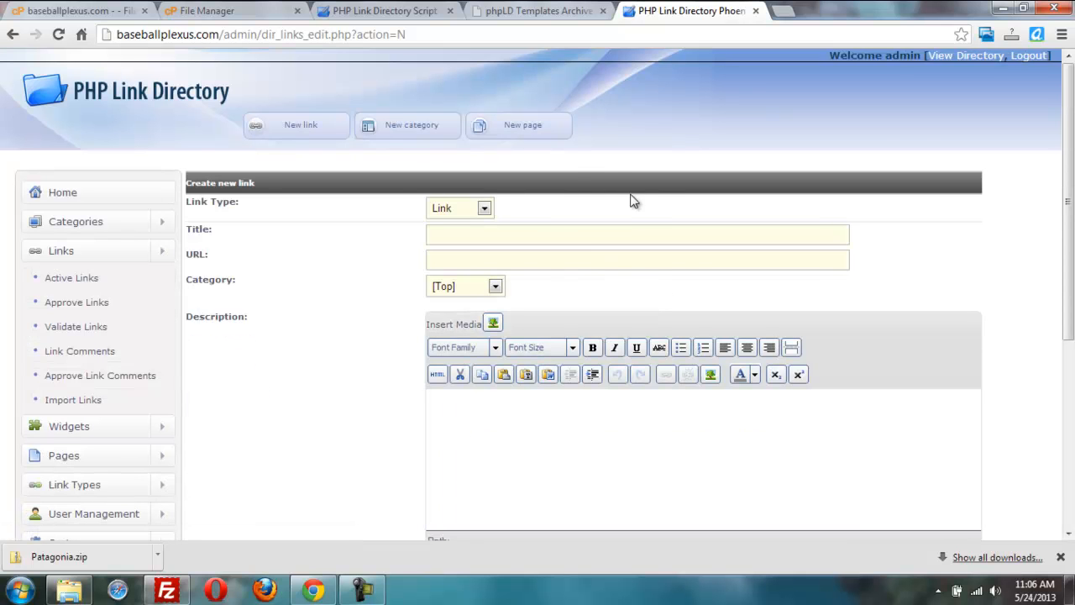
left_click(483, 209)
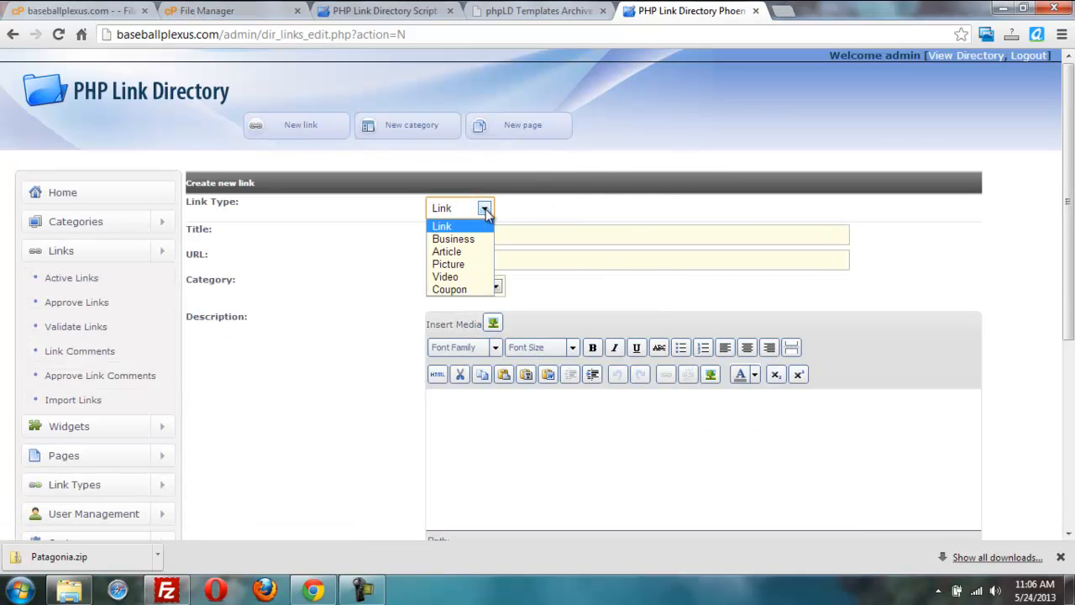
left_click(445, 275)
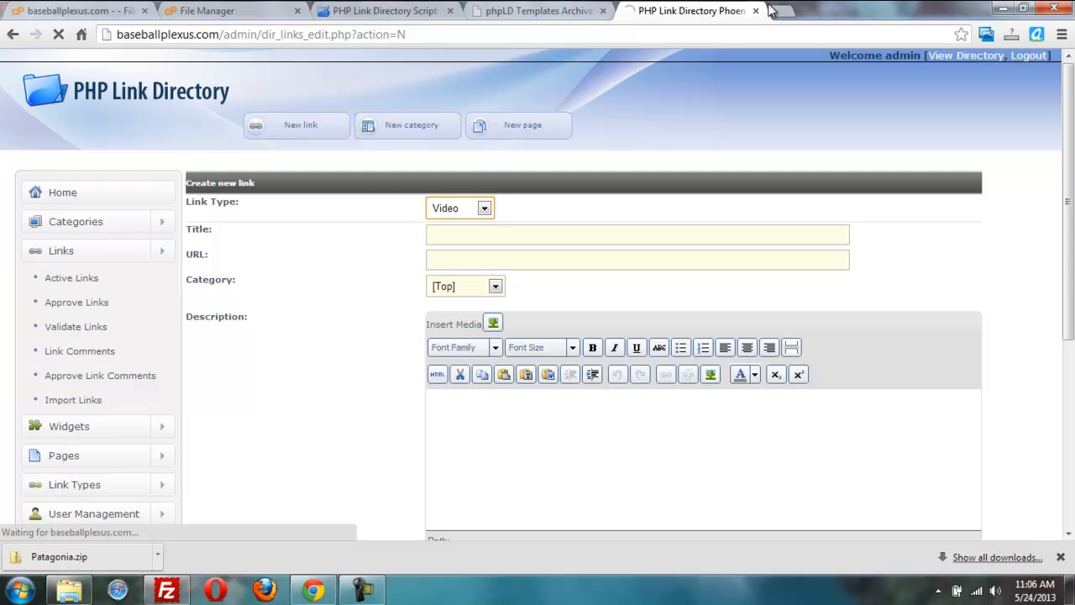
- Go to youtube.com in a new tab and search for 'atlanta braves'
type("you")
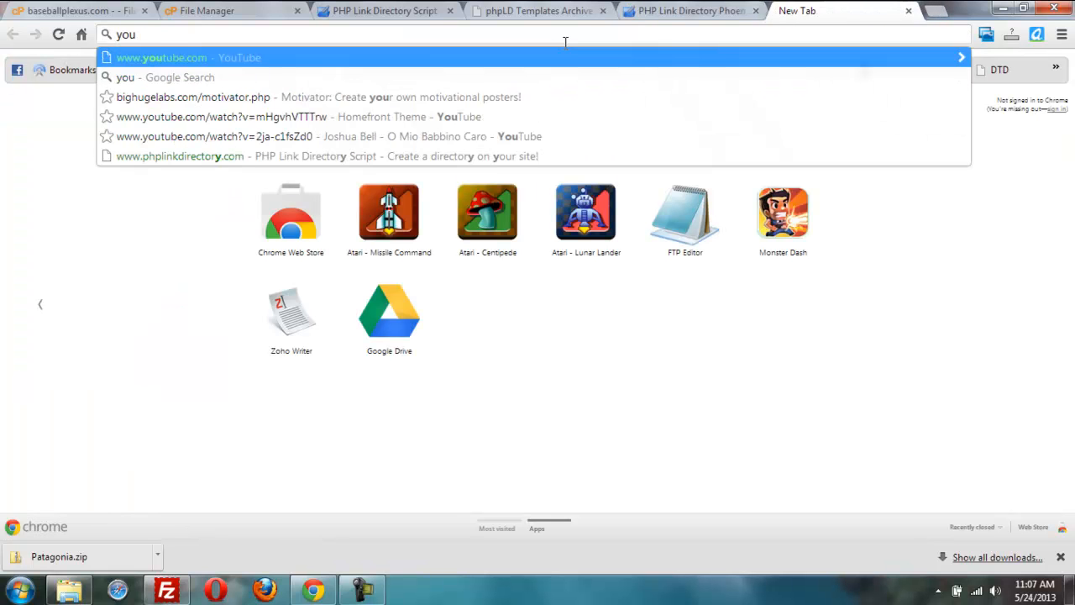
type("tube.com")
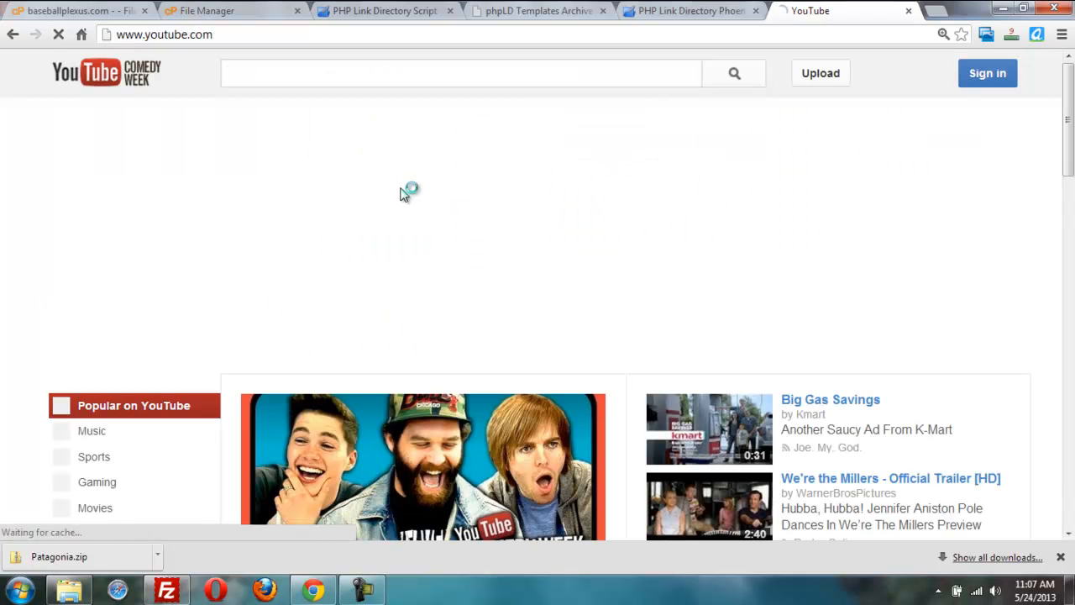
type("atlanta braves")
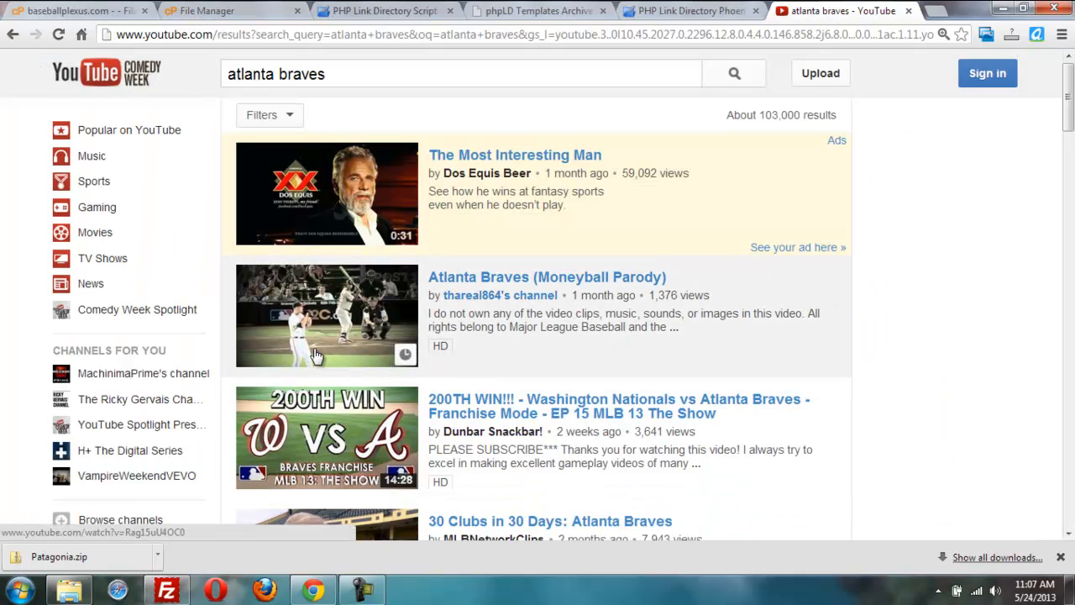
scroll("down", 3)
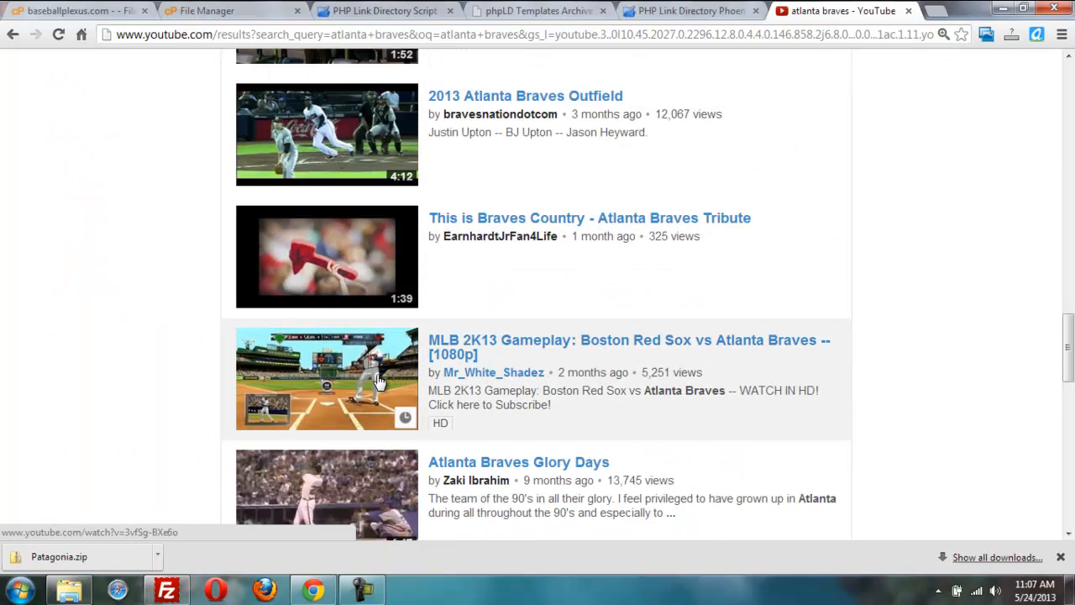
- Open the MLB 2K13 Red Sox vs Braves gameplay video, grab its URL and return to the admin tab
left_click(325, 378)
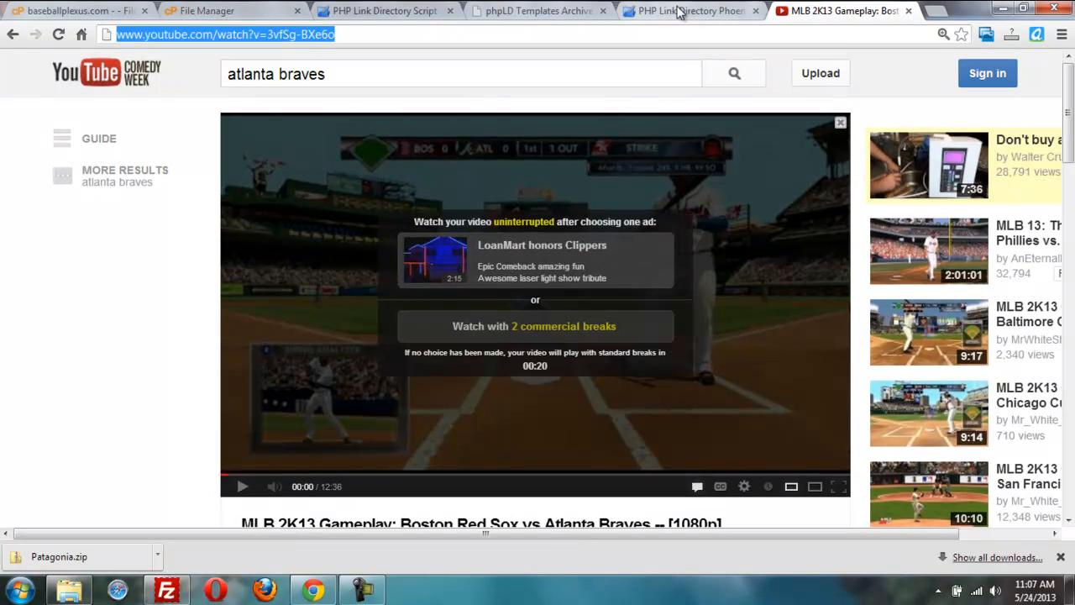
left_click(689, 10)
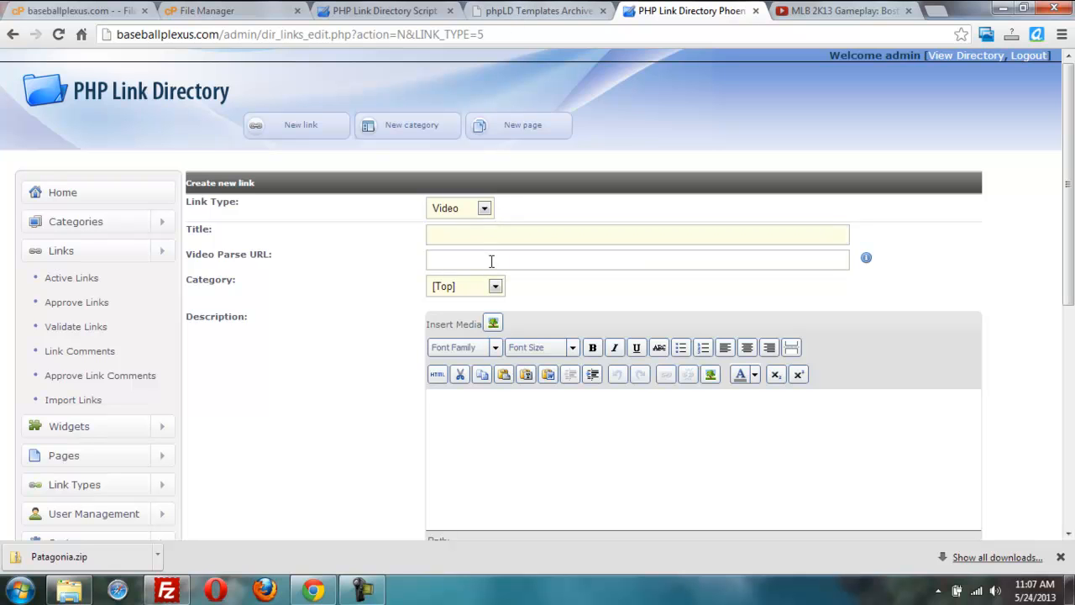
- Fill the Video Parse URL with the YouTube link, title it 'Braves and Boston' and choose the Players category
type("http://www.youtube.com/watch?v=3vfSg-BXe6o")
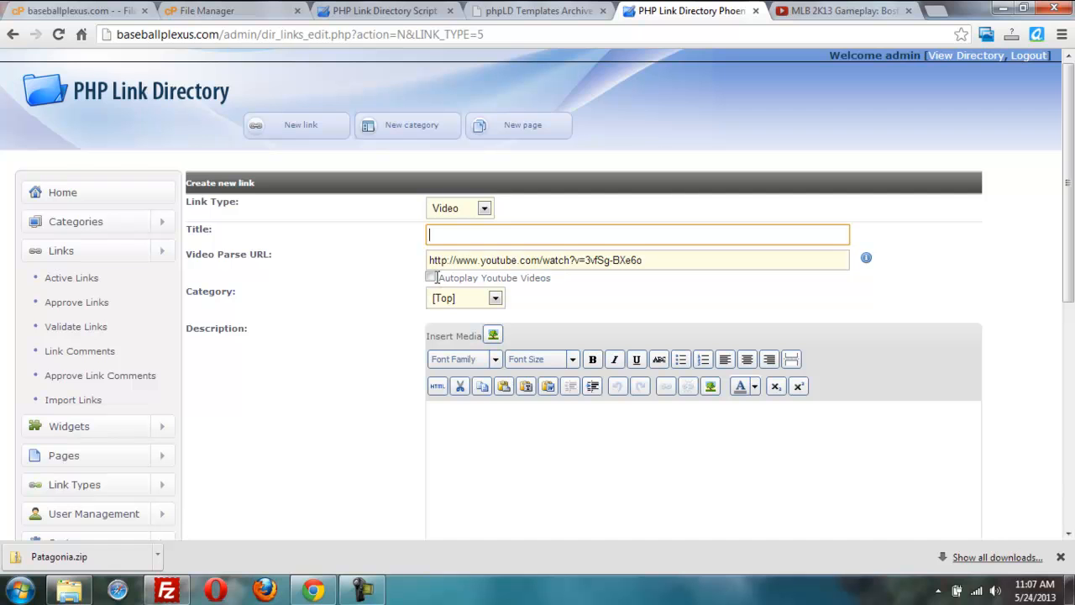
type("Braves and")
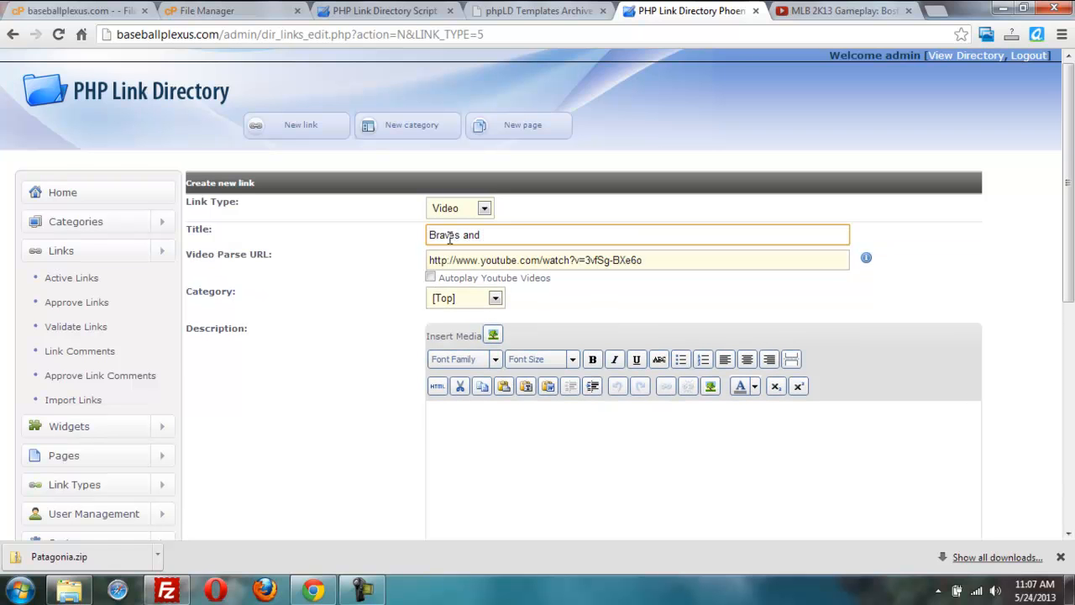
type("Boston")
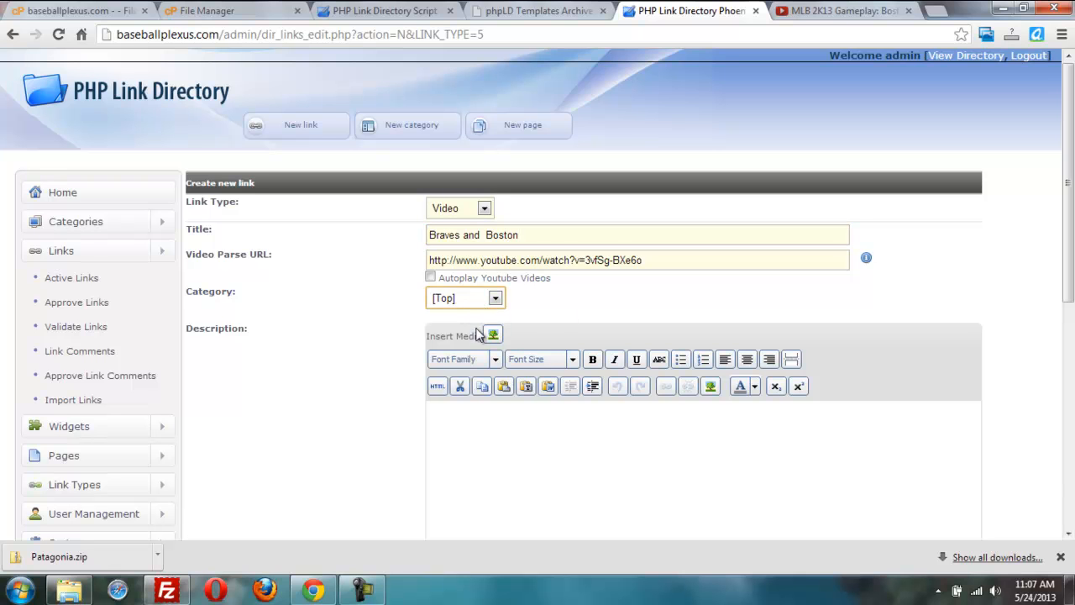
left_click(466, 298)
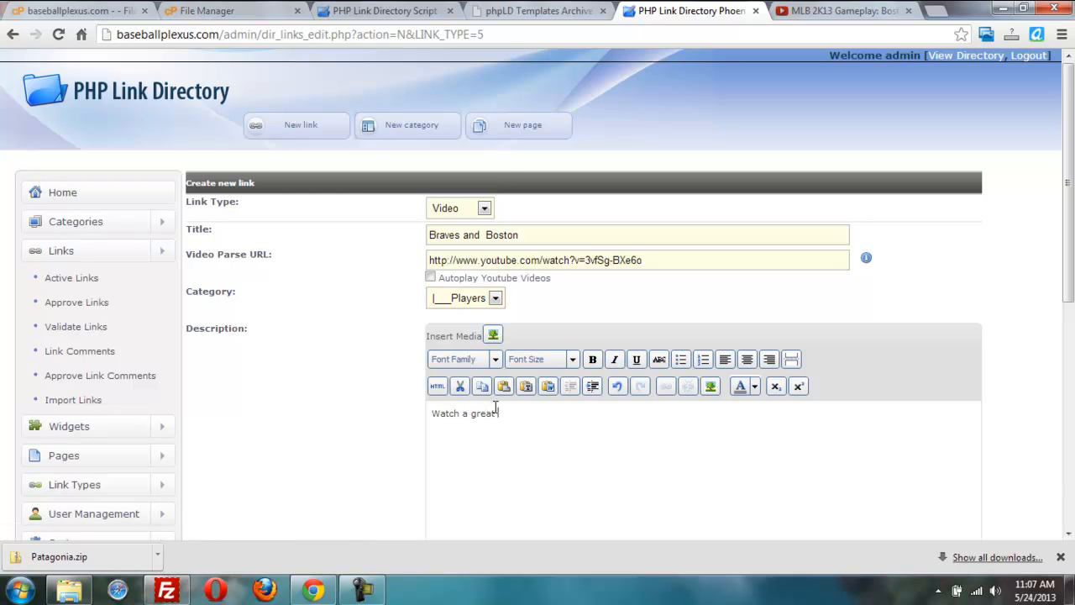
- Describe the link as a great game and save the new video link
type("game")
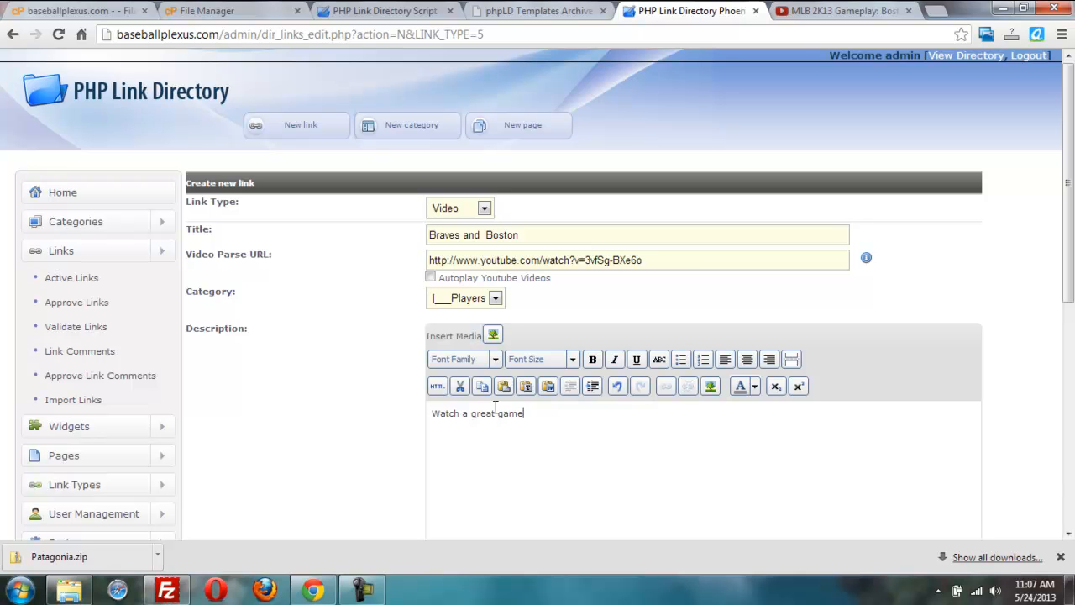
scroll("down", 3)
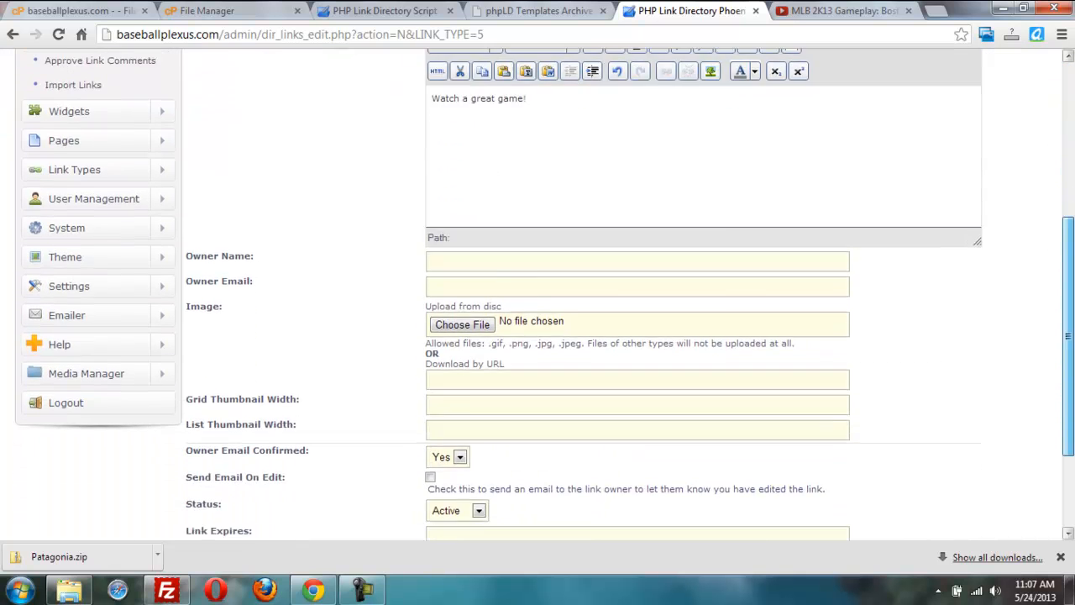
scroll("down", 3)
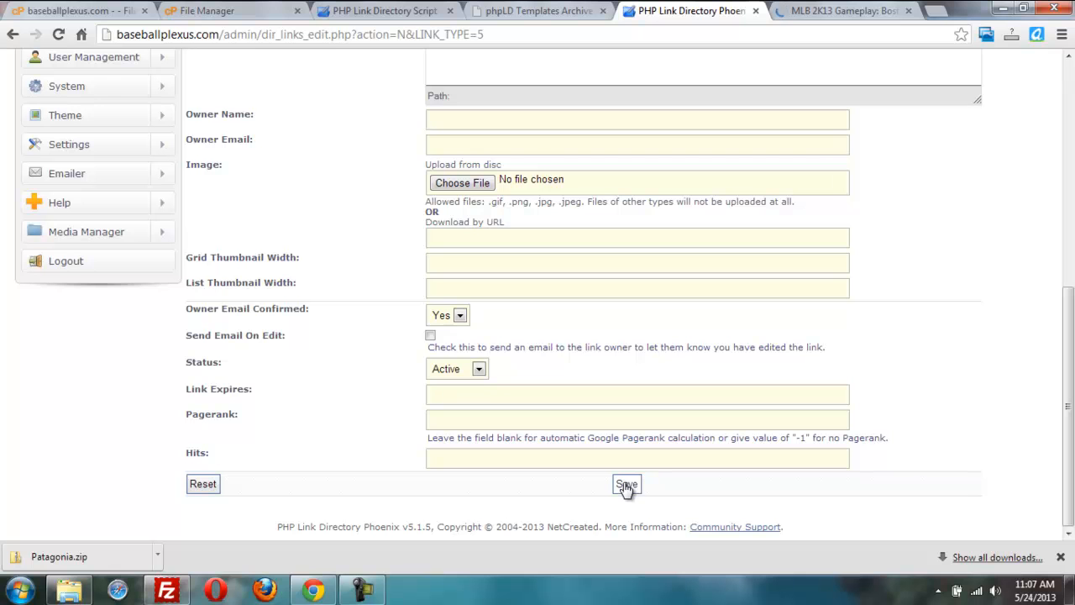
mouse_move(1035, 319)
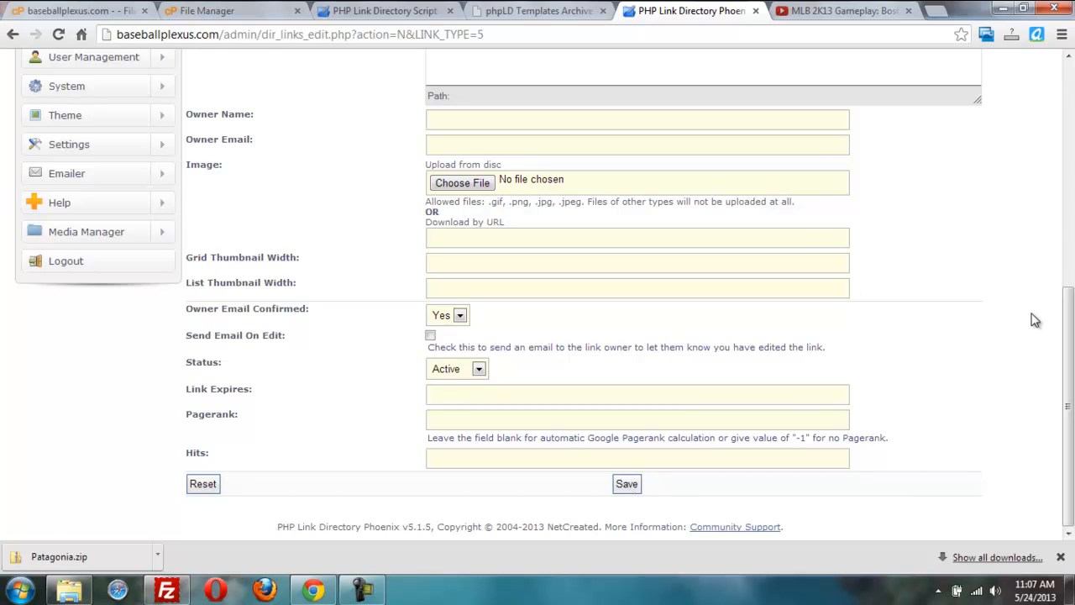
left_click(840, 10)
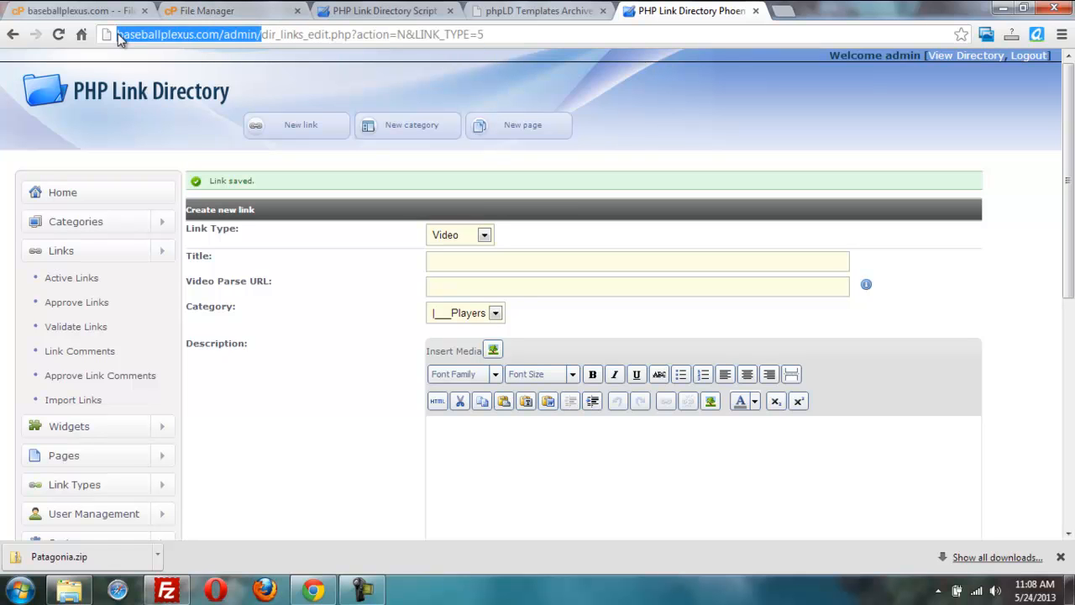
- Load baseballplexus.com in a new tab to view the live homepage, then return to the admin
double_click(168, 34)
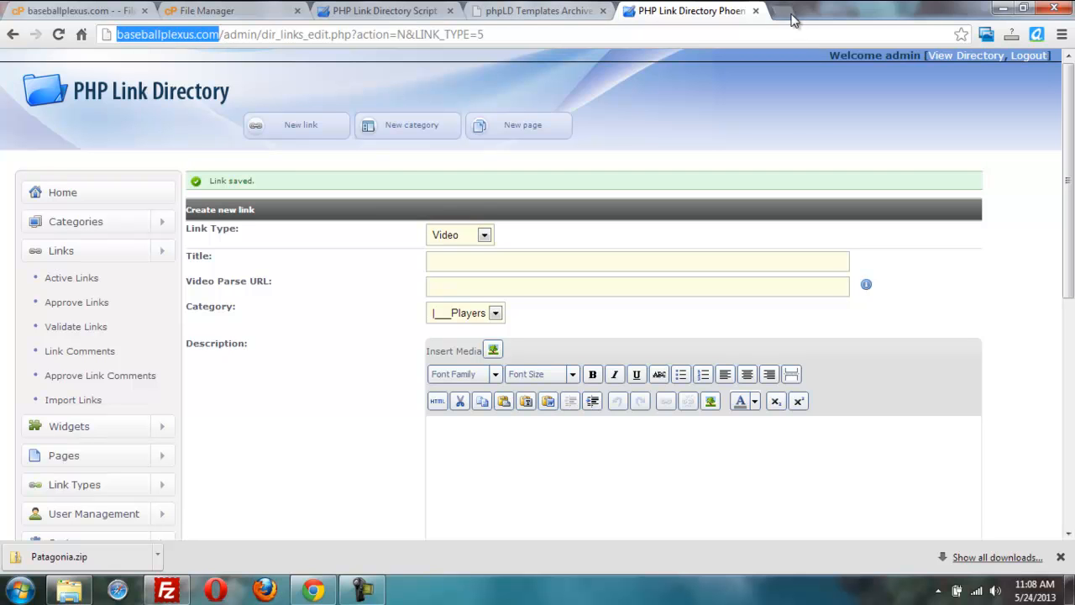
left_click(798, 10)
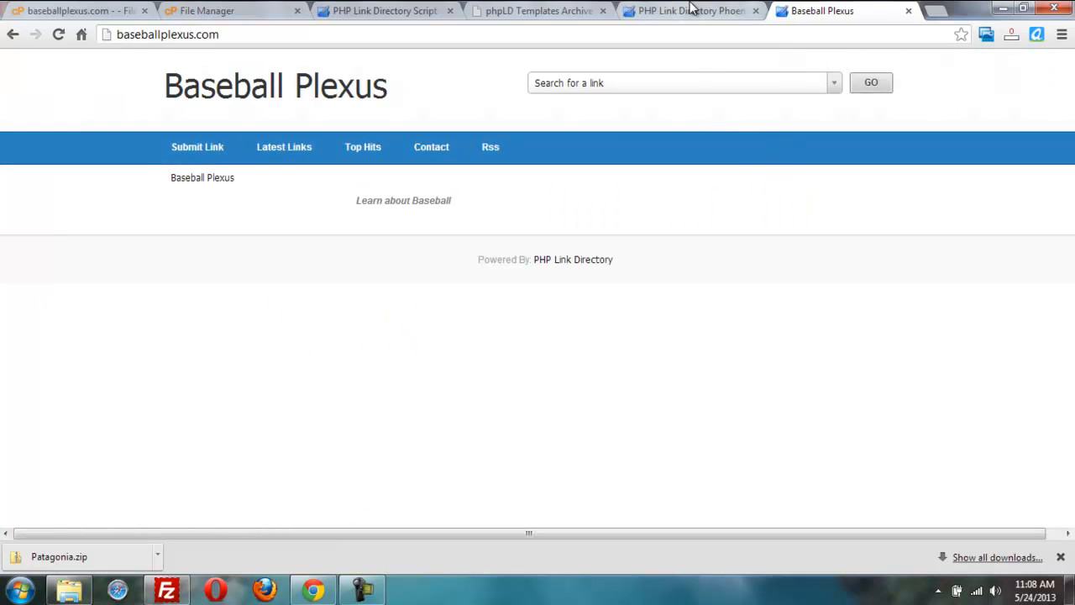
left_click(689, 10)
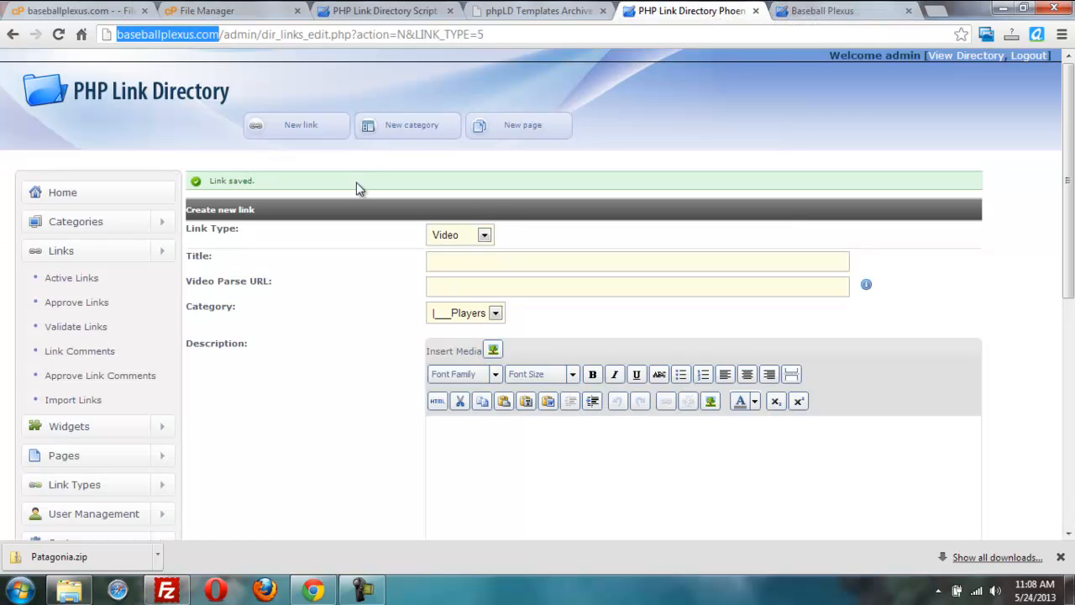
- Install the LatestListingsCentral widget from Available Widgets onto the HOMEPAGE zone
scroll("down", 3)
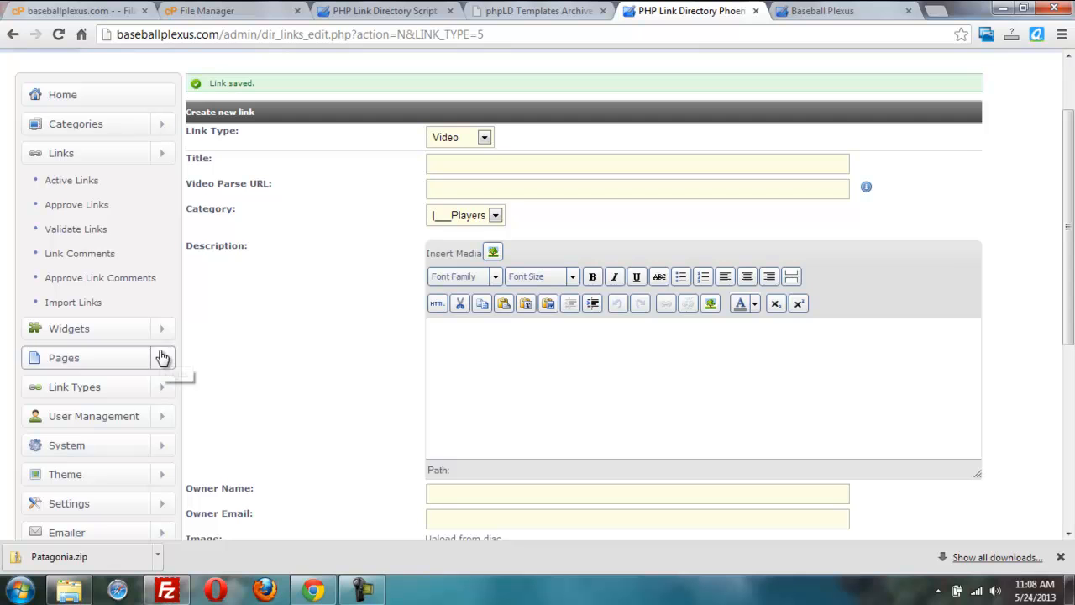
left_click(69, 327)
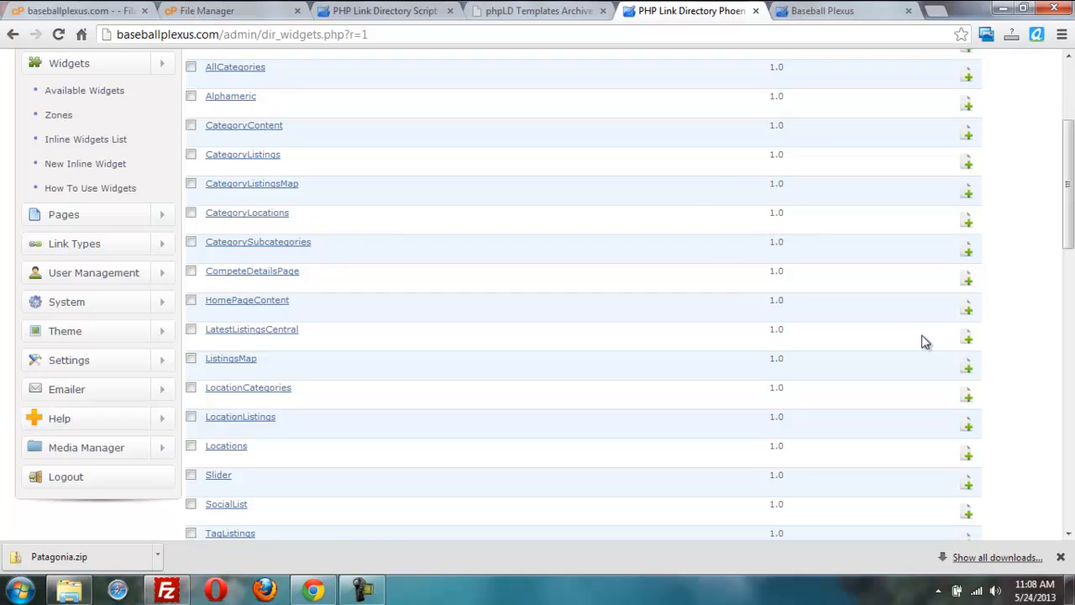
left_click(967, 338)
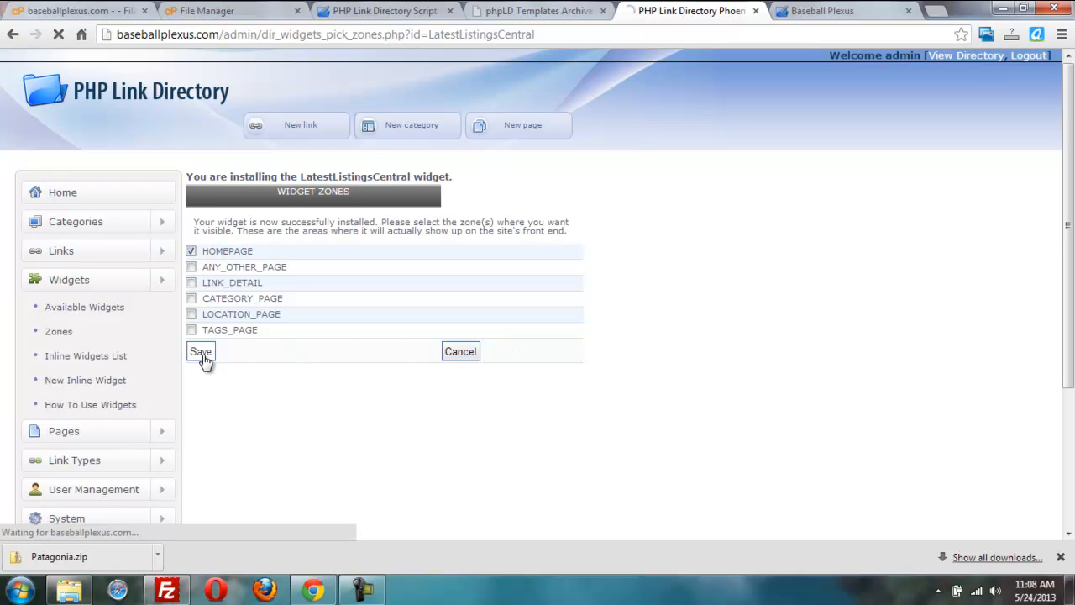
left_click(201, 351)
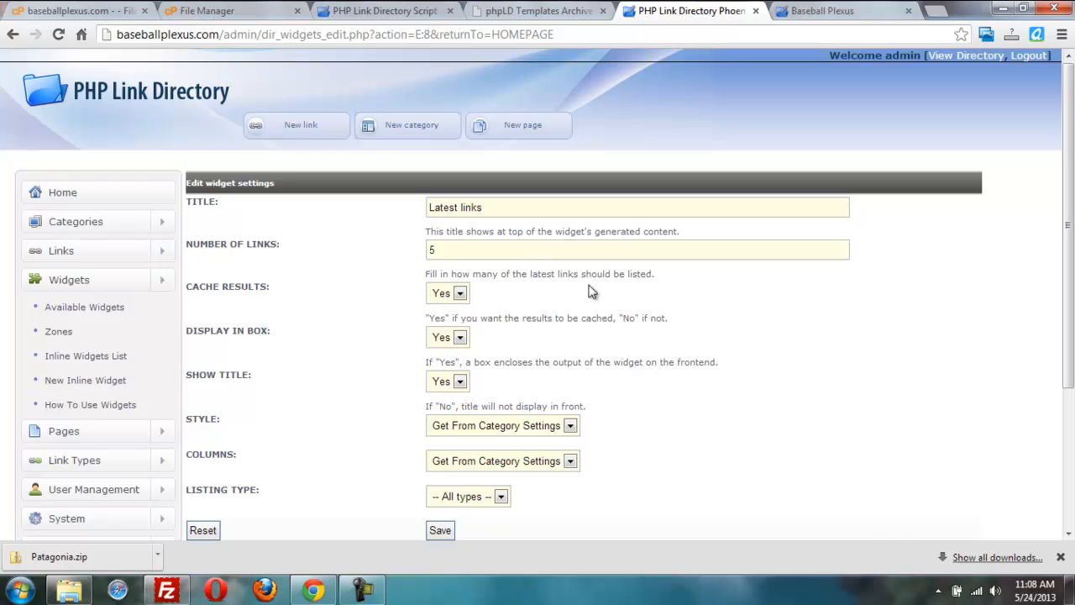
- Set the widget to show 9 links as a 3-column Grid and save its settings
left_click(637, 249)
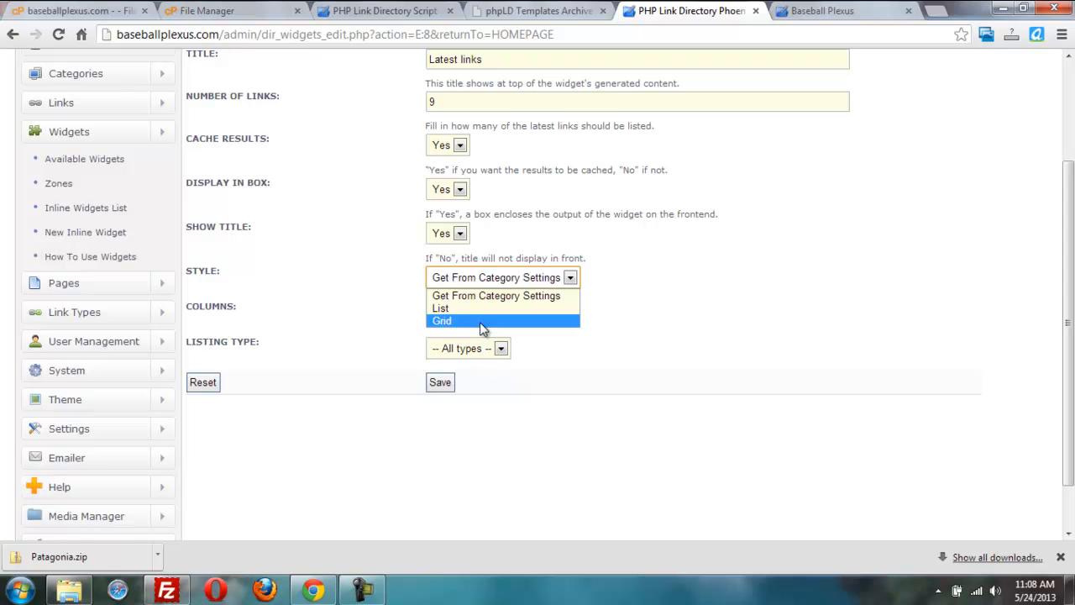
left_click(441, 321)
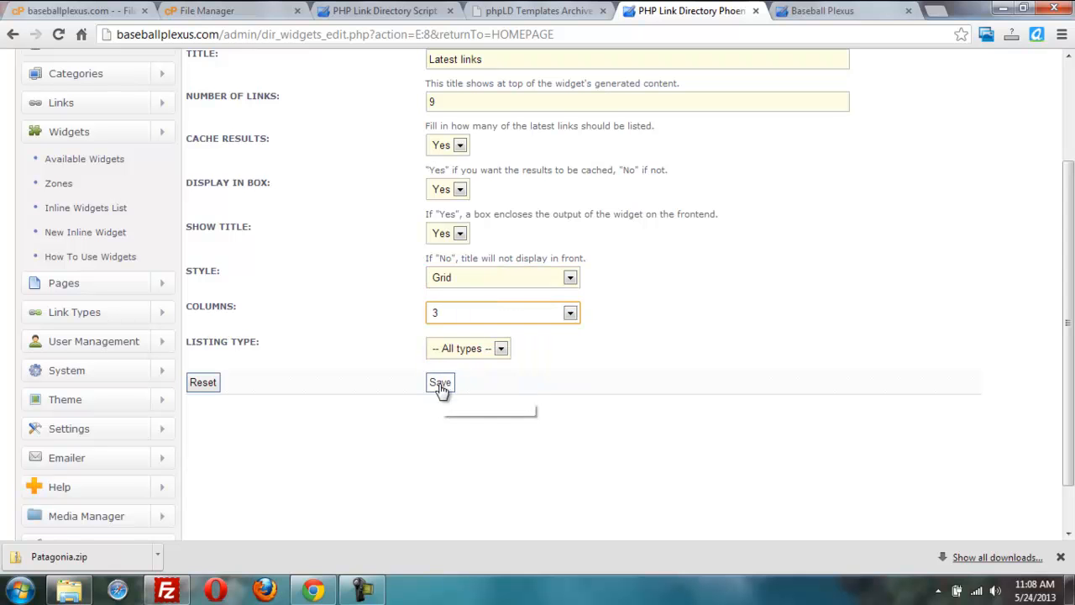
left_click(440, 383)
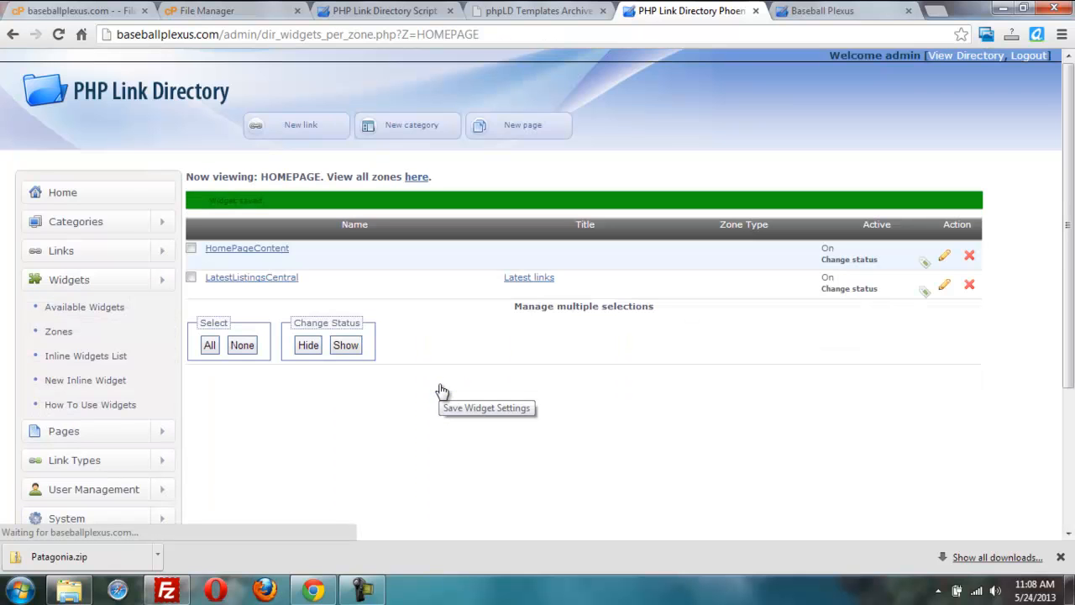
left_click(821, 10)
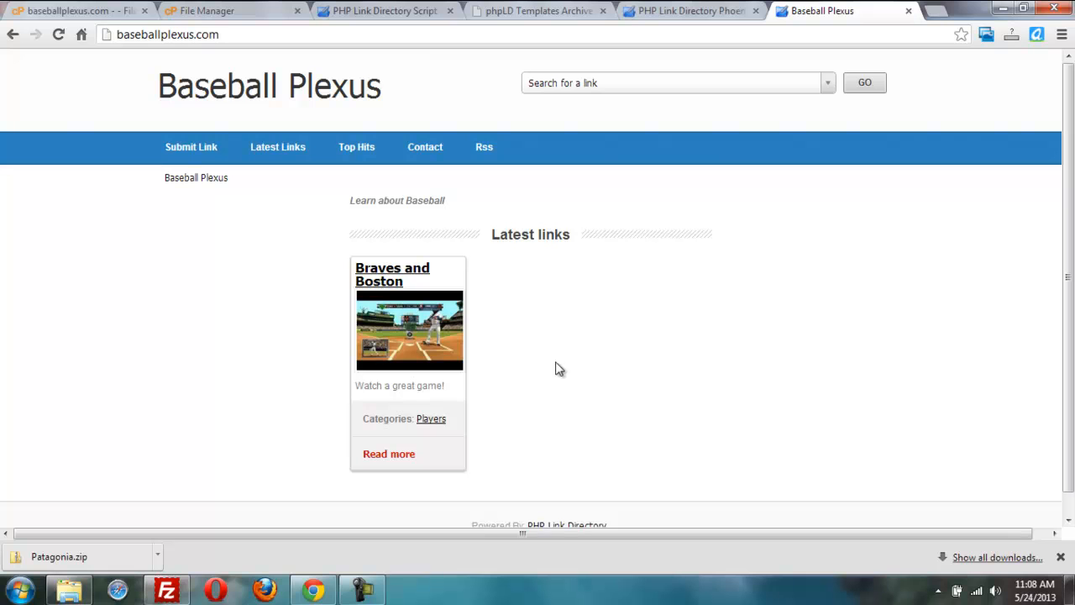
mouse_move(483, 294)
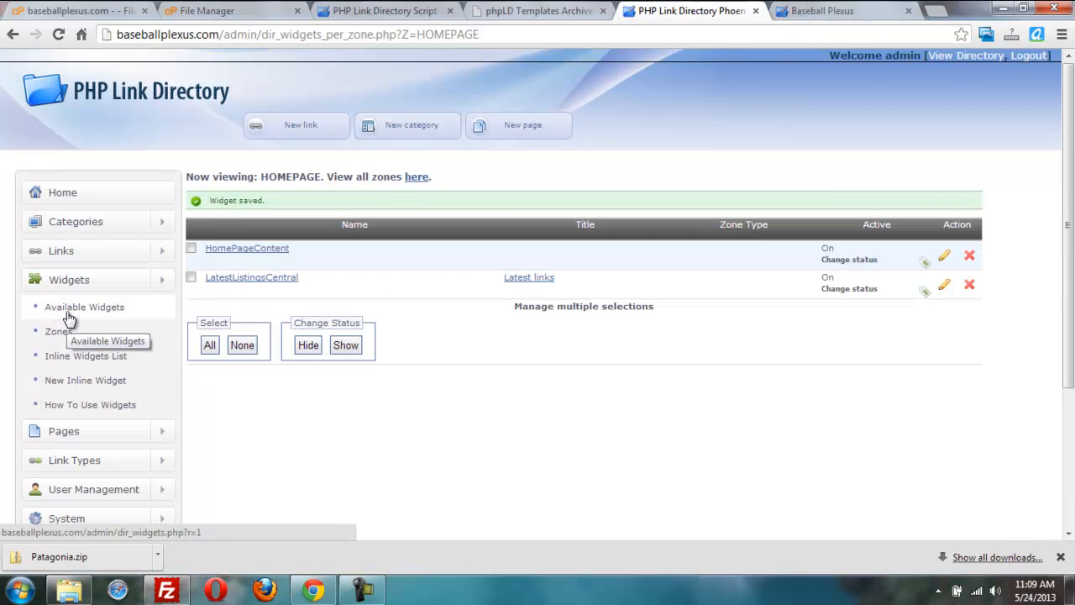
- Find PopularCategories in Available Widgets and install it
left_click(84, 306)
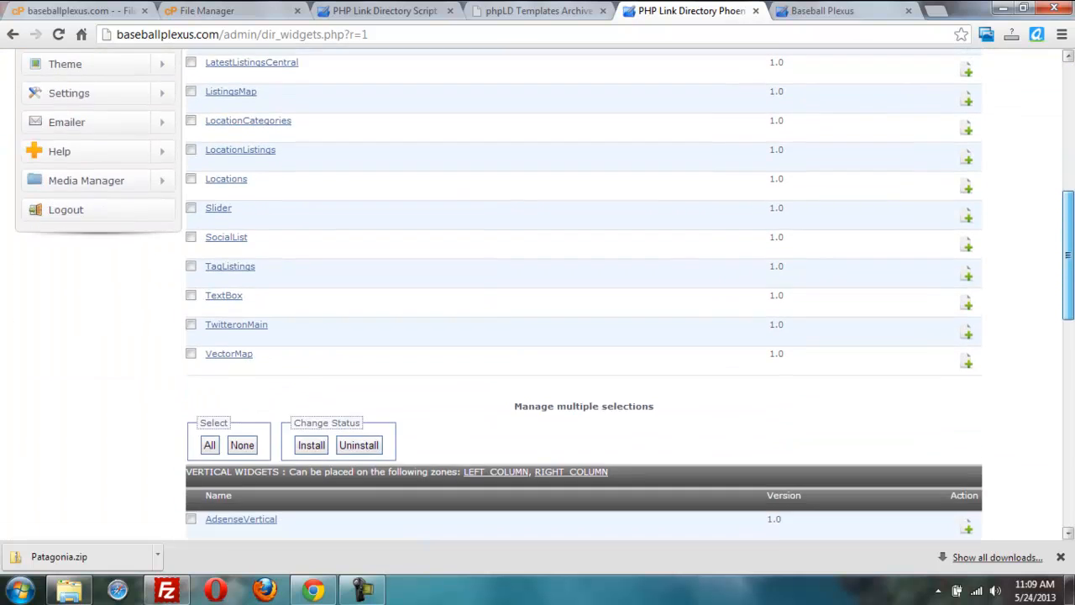
scroll("down", 3)
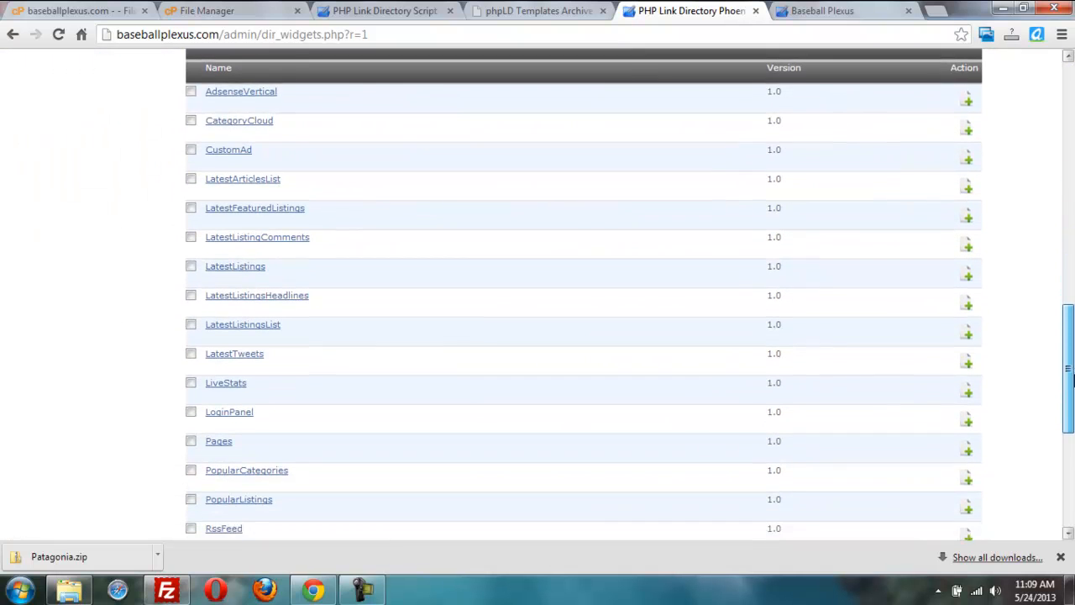
scroll("down", 3)
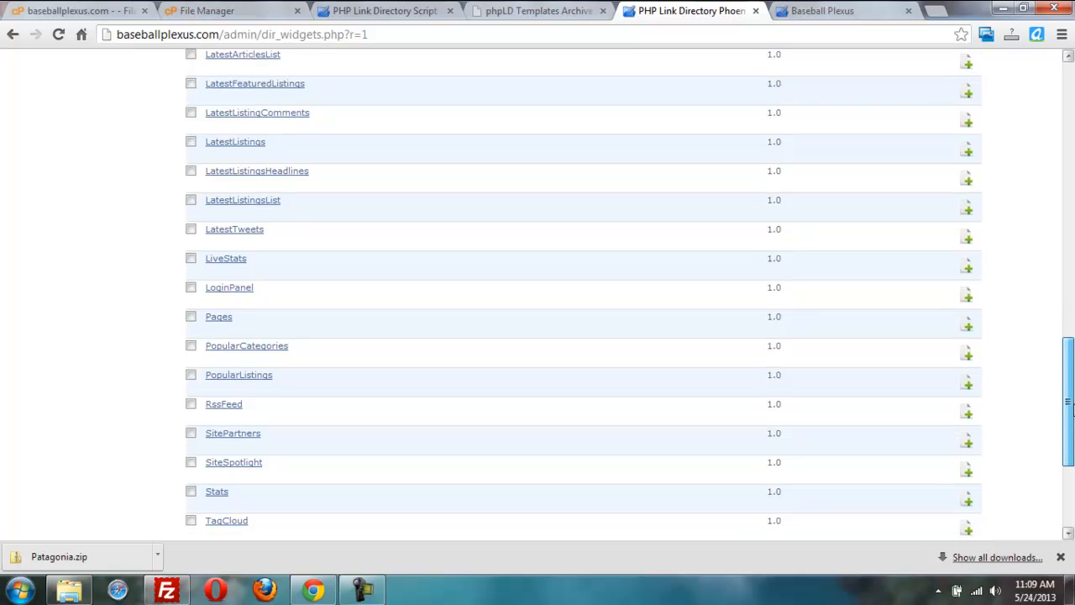
scroll("down", 3)
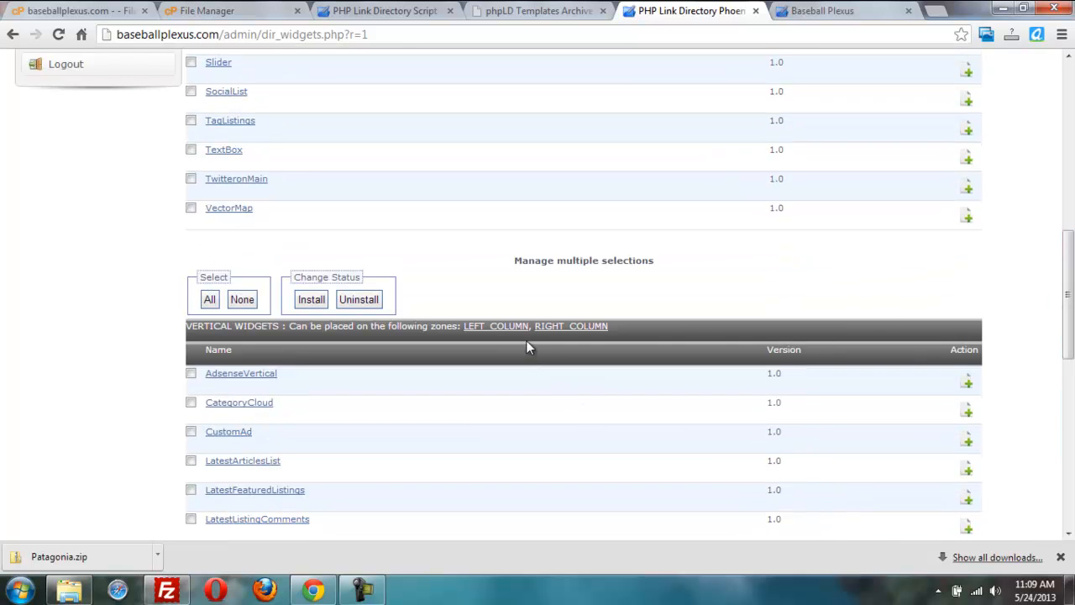
scroll("down", 3)
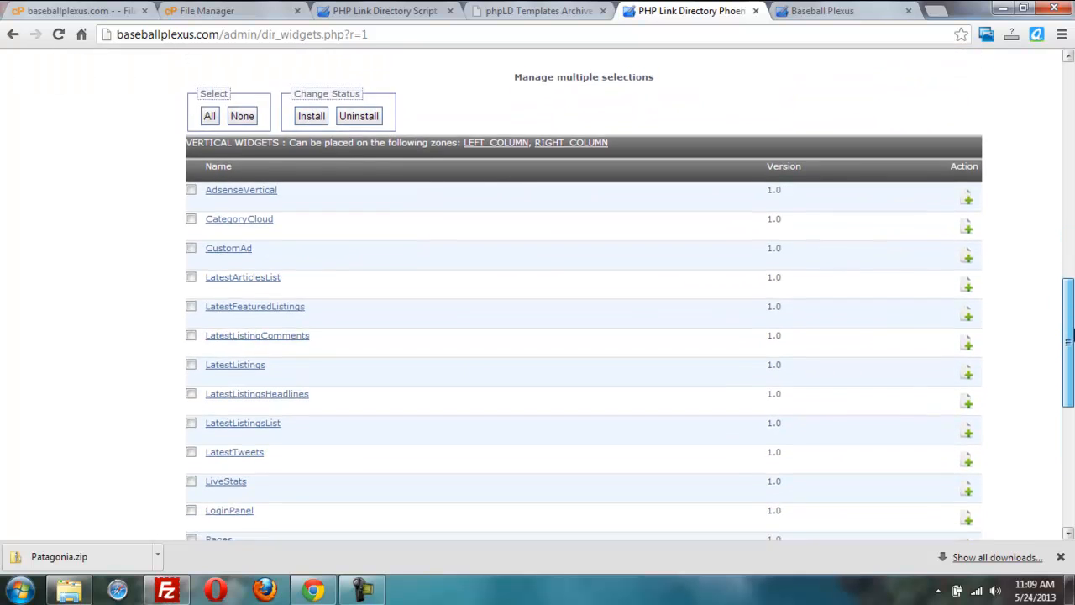
scroll("down", 3)
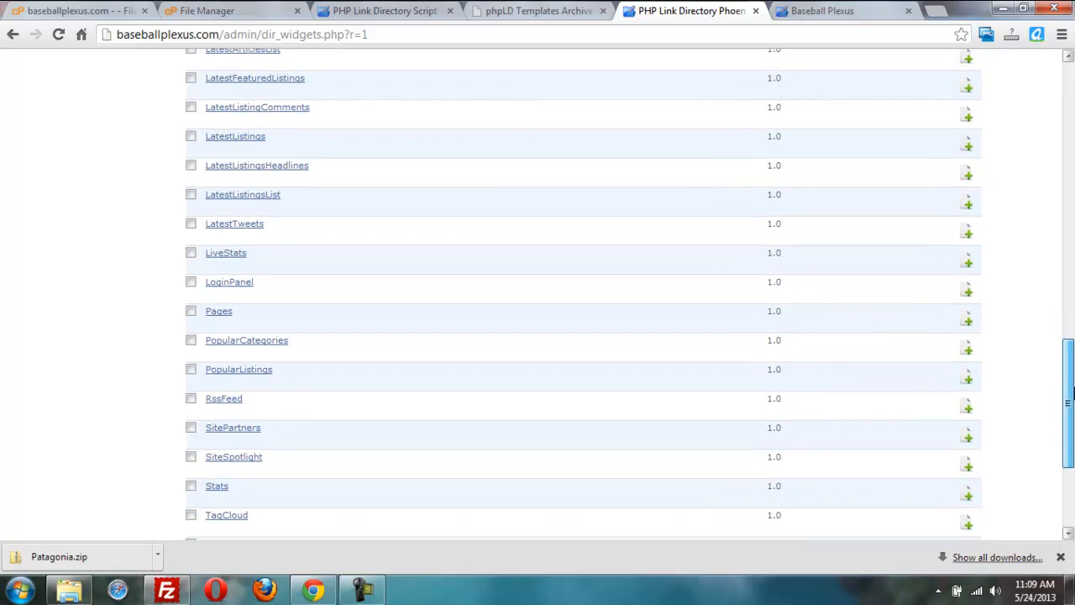
left_click(967, 348)
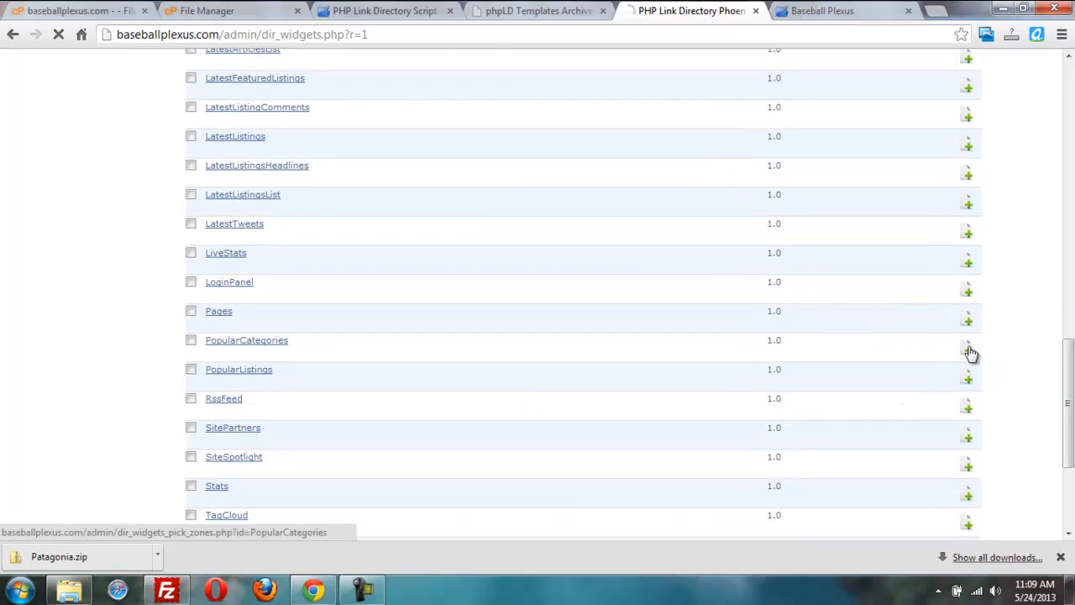
left_click(967, 348)
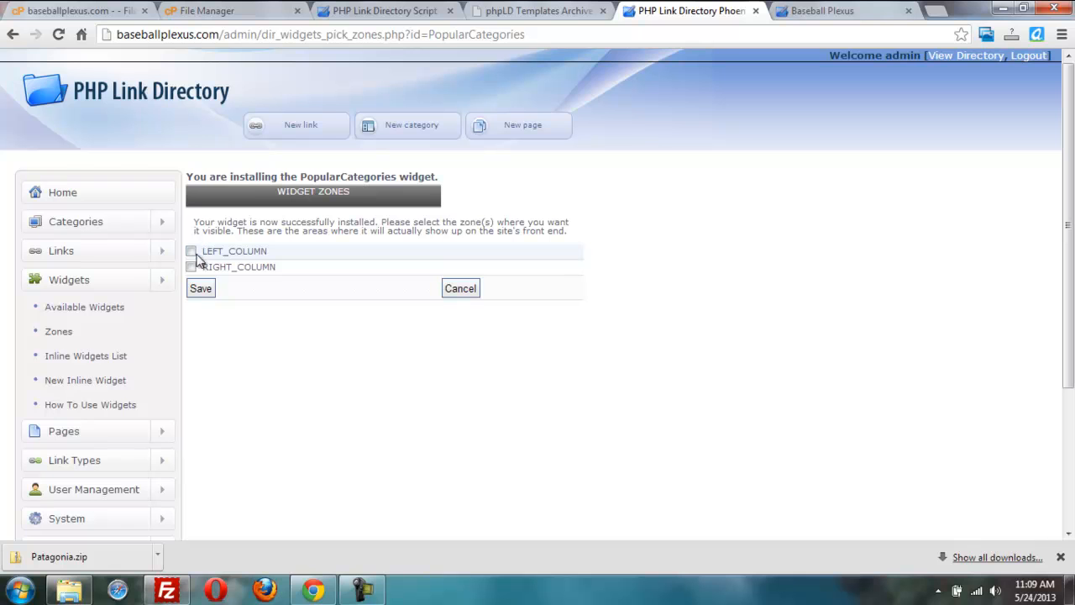
- Place the widget in LEFT_COLUMN and save the Popular Categories widget settings
left_click(191, 252)
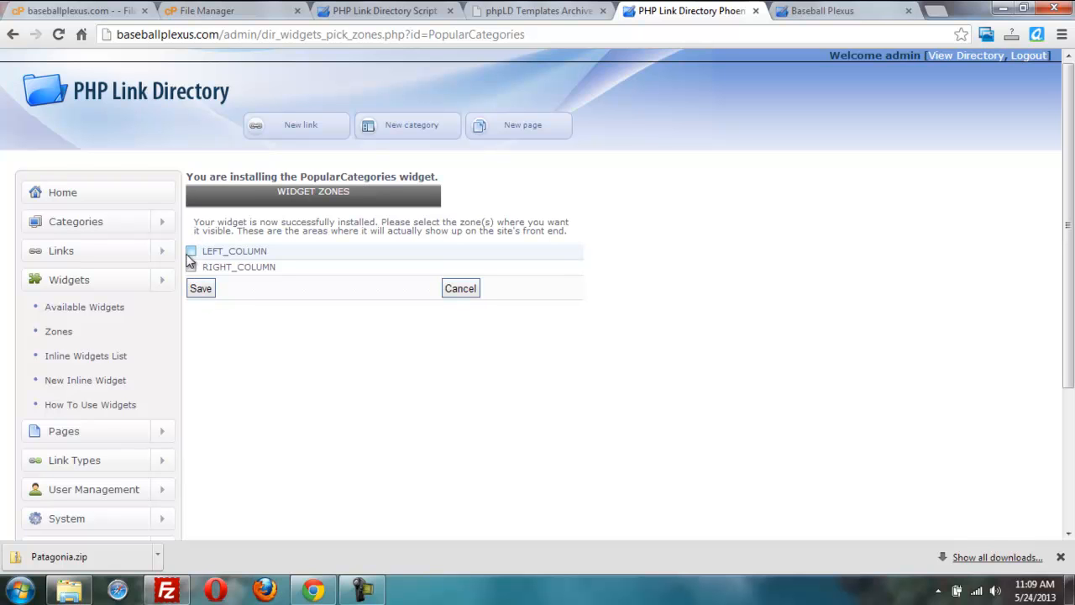
left_click(192, 252)
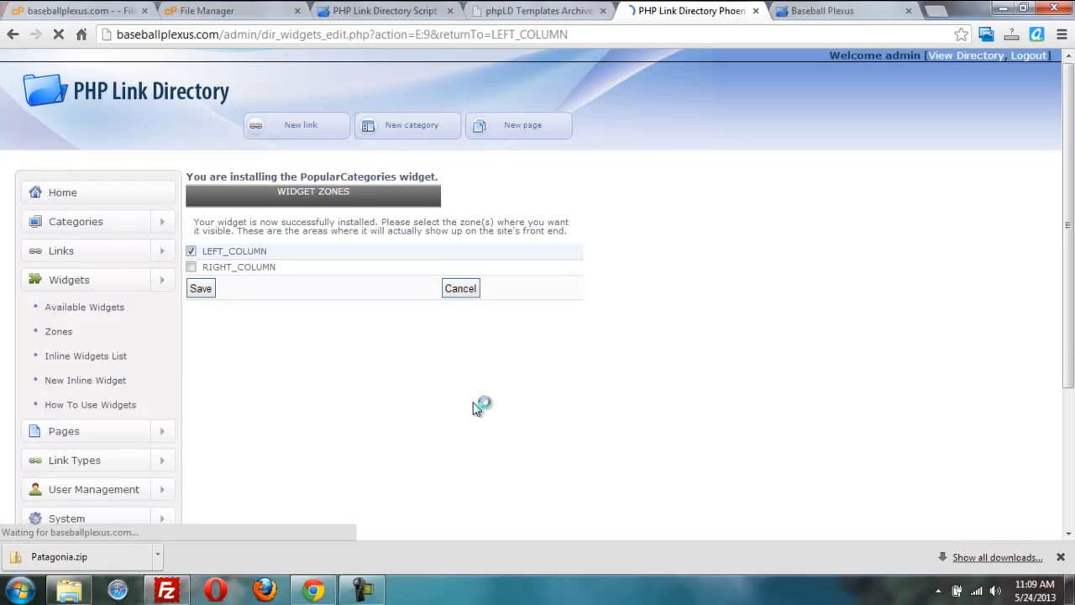
left_click(200, 289)
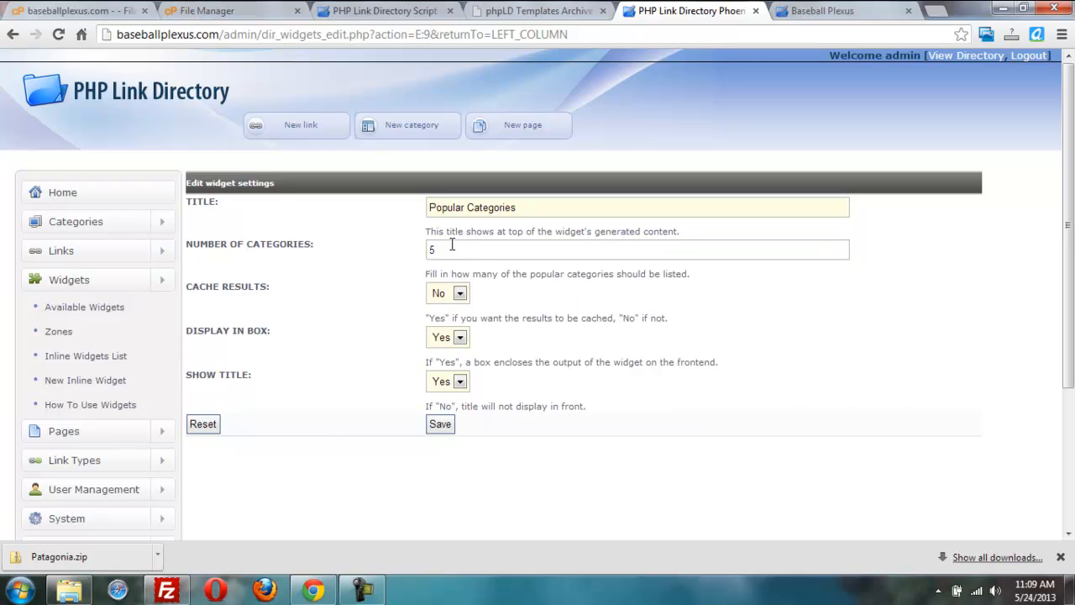
left_click(440, 423)
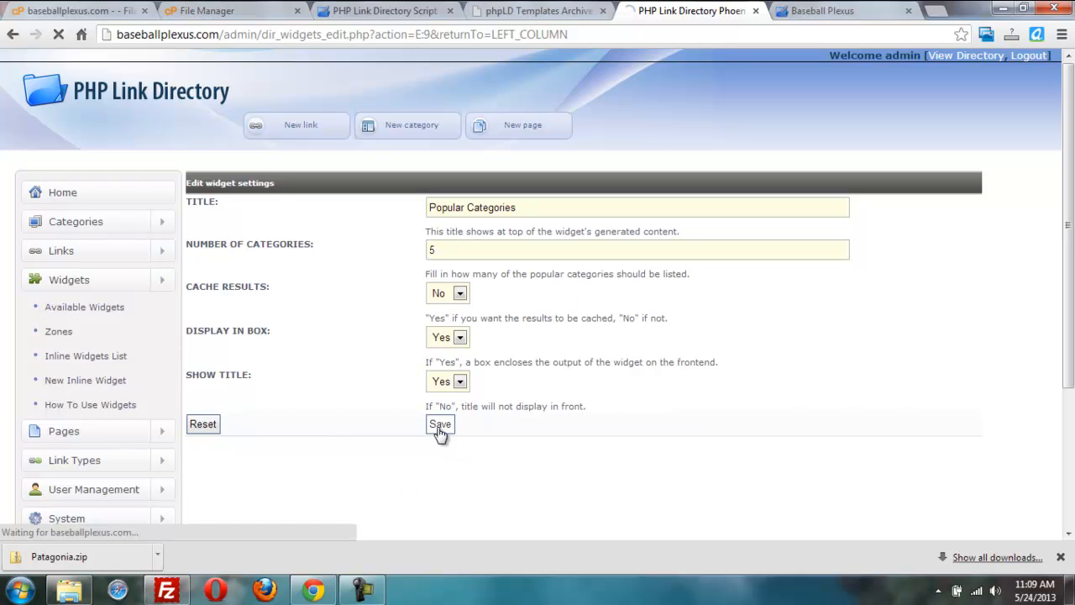
left_click(440, 424)
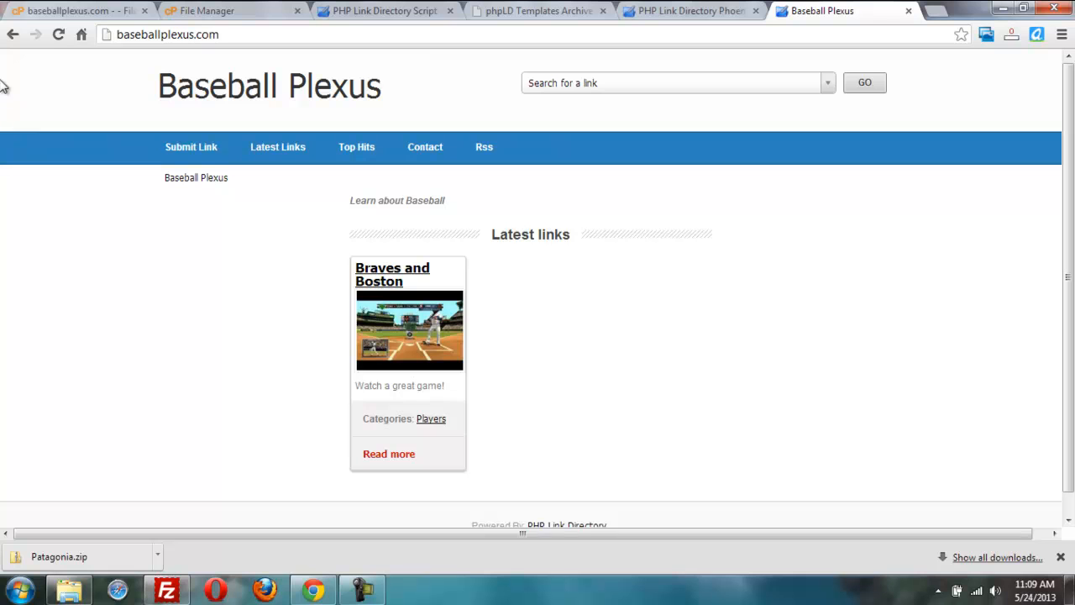
- Reload the live homepage to see the Popular Categories box, then return to the admin
left_click(57, 34)
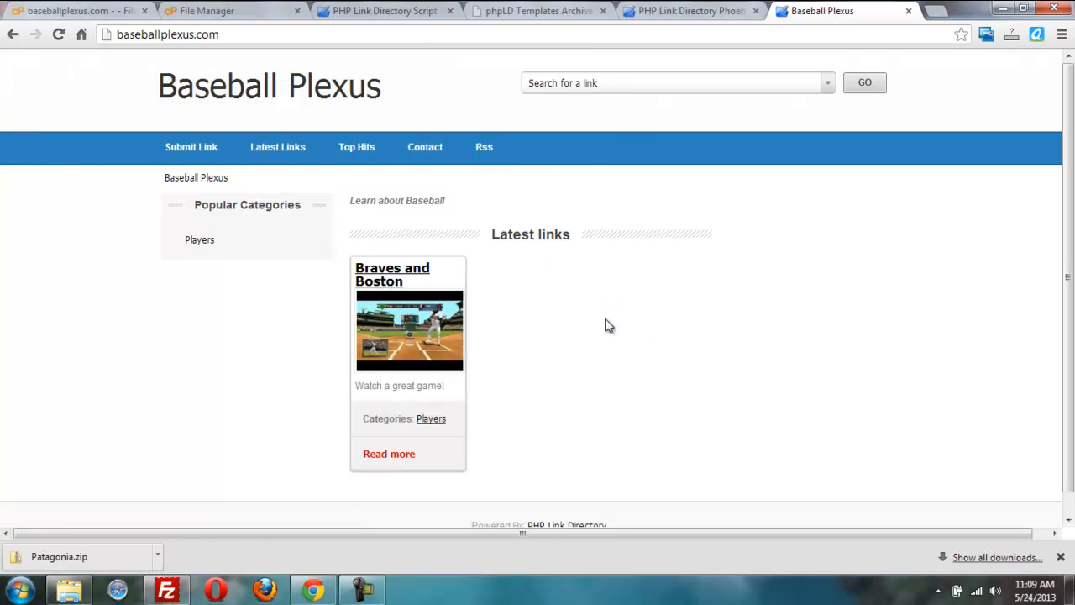
mouse_move(198, 238)
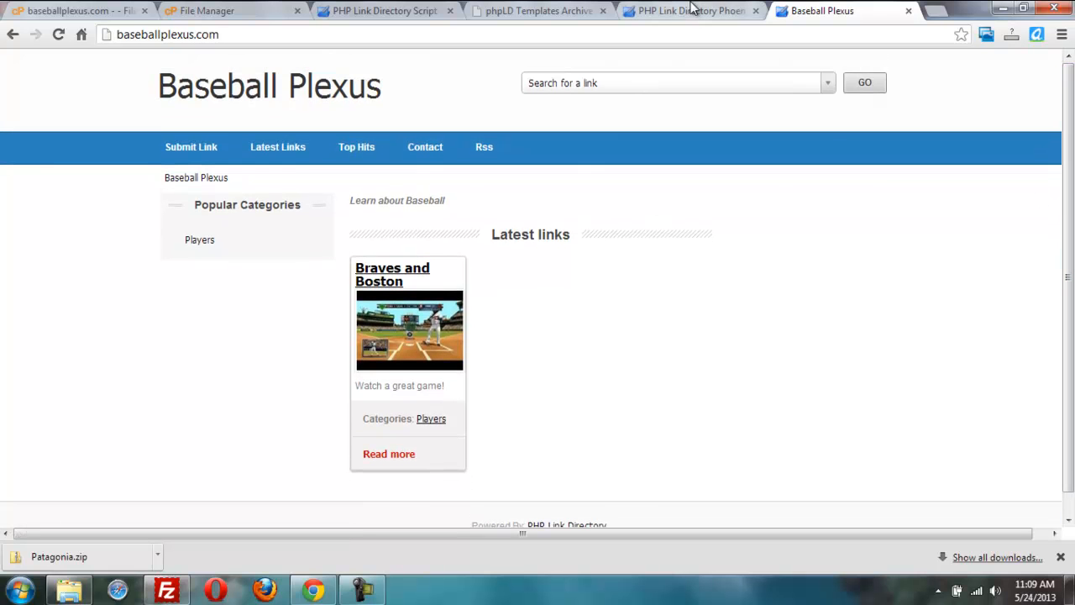
left_click(689, 10)
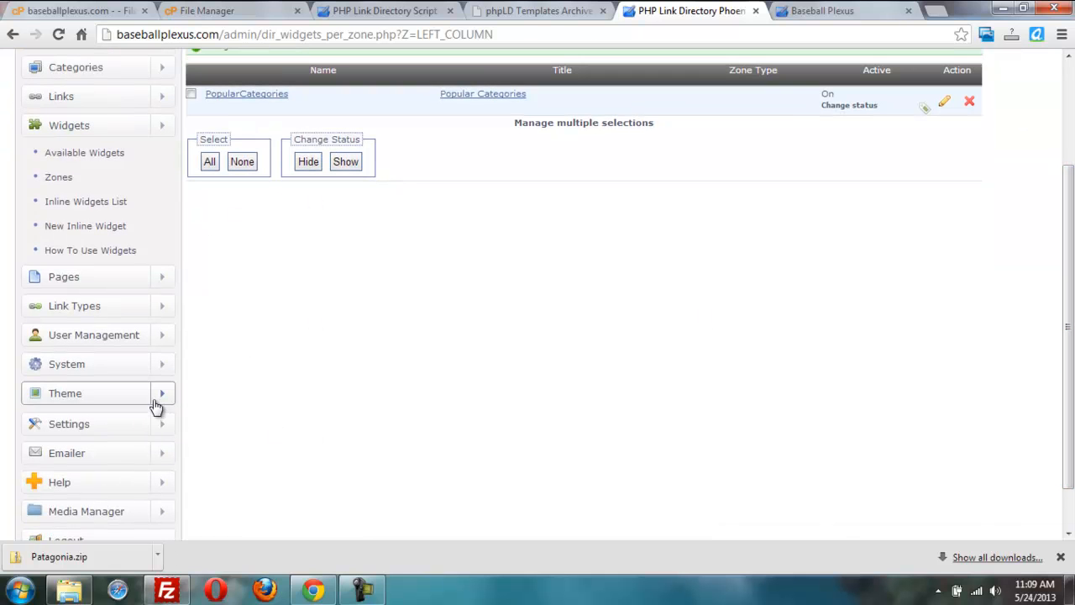
- In Edit Current Template, choose Layout 2 for the Homepage and save the DIT template settings
left_click(64, 393)
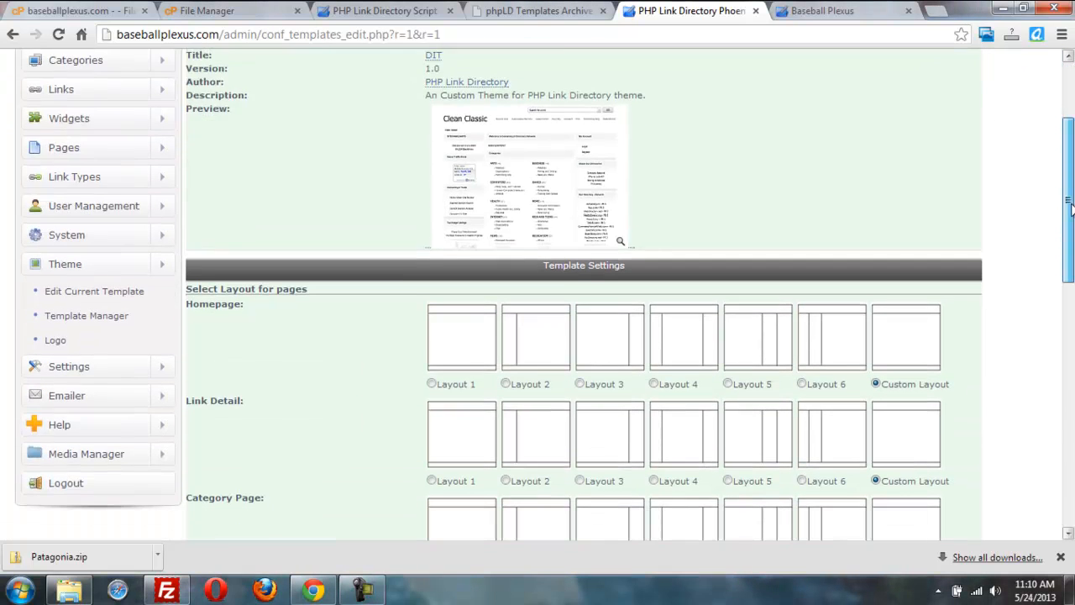
scroll("down", 3)
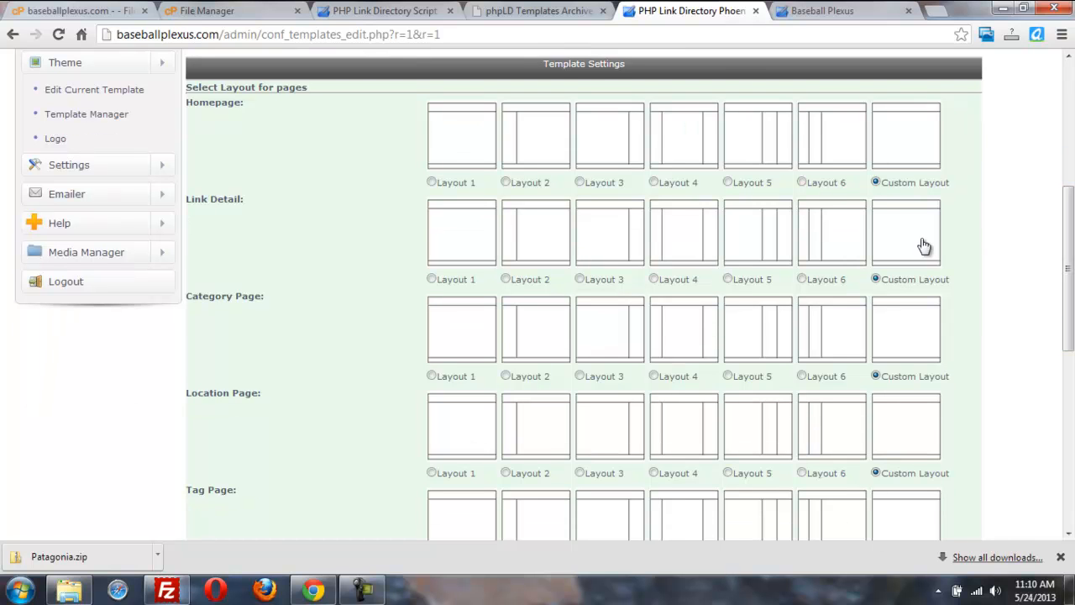
mouse_move(846, 255)
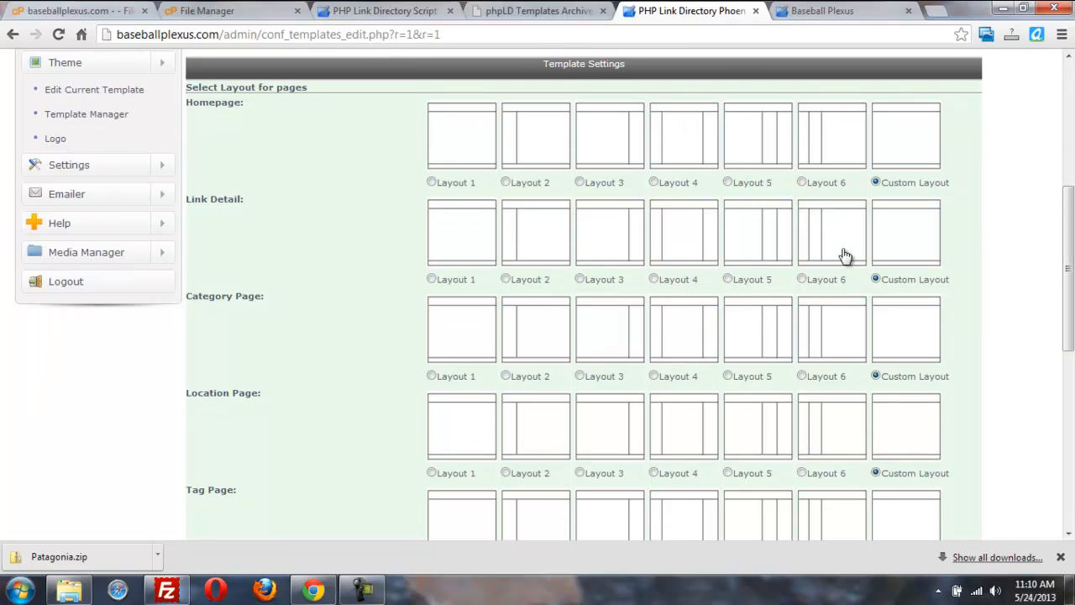
mouse_move(590, 242)
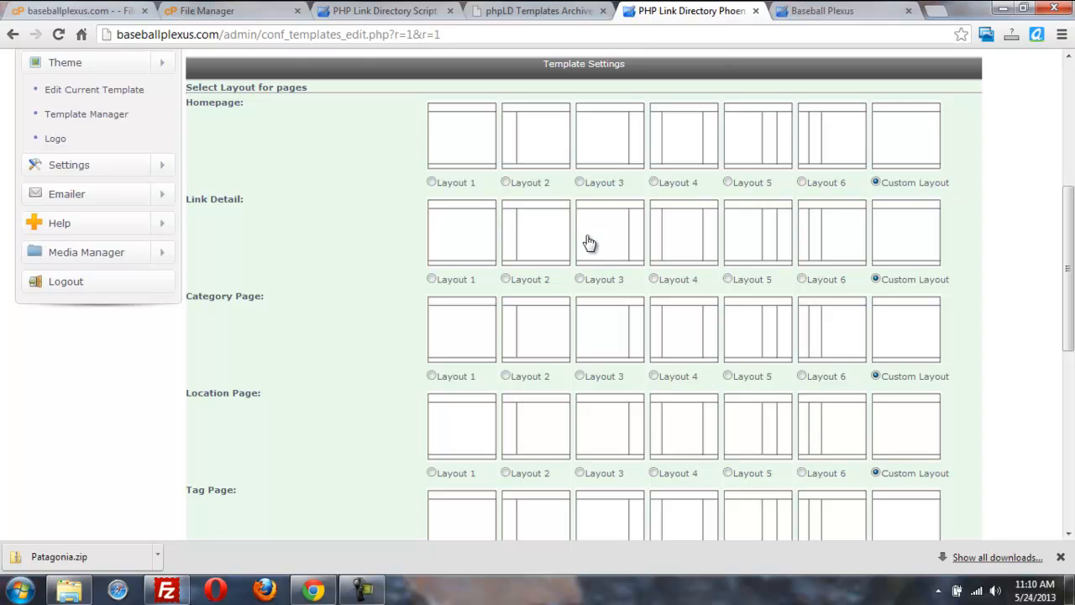
mouse_move(593, 185)
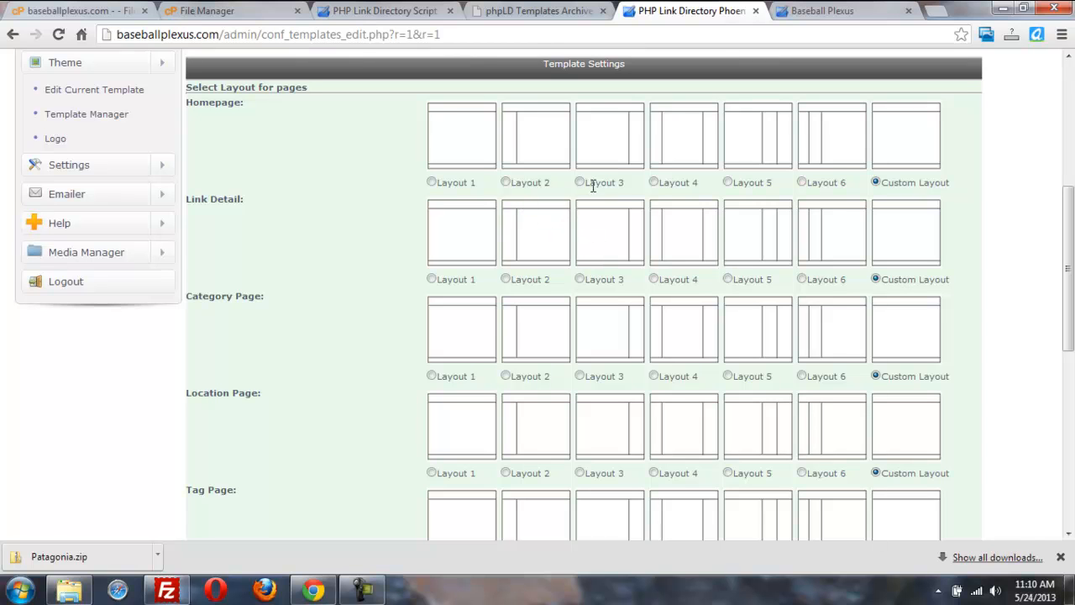
mouse_move(574, 195)
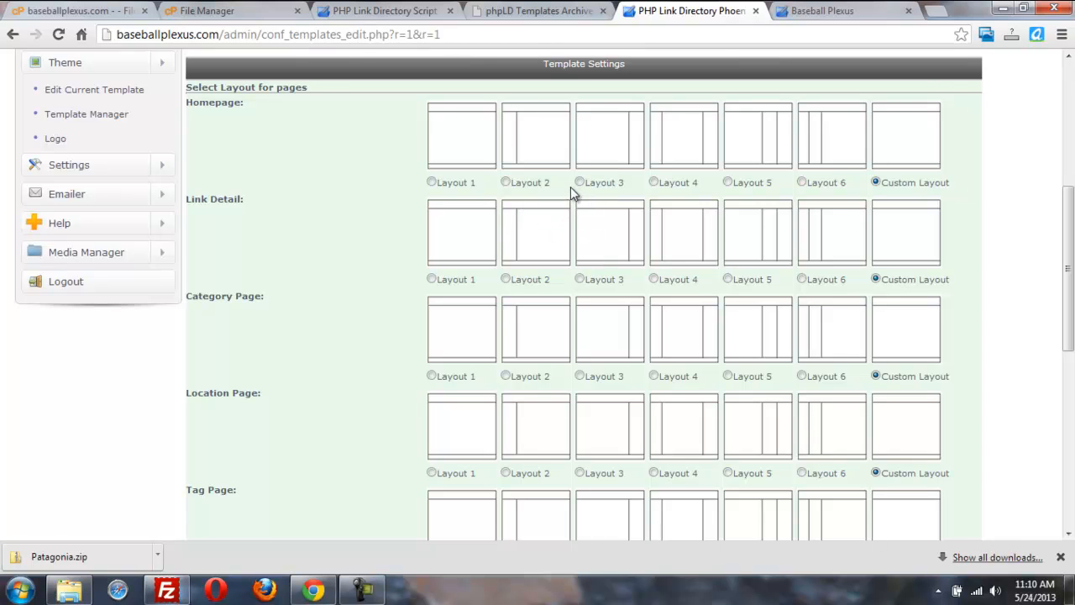
left_click(506, 182)
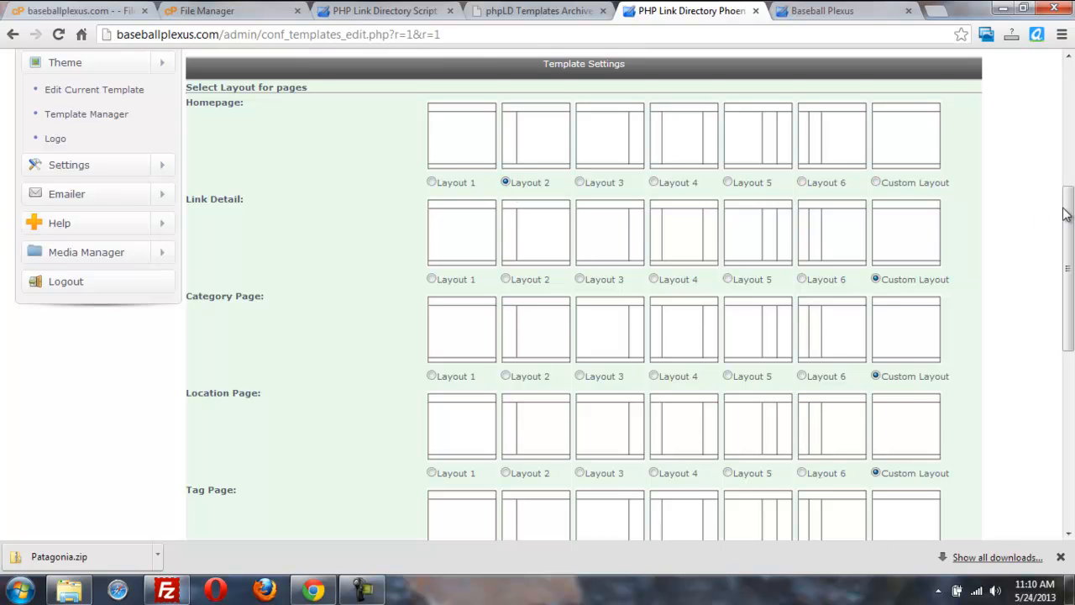
scroll("down", 3)
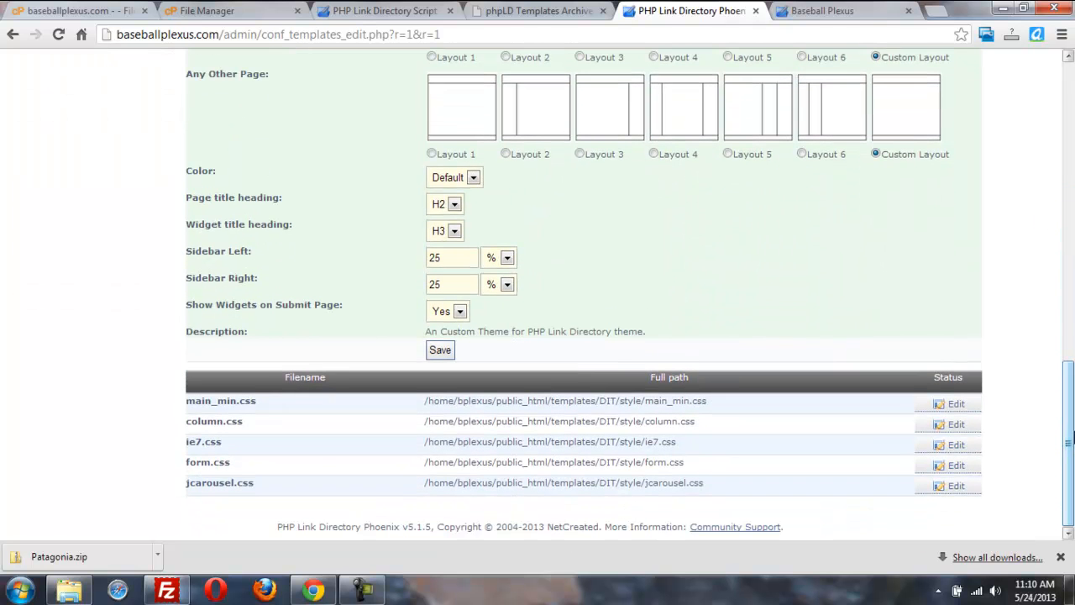
left_click(440, 349)
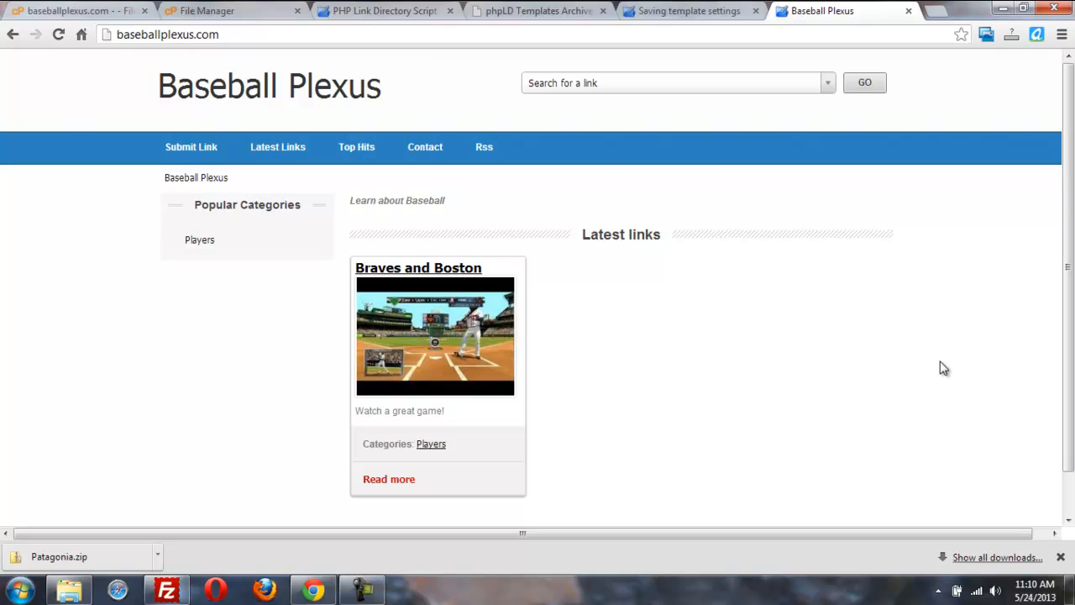
mouse_move(588, 489)
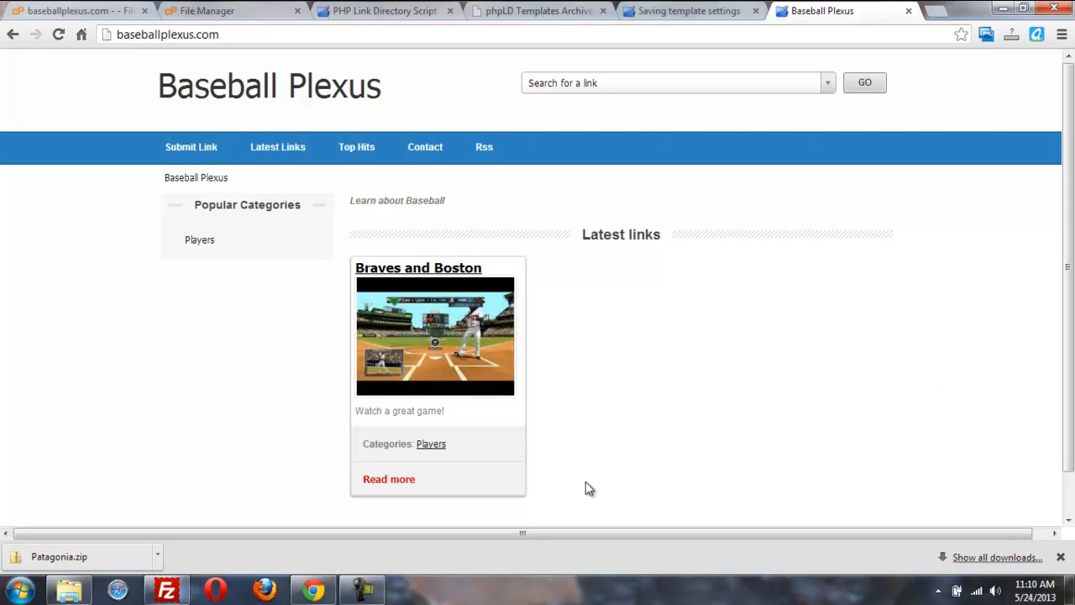
mouse_move(363, 588)
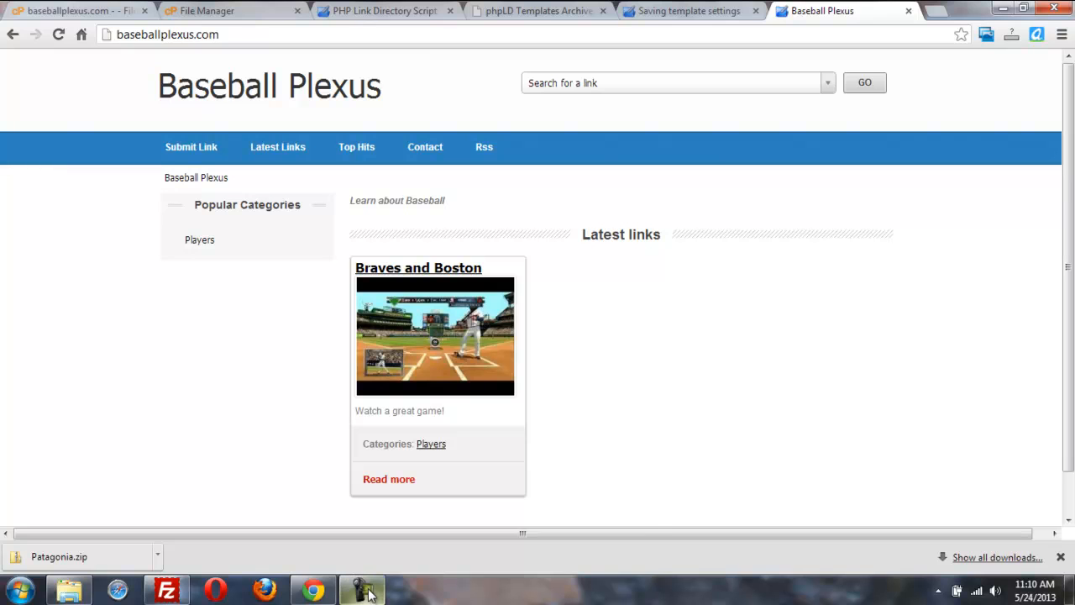
- View the refreshed Baseball Plexus homepage with its wider Latest links card
left_click(363, 588)
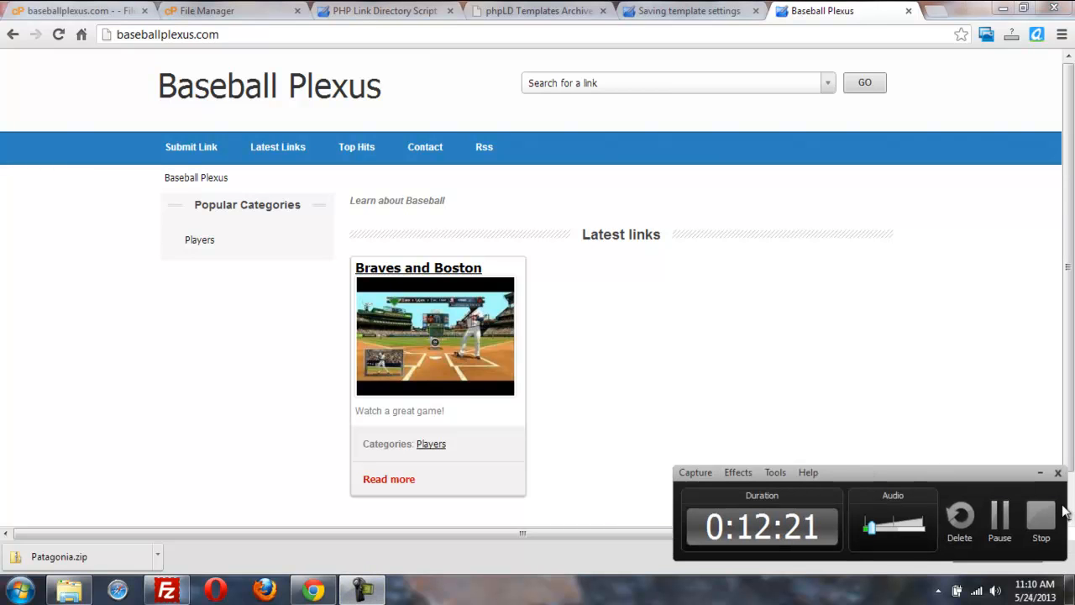